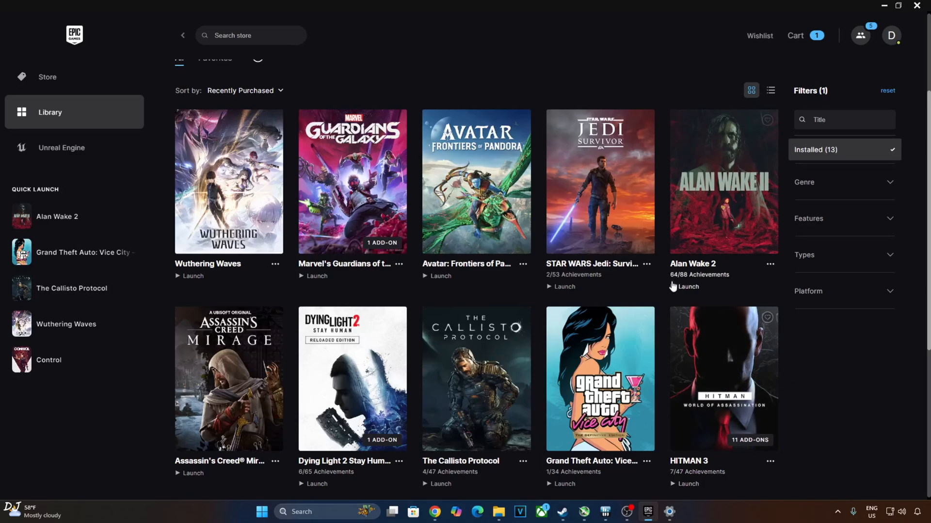
pyautogui.moveTo(365, 346)
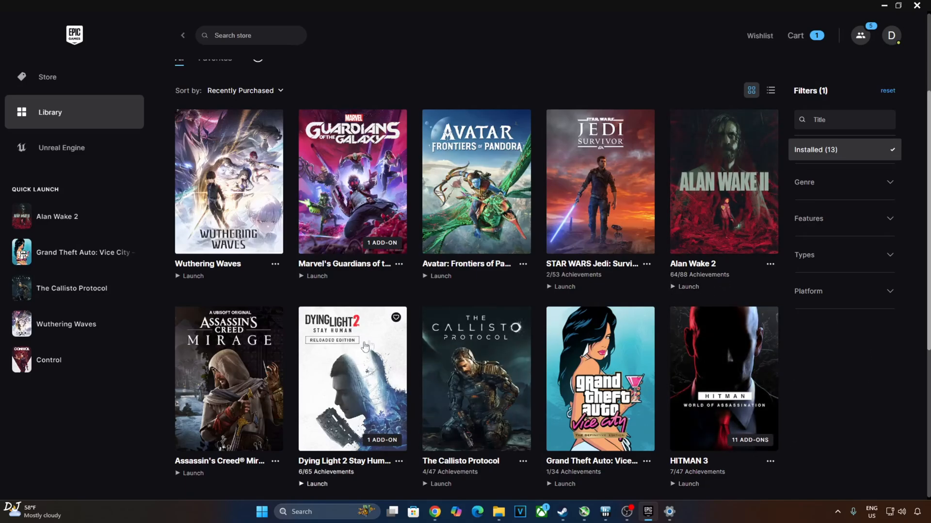
pyautogui.moveTo(44, 423)
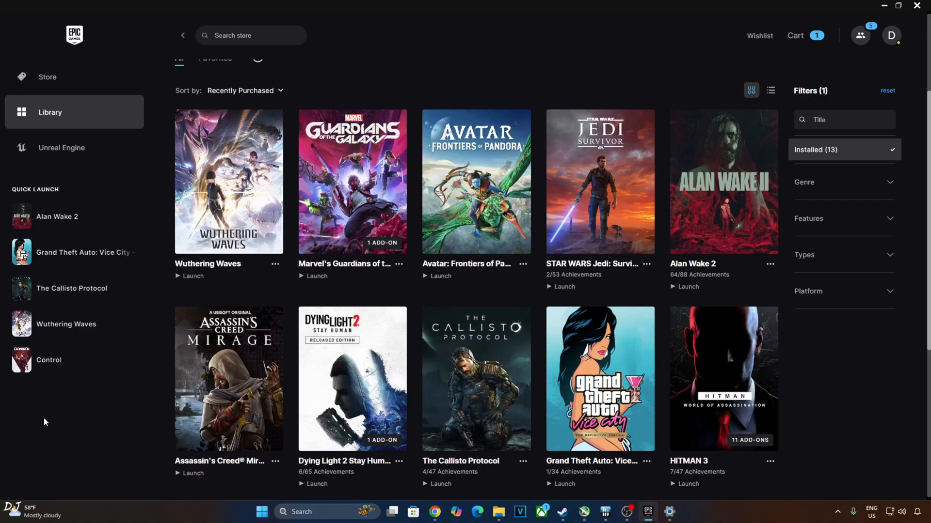
pyautogui.moveTo(696, 426)
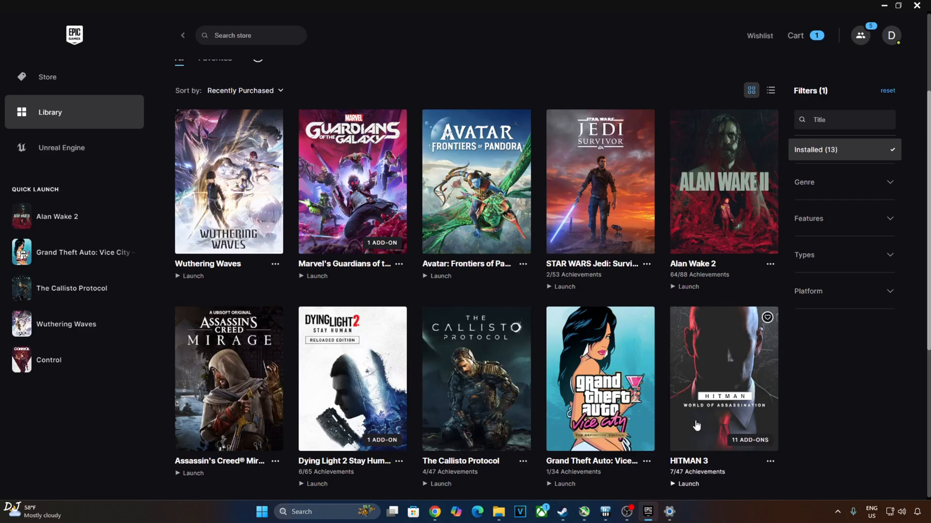
pyautogui.moveTo(858, 404)
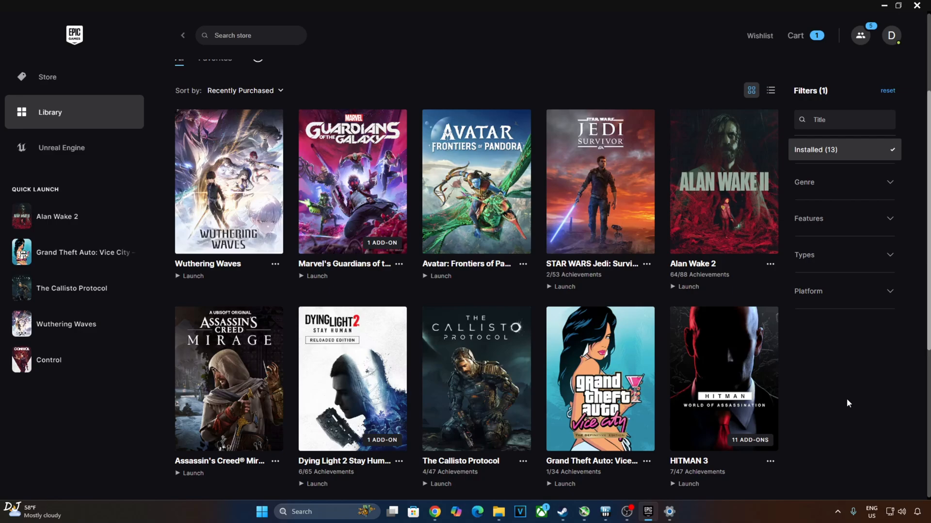
pyautogui.moveTo(844, 400)
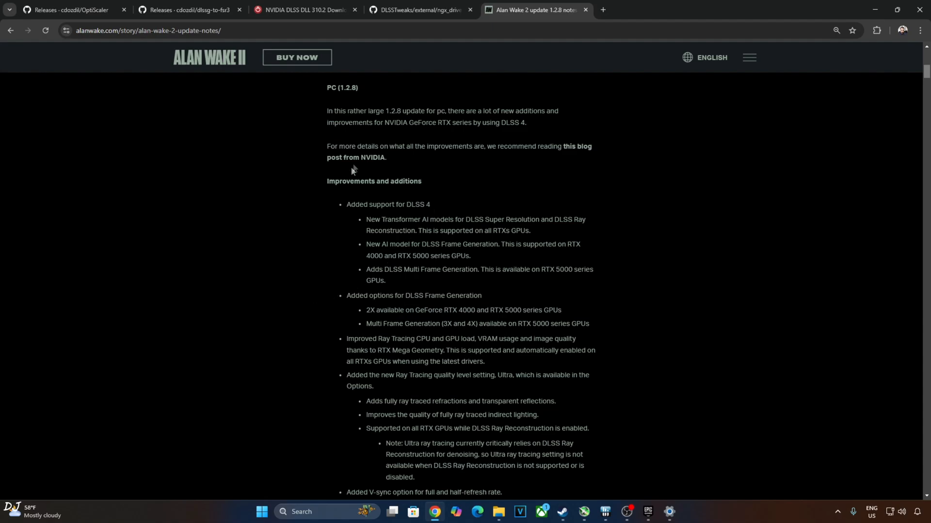
pyautogui.moveTo(224, 230)
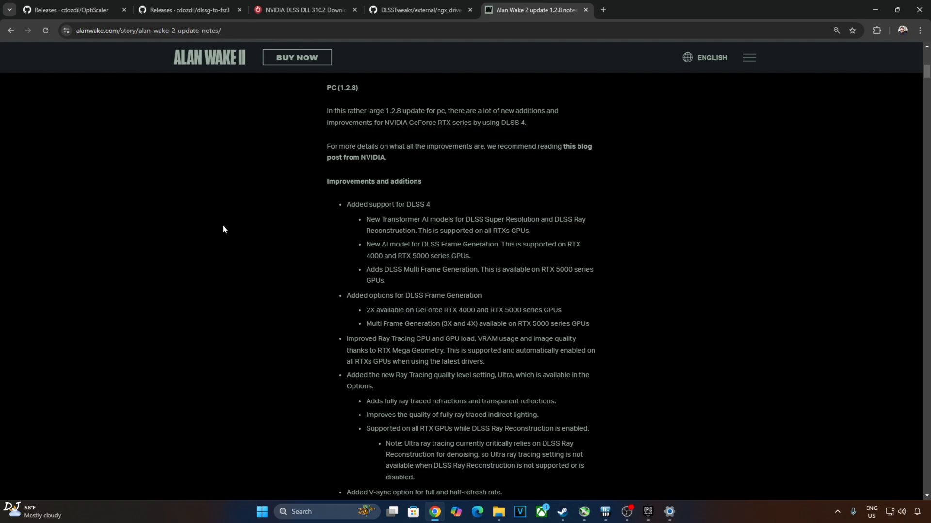
pyautogui.moveTo(482, 254)
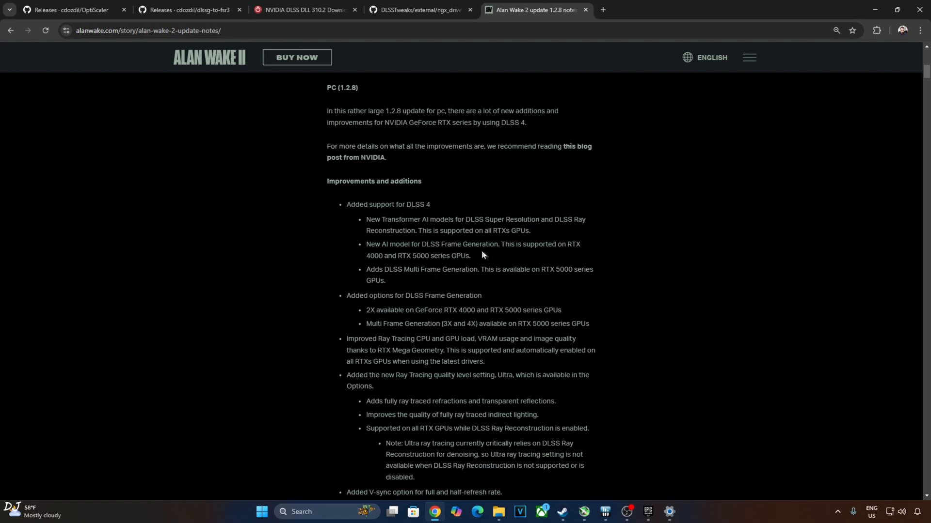
pyautogui.moveTo(673, 239)
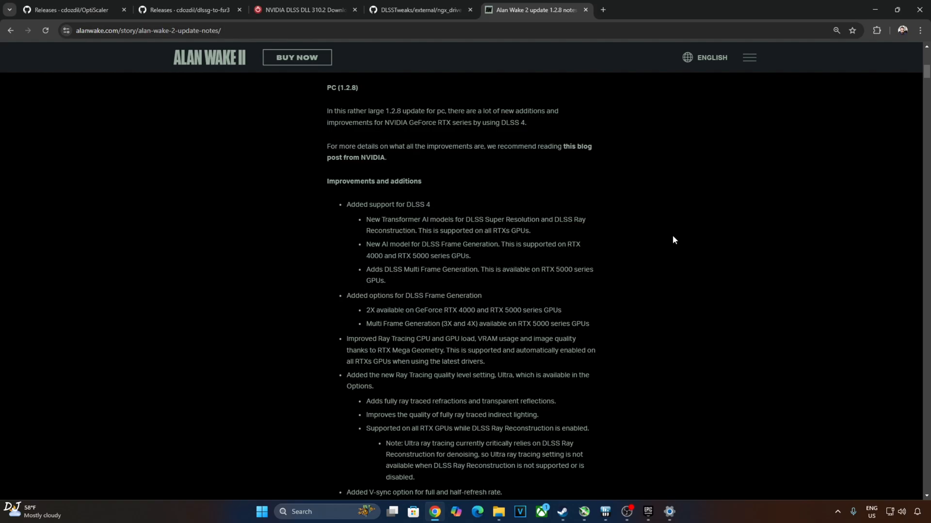
pyautogui.moveTo(697, 250)
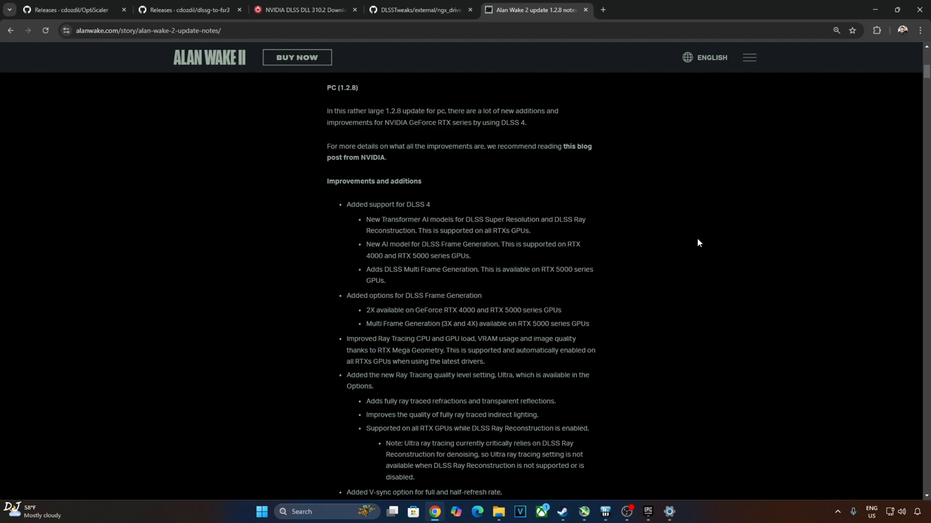
pyautogui.moveTo(526, 266)
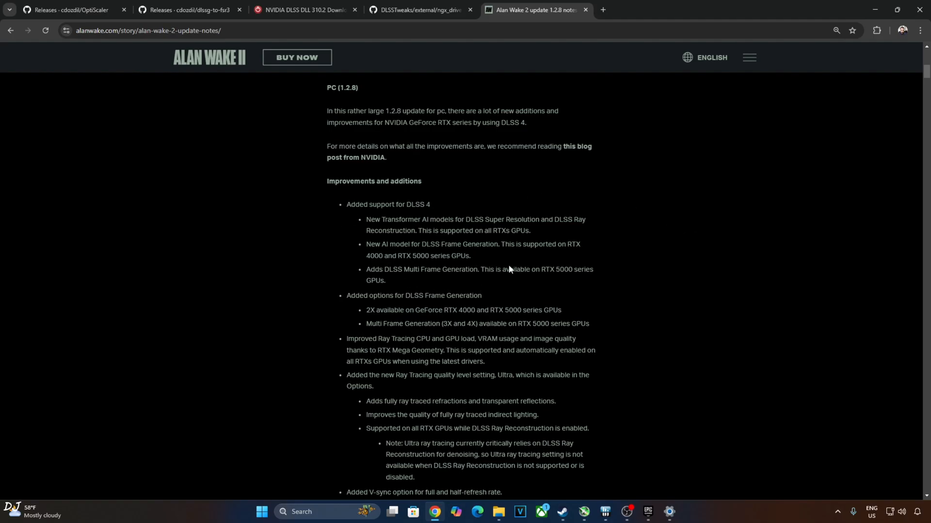
pyautogui.moveTo(248, 270)
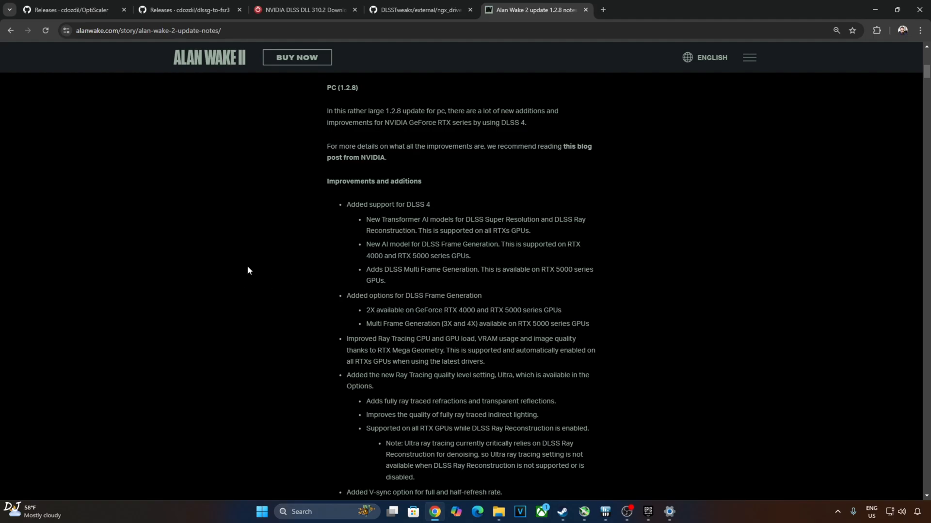
pyautogui.moveTo(254, 277)
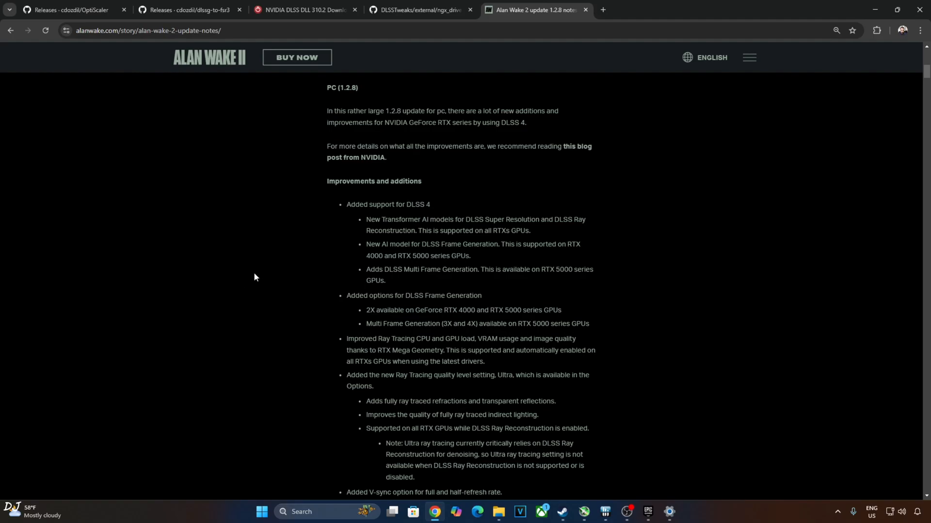
pyautogui.moveTo(478, 289)
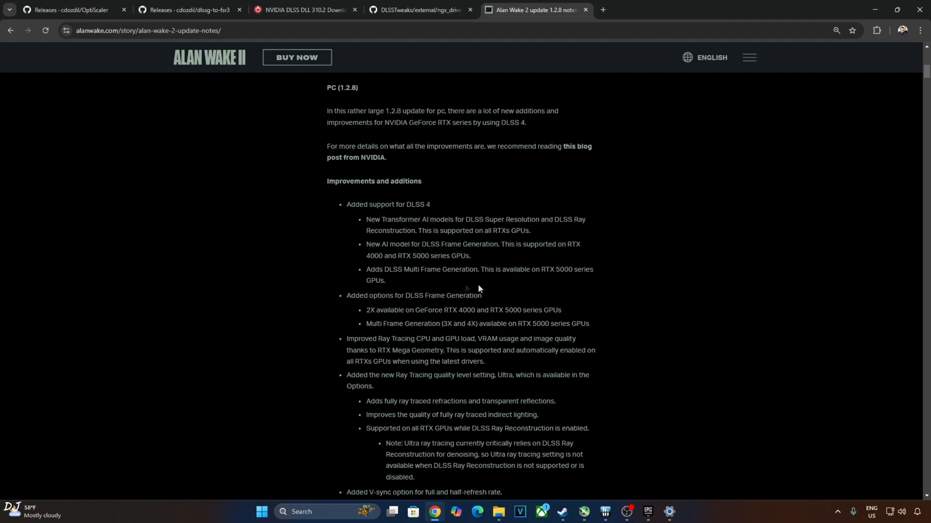
pyautogui.moveTo(552, 296)
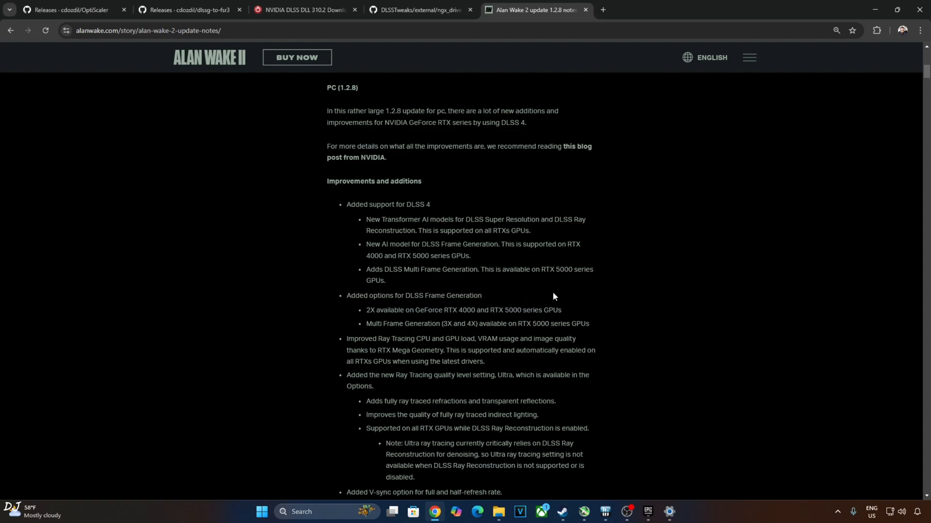
pyautogui.moveTo(645, 349)
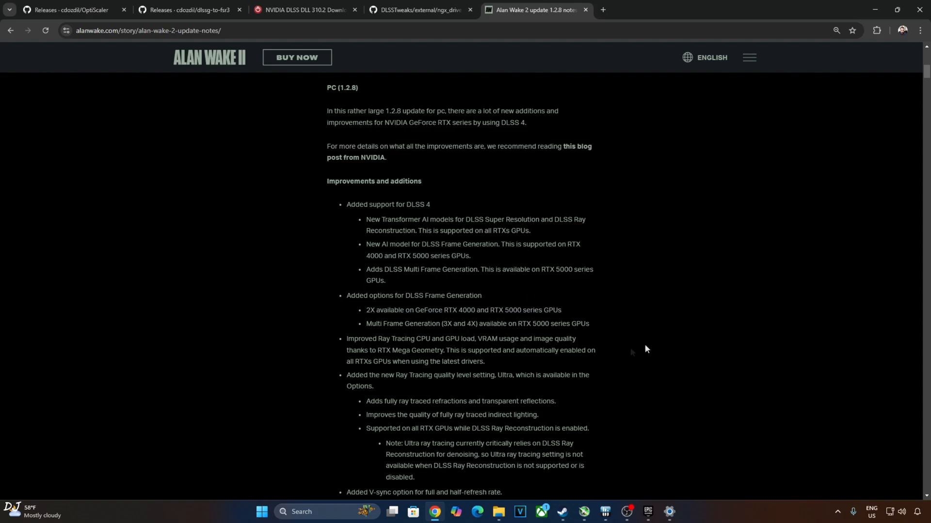
pyautogui.moveTo(369, 336)
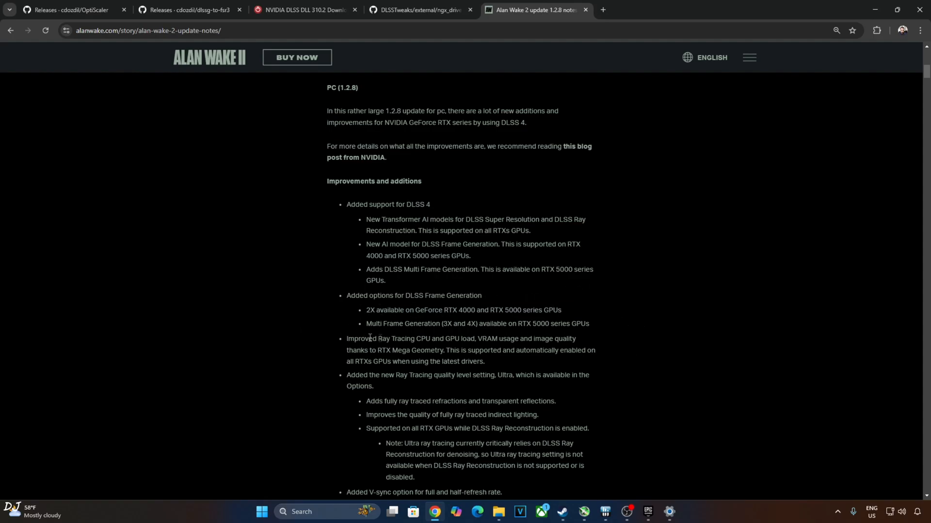
pyautogui.moveTo(622, 313)
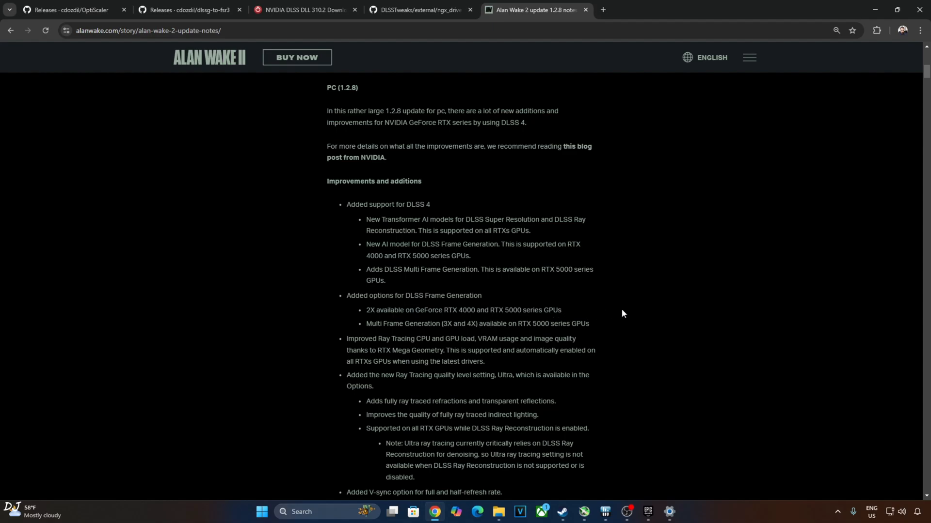
pyautogui.moveTo(232, 317)
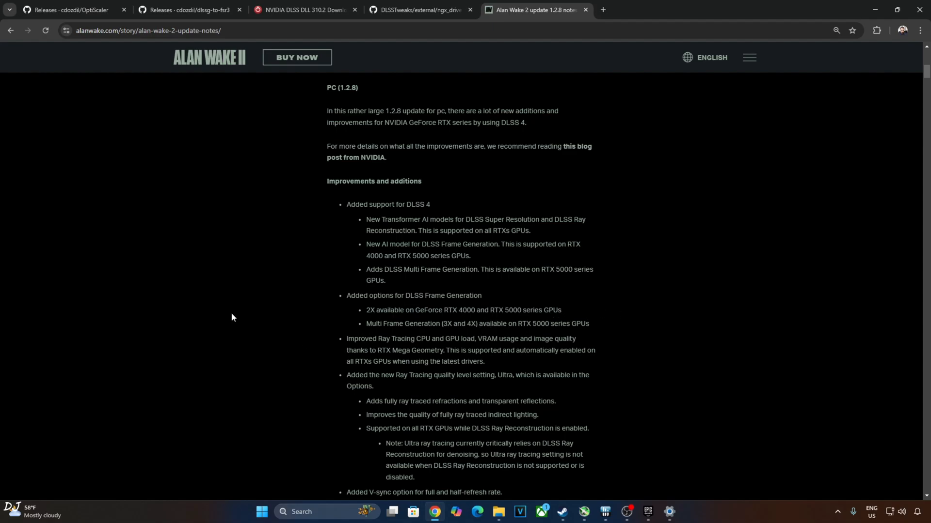
pyautogui.moveTo(564, 322)
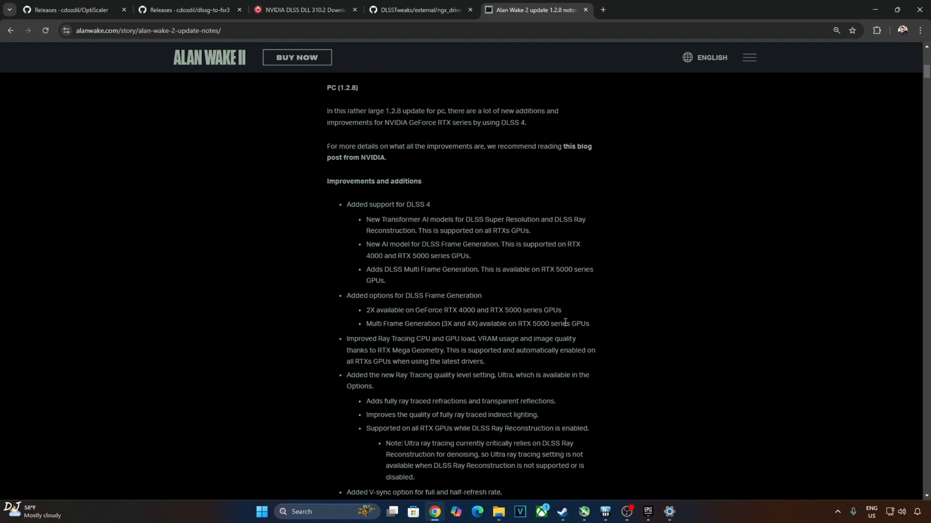
pyautogui.moveTo(228, 357)
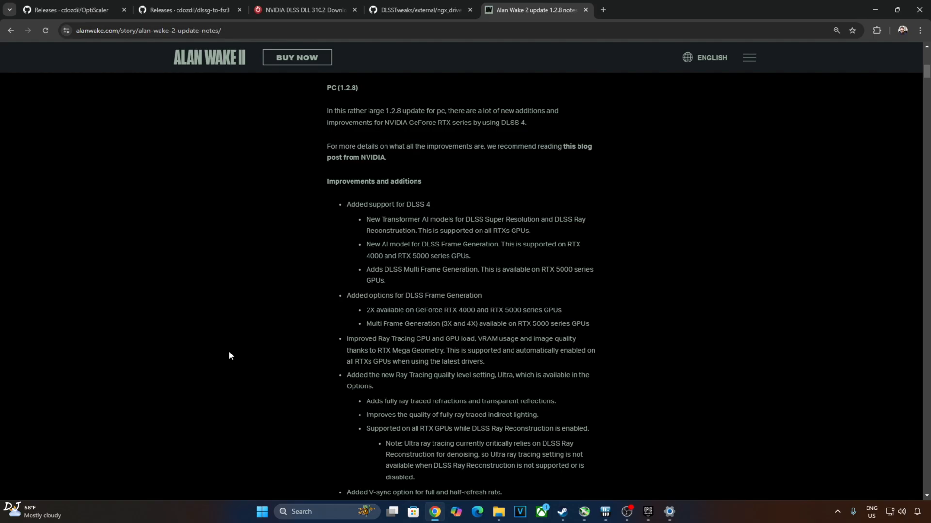
# Copy the DLSSTweaks registry text from its web page for later use.
pyautogui.click(420, 10)
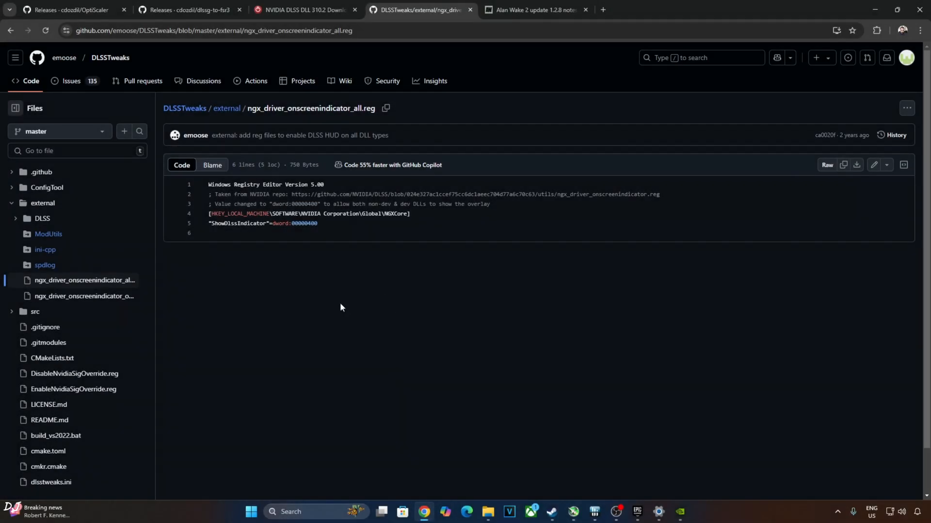
pyautogui.moveTo(329, 368)
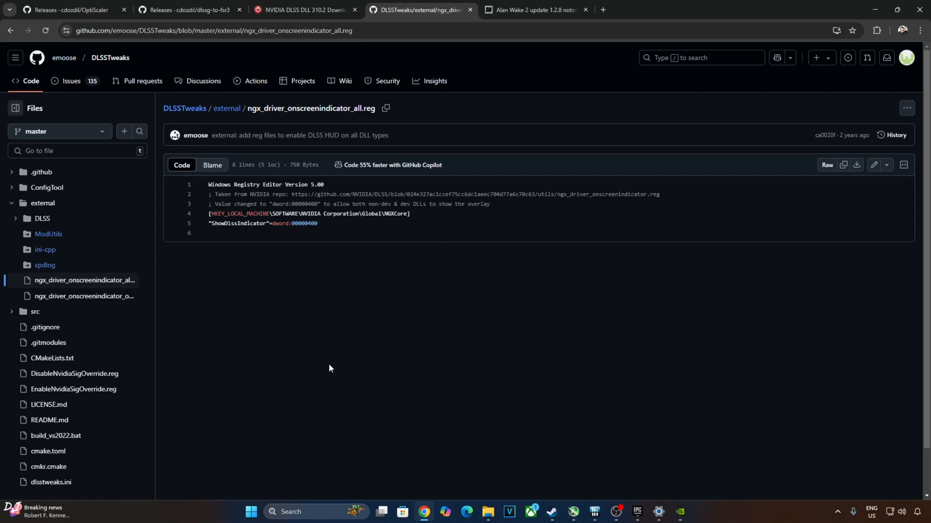
pyautogui.moveTo(205, 327)
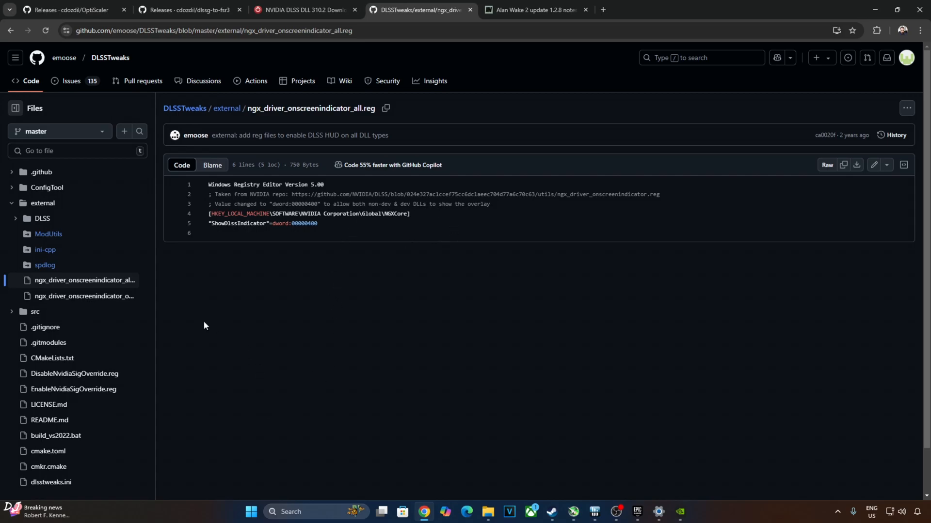
pyautogui.moveTo(254, 351)
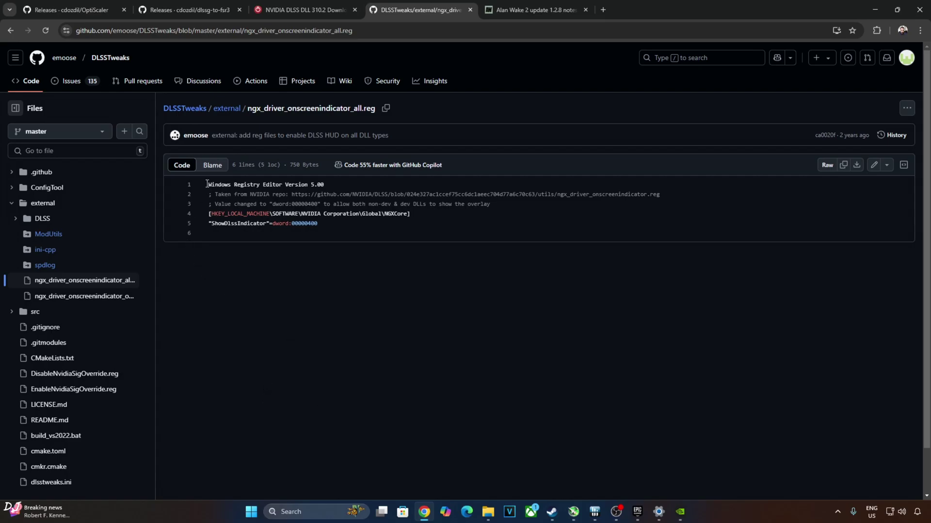
pyautogui.rightClick(267, 202)
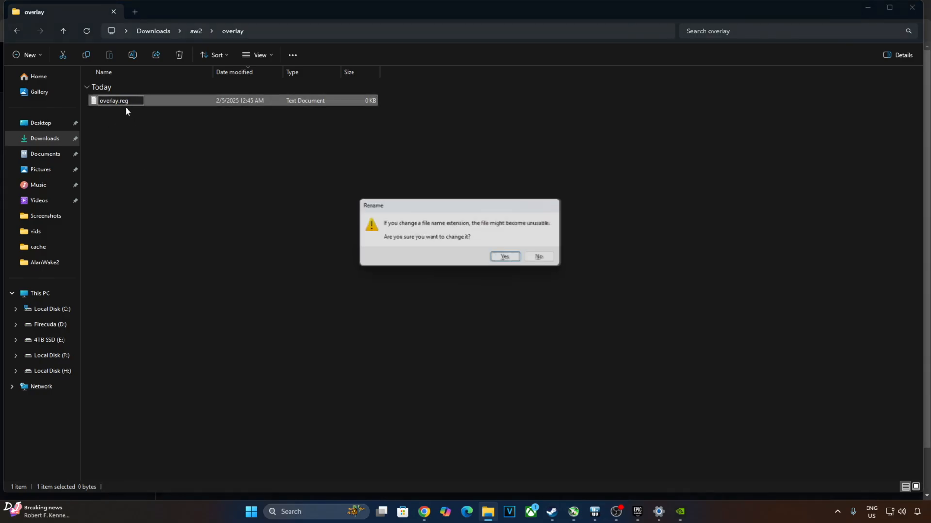
# Confirm renaming the text file to overlay.reg and bring up its context menu.
pyautogui.click(504, 256)
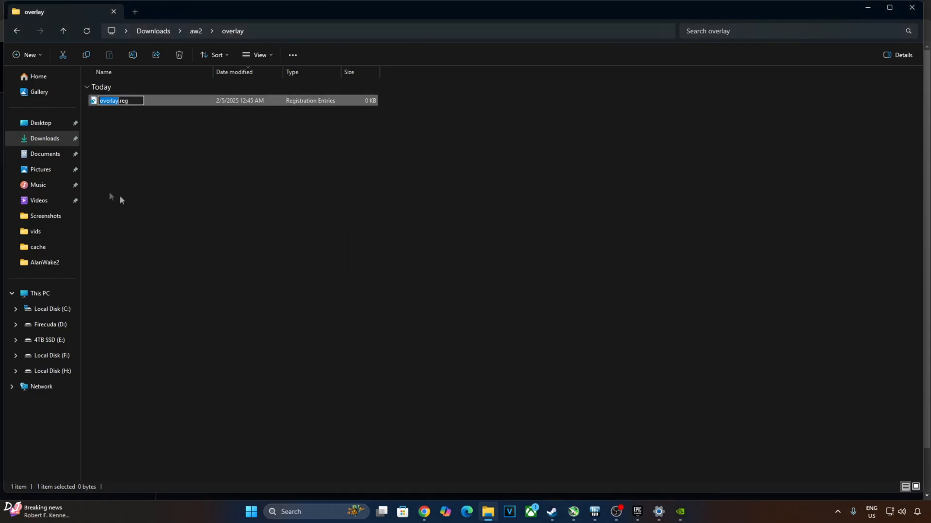
pyautogui.moveTo(108, 150)
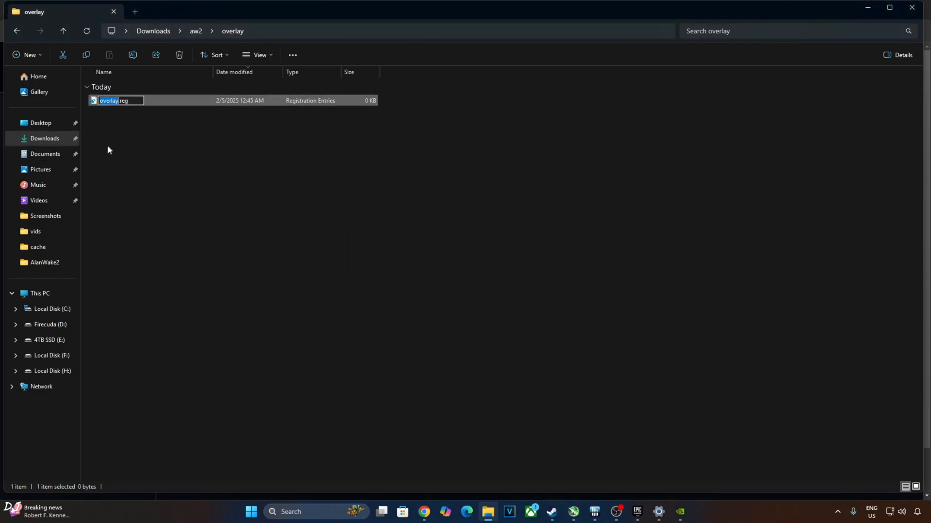
pyautogui.rightClick(113, 101)
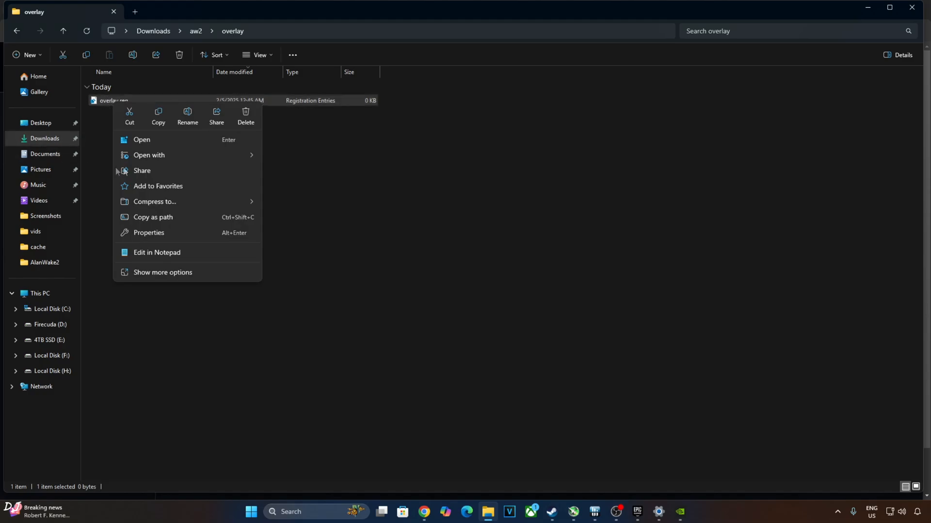
# Paste the ShowDlssIndicator dword 00000400 registry entry into overlay.reg in Notepad and save it.
pyautogui.click(157, 252)
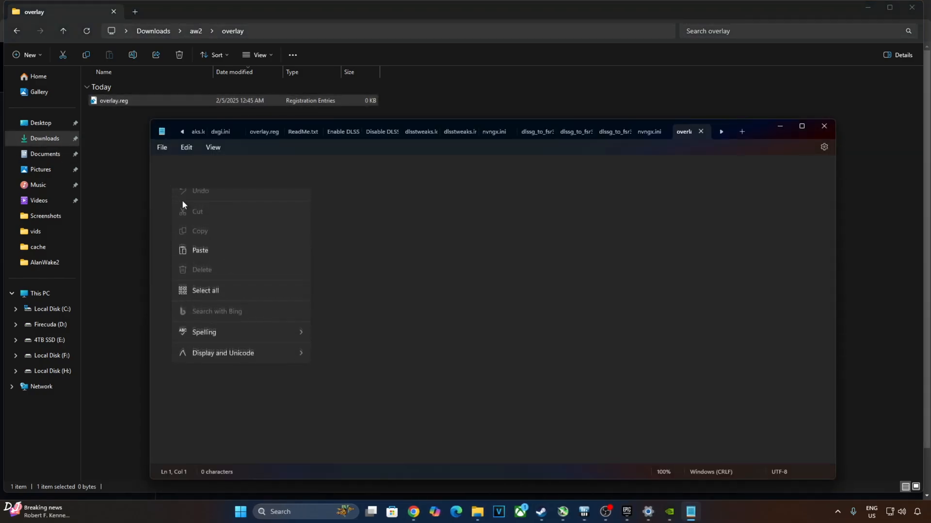
pyautogui.click(200, 250)
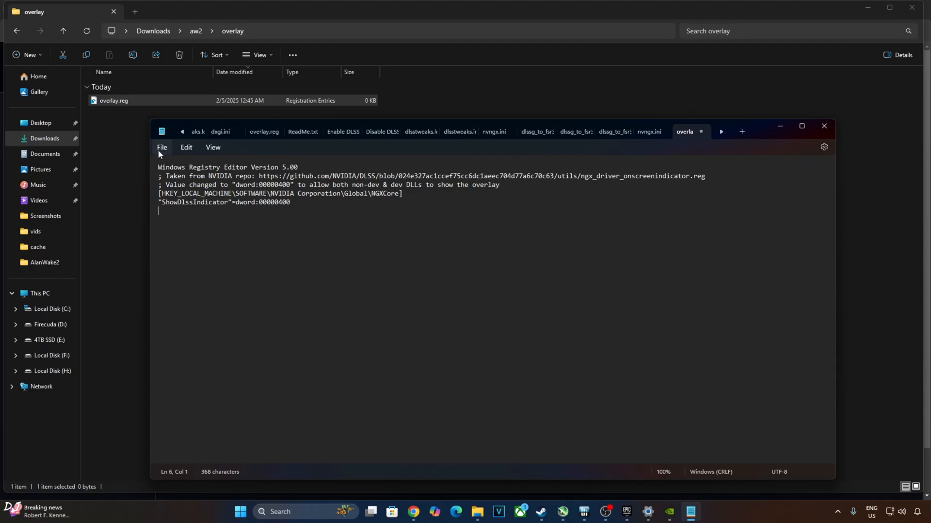
pyautogui.moveTo(847, 105)
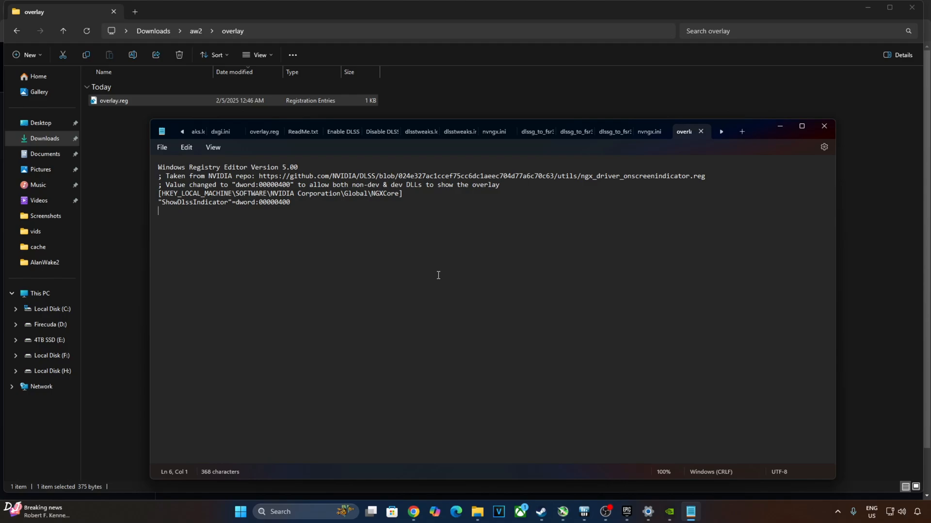
pyautogui.click(280, 204)
pyautogui.write('0')
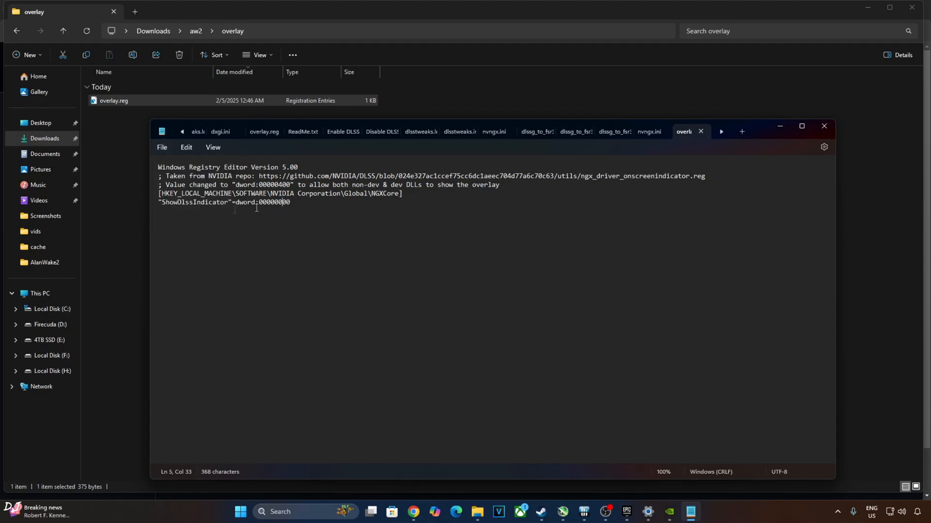
pyautogui.moveTo(475, 263)
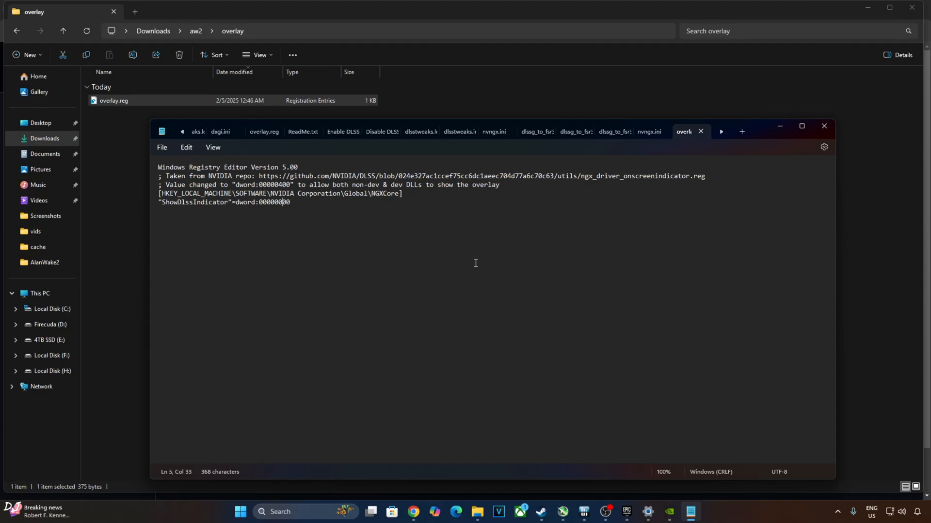
pyautogui.moveTo(321, 252)
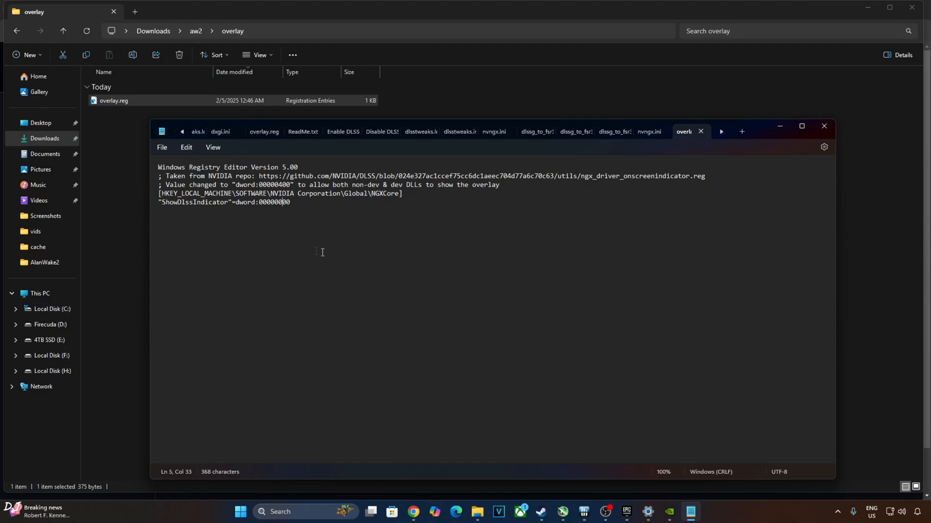
pyautogui.moveTo(239, 235)
pyautogui.write('4')
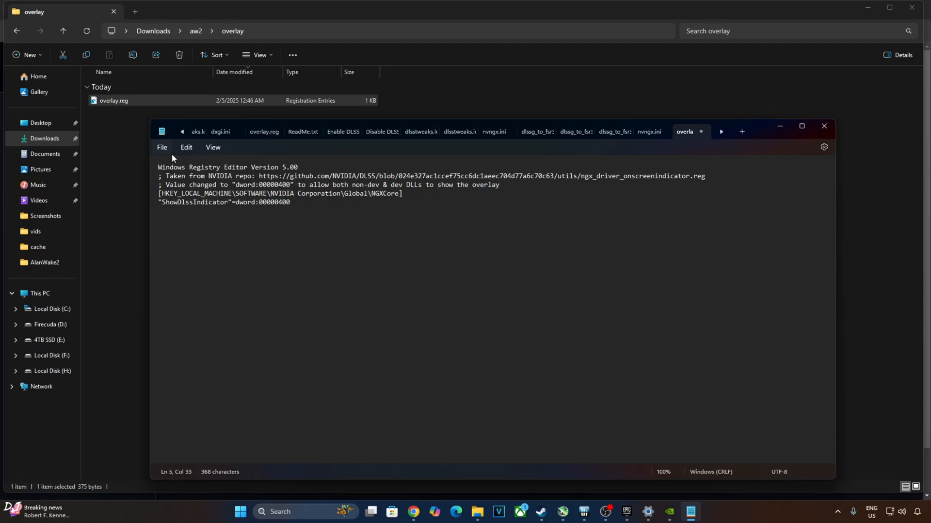
pyautogui.moveTo(824, 126)
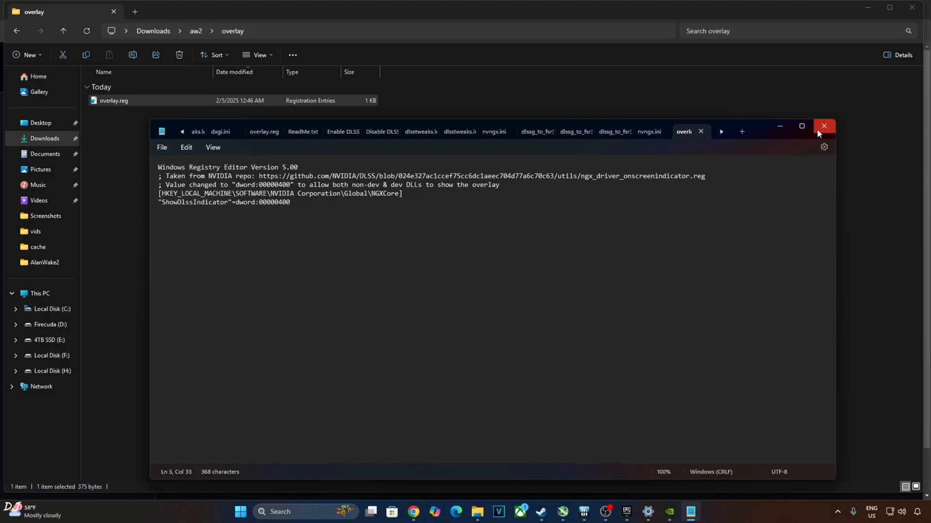
# Close Notepad and apply overlay.reg to the registry.
pyautogui.click(824, 126)
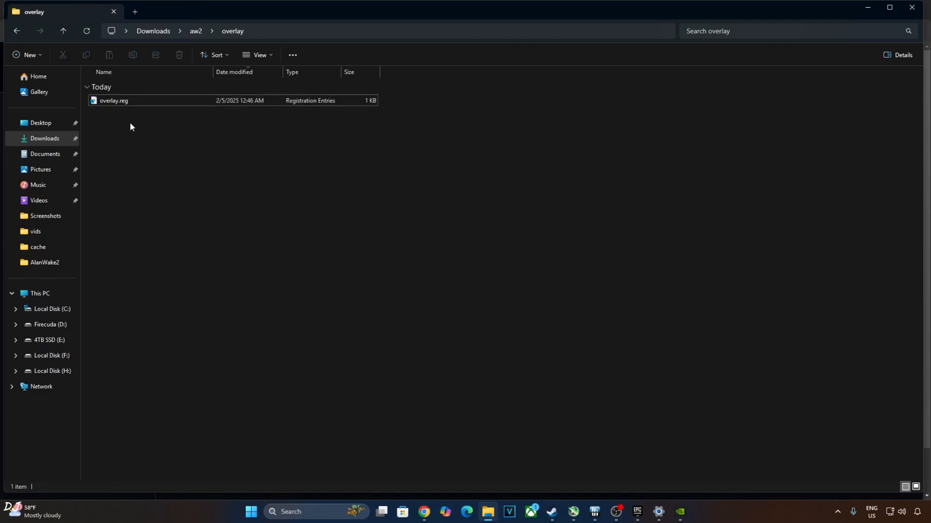
pyautogui.doubleClick(114, 100)
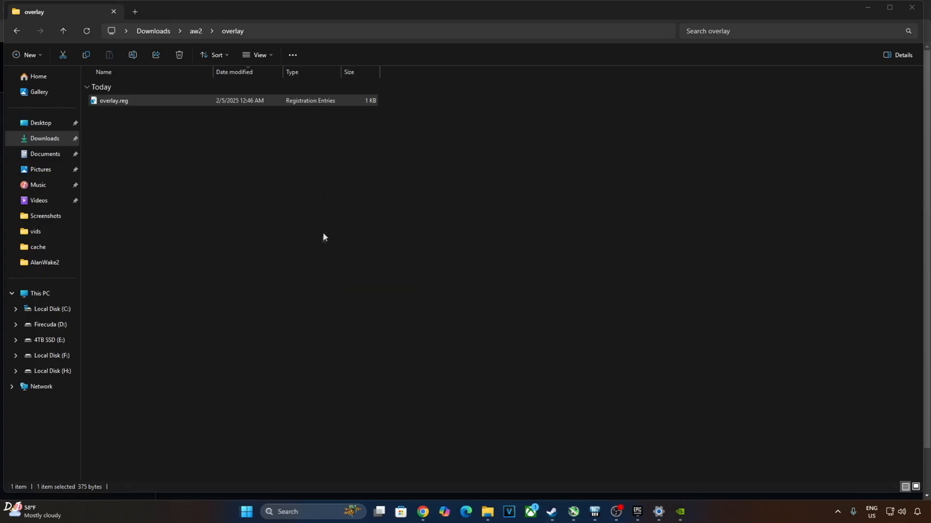
# Launch Alan Wake 2 from the Epic Games Launcher library.
pyautogui.click(635, 512)
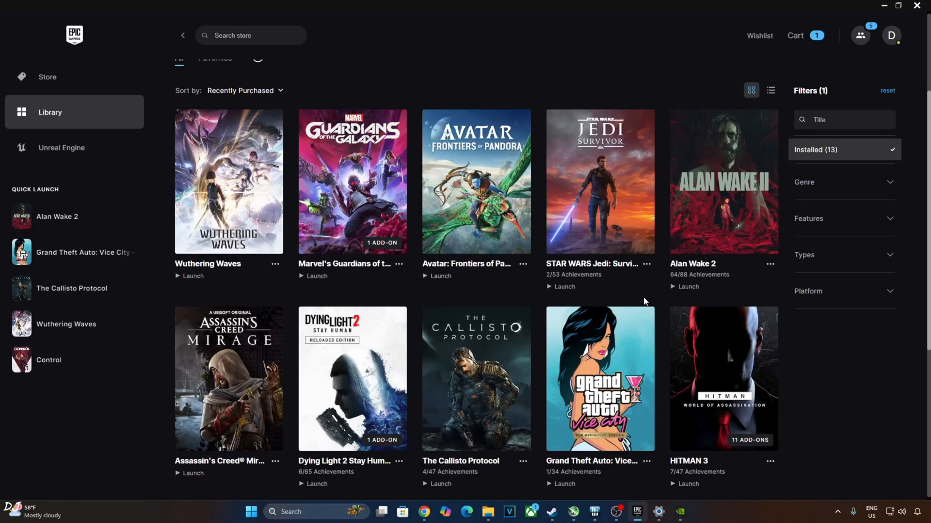
pyautogui.moveTo(668, 294)
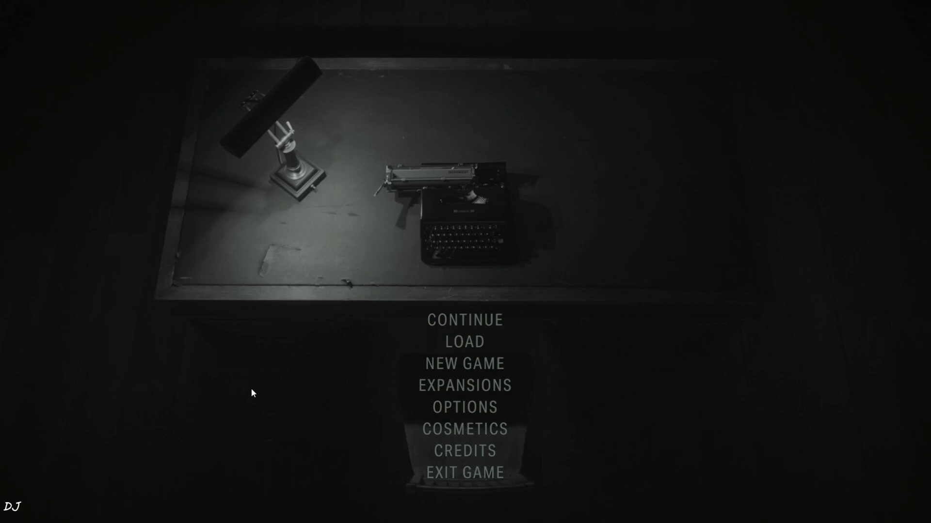
pyautogui.moveTo(365, 447)
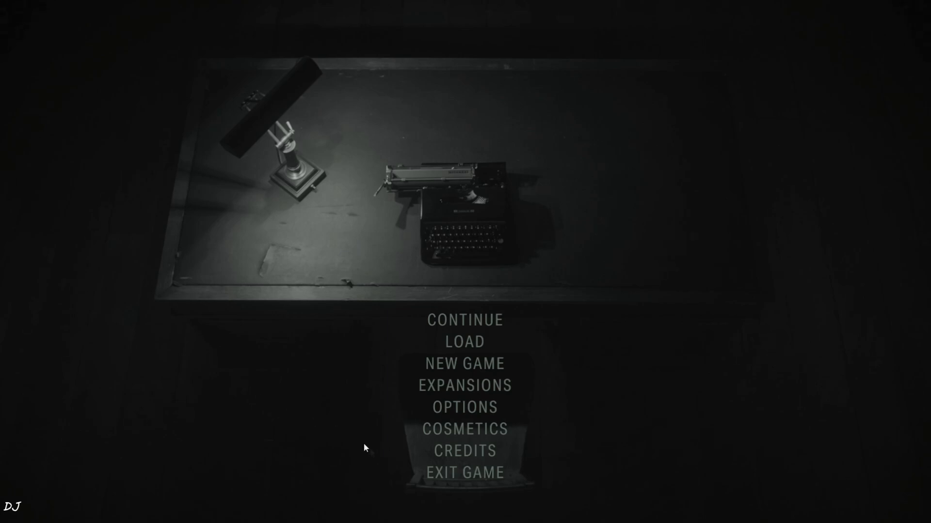
pyautogui.click(464, 407)
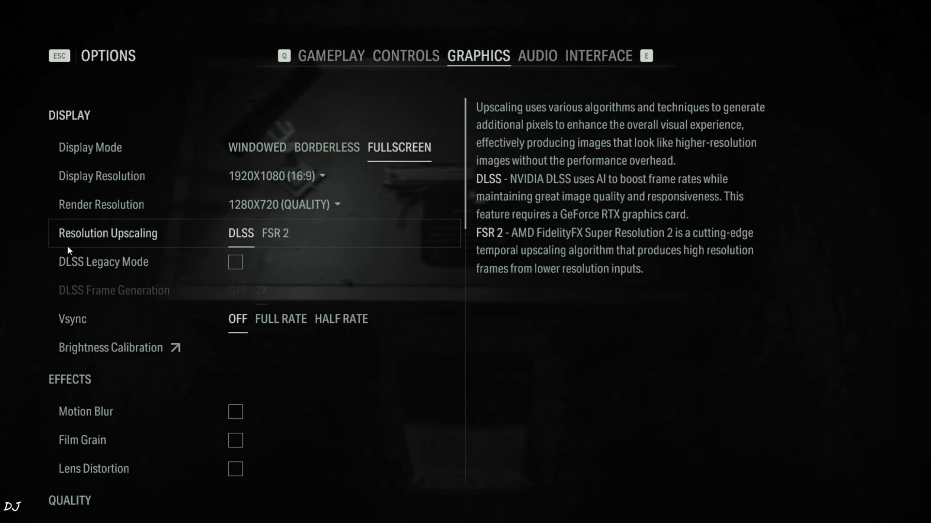
pyautogui.scroll(-3)
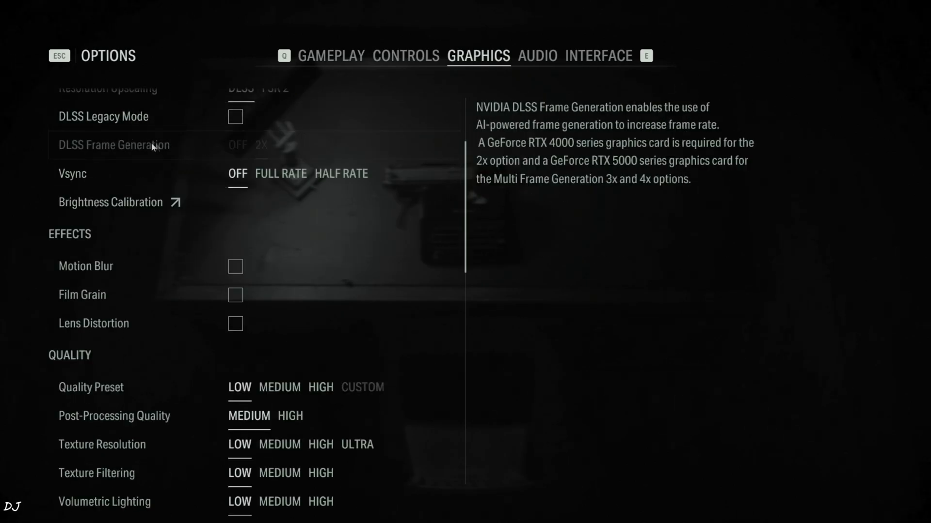
pyautogui.scroll(3)
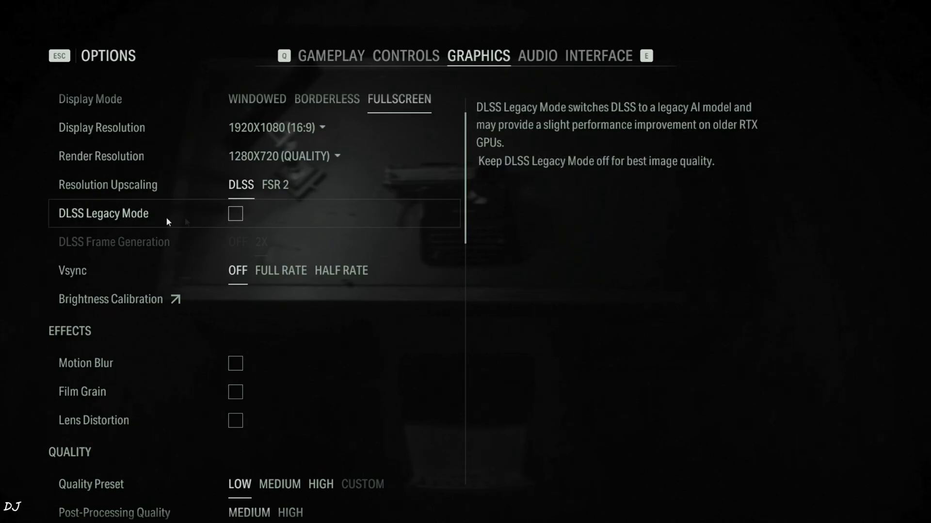
pyautogui.scroll(-3)
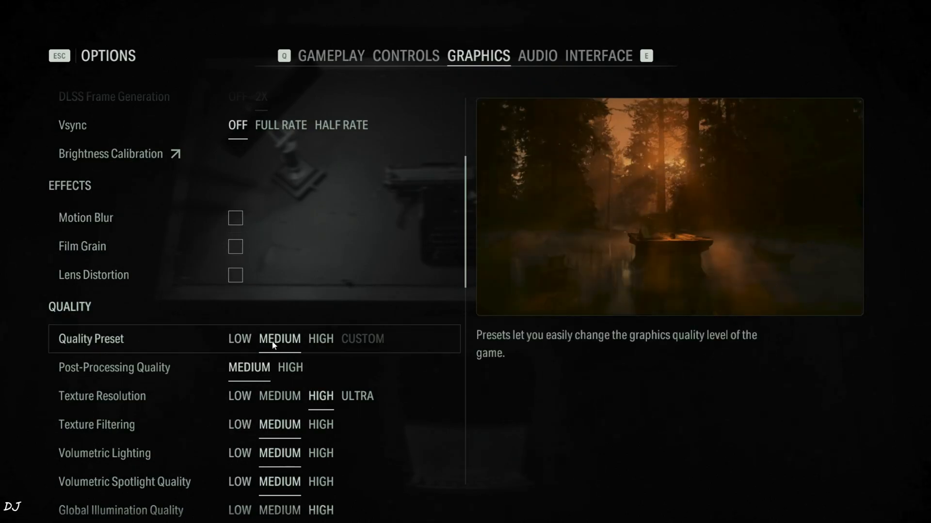
pyautogui.scroll(-3)
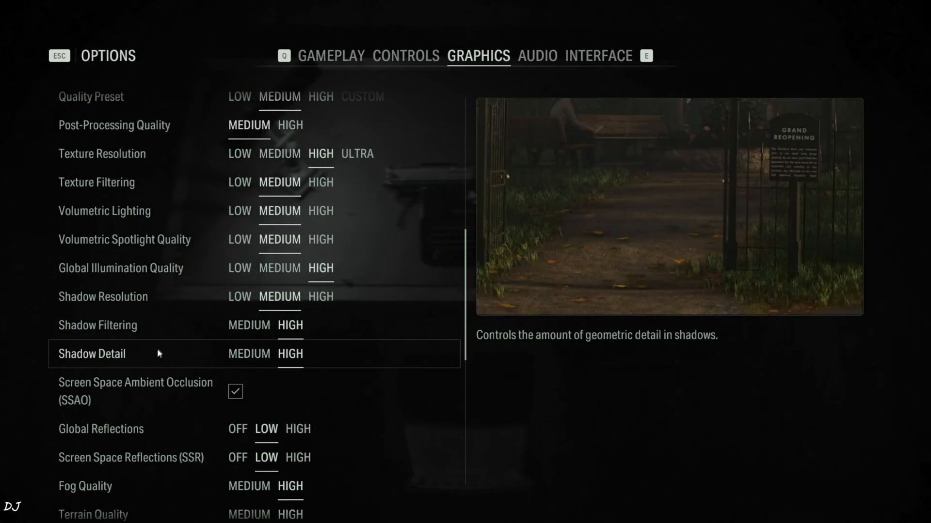
pyautogui.scroll(-3)
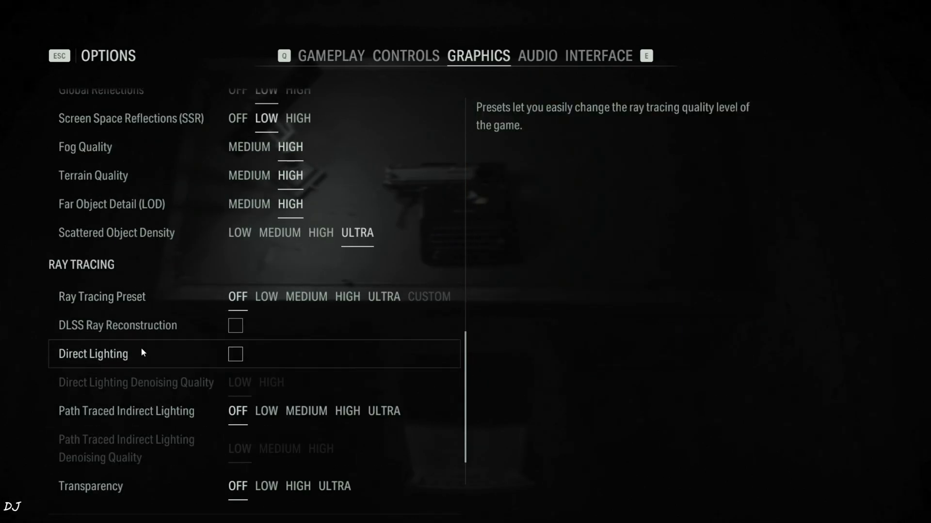
pyautogui.scroll(-3)
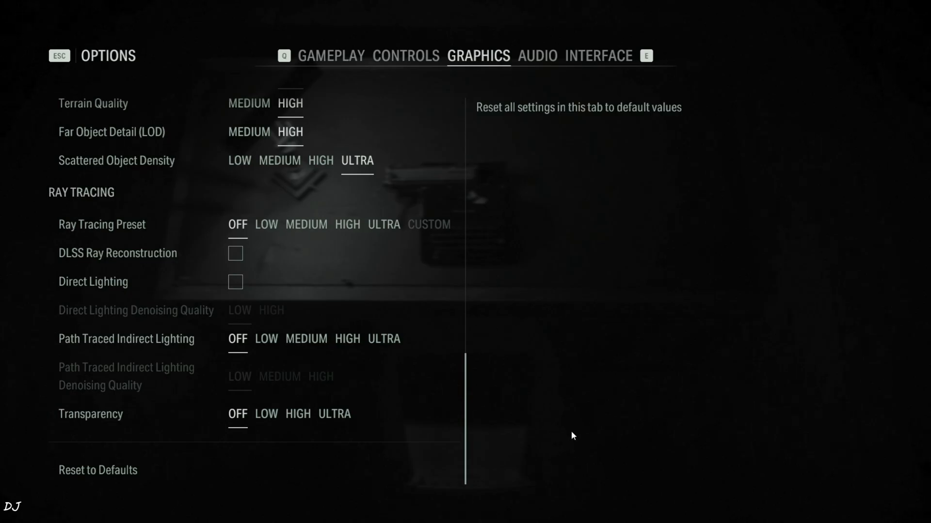
pyautogui.press('Escape')
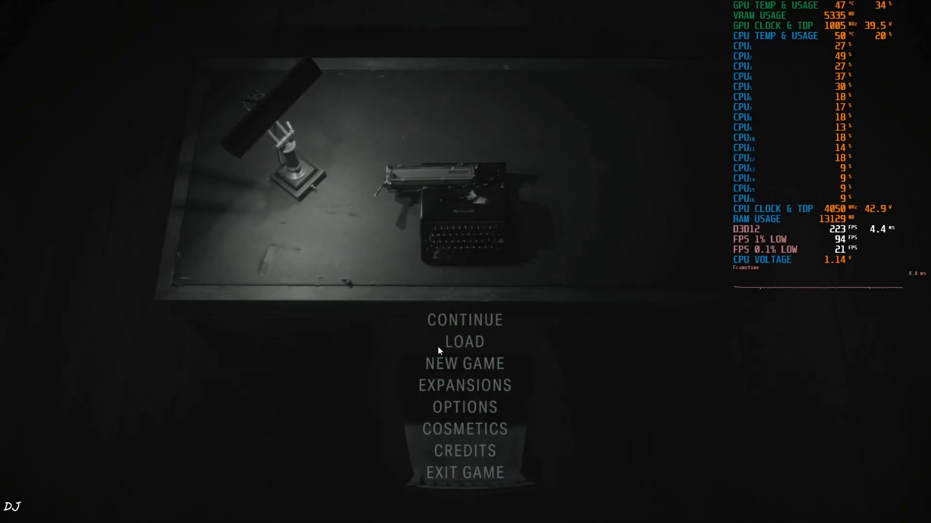
# Continue from the saved game so gameplay starts with the DLSS indicator visible.
pyautogui.click(465, 341)
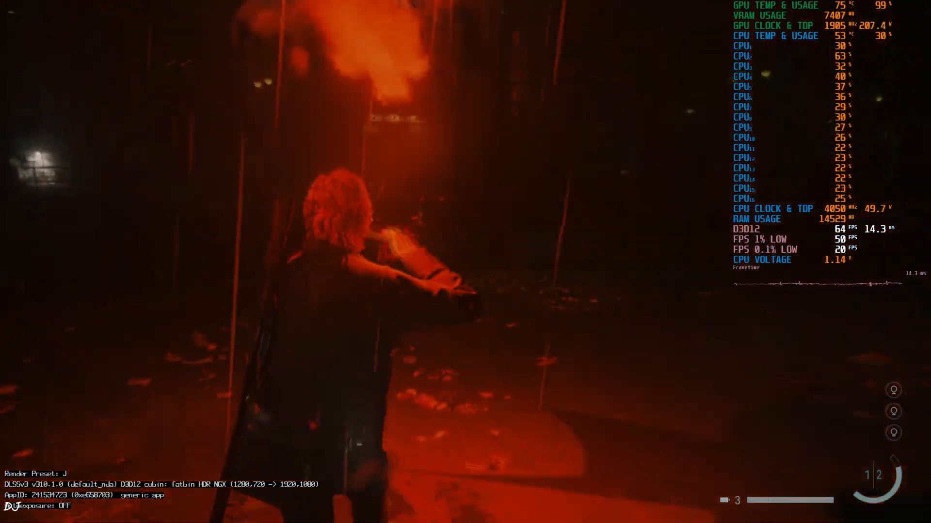
# Pause the game and scroll its Graphics options down to the Ray Tracing section.
pyautogui.press('Escape')
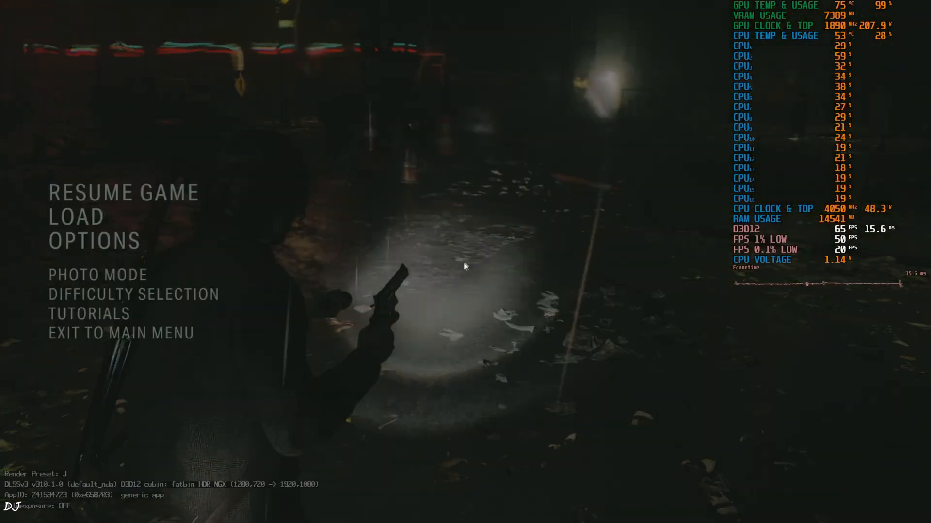
pyautogui.click(93, 241)
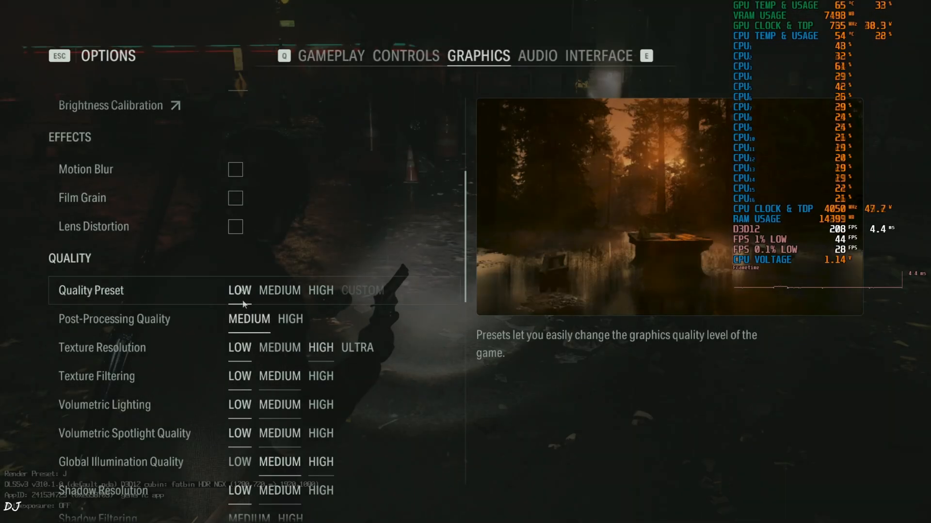
pyautogui.scroll(-3)
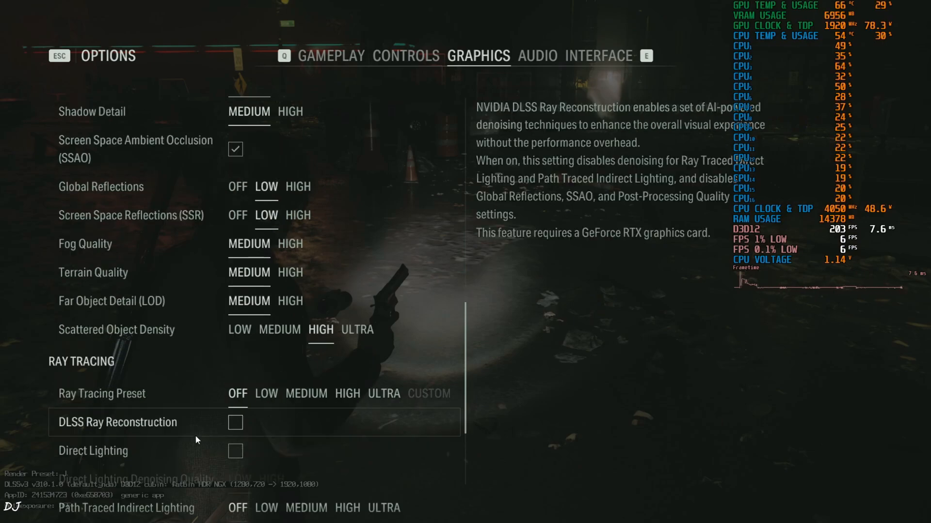
pyautogui.click(266, 393)
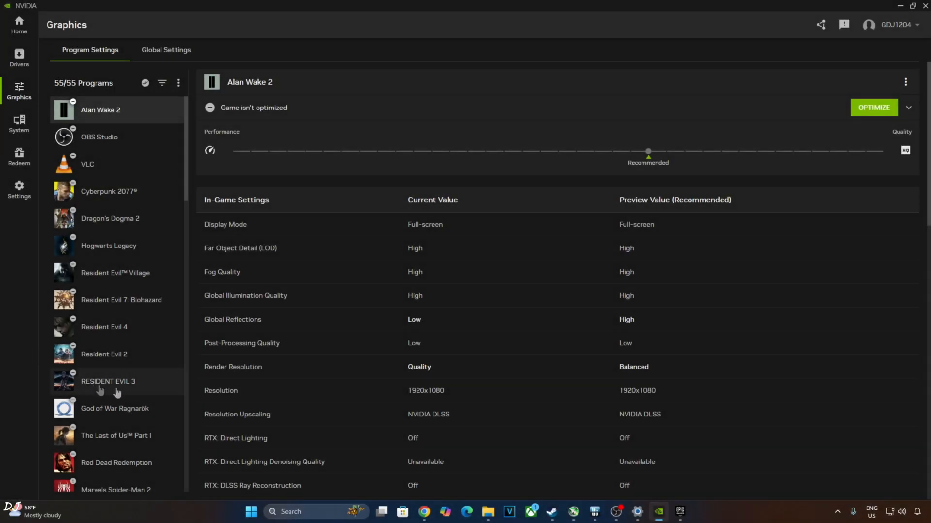
pyautogui.moveTo(9, 352)
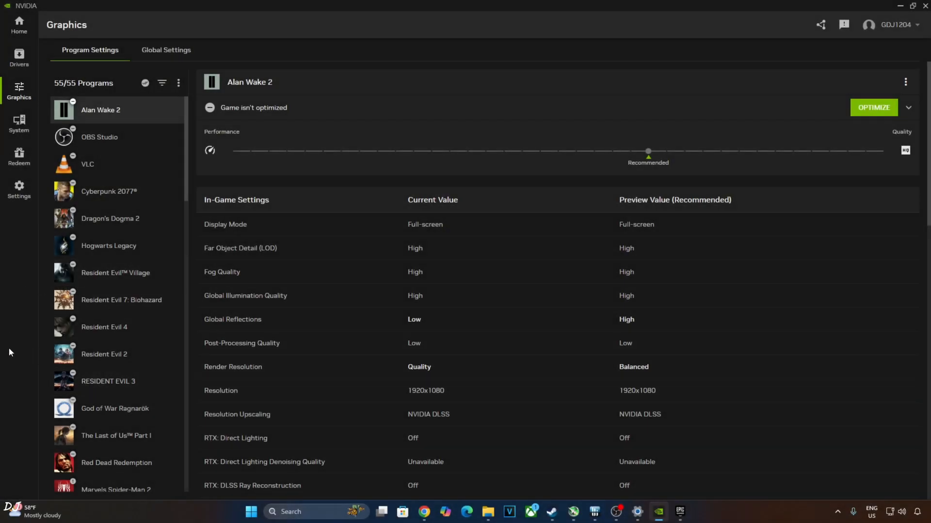
pyautogui.moveTo(0, 249)
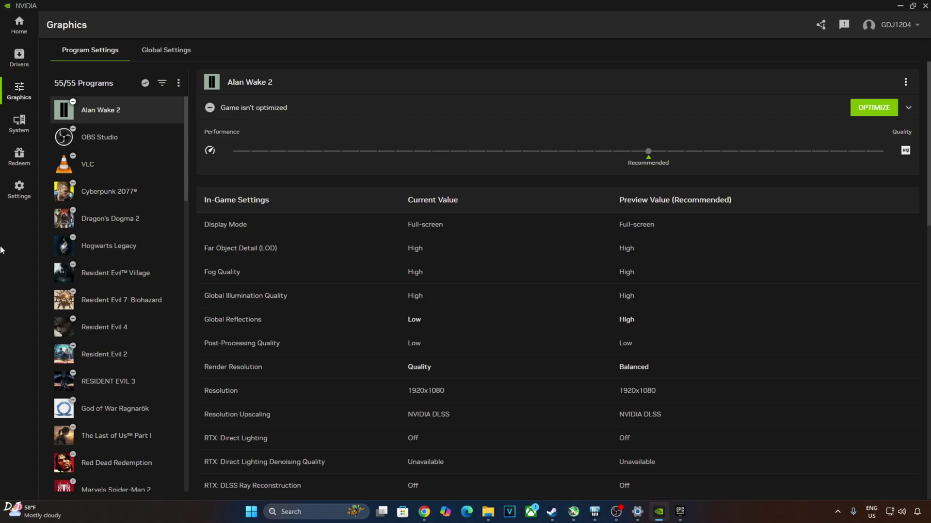
pyautogui.moveTo(335, 420)
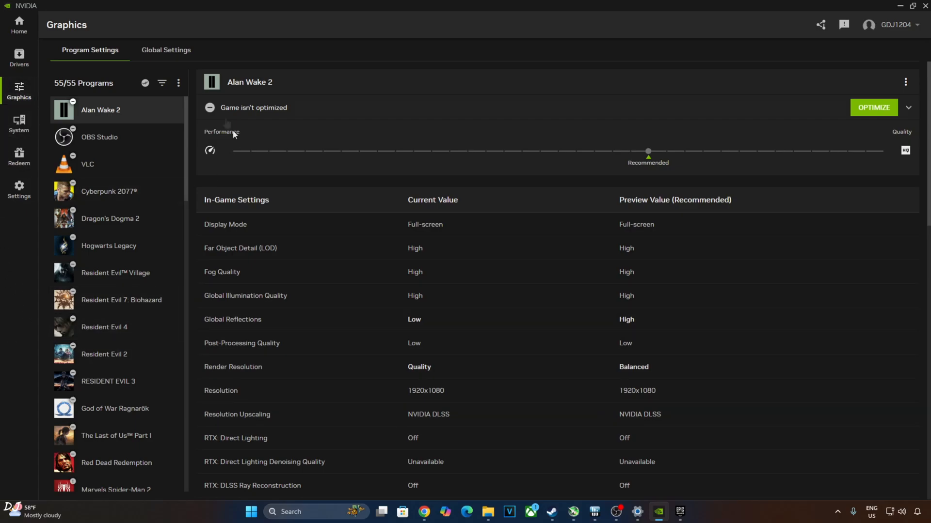
# Refresh the NVIDIA app program list and scroll Alan Wake 2's page to Driver Settings.
pyautogui.click(178, 82)
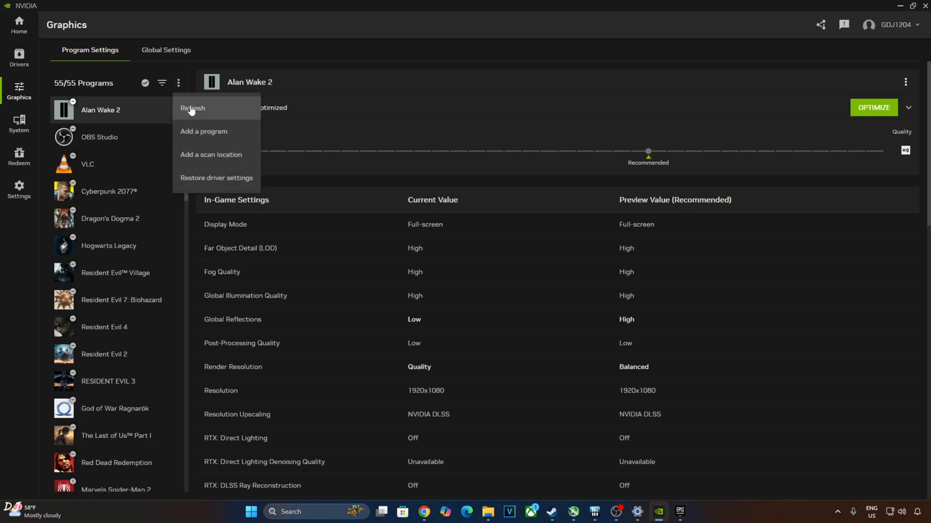
pyautogui.click(192, 109)
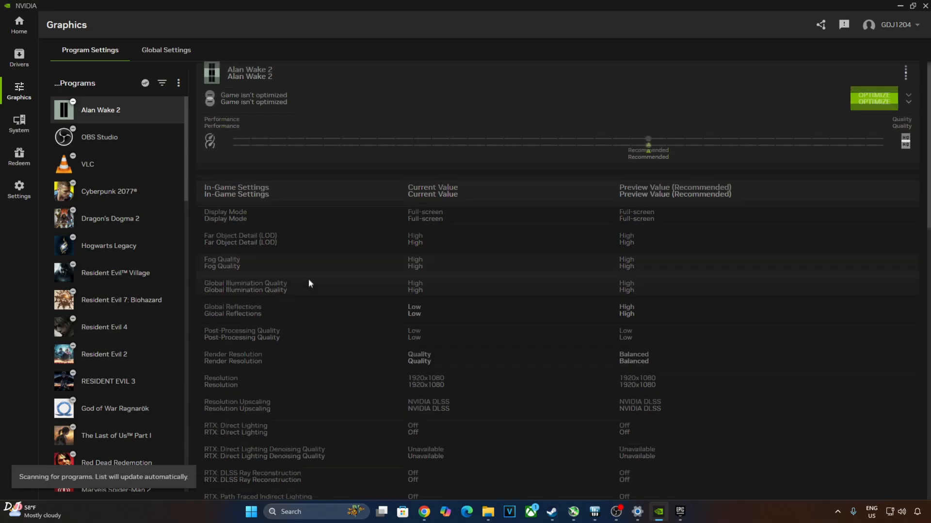
pyautogui.scroll(-3)
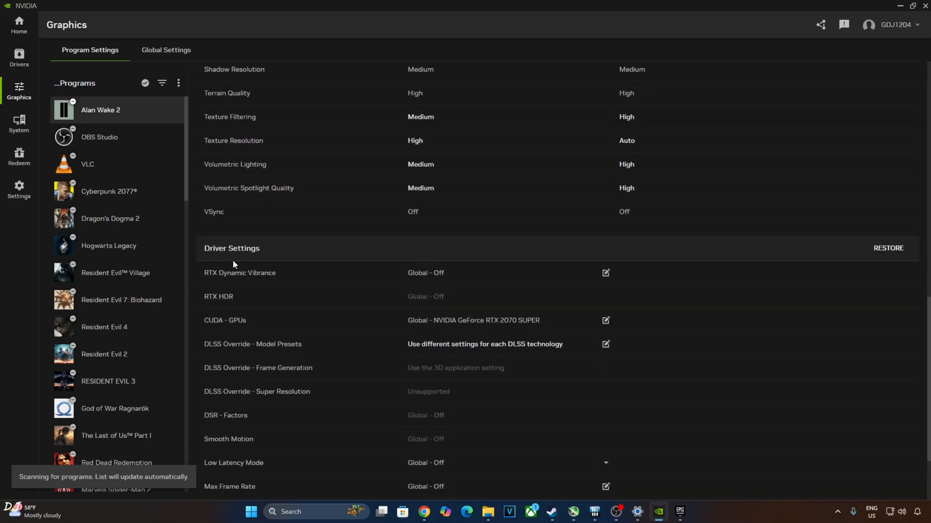
pyautogui.scroll(-3)
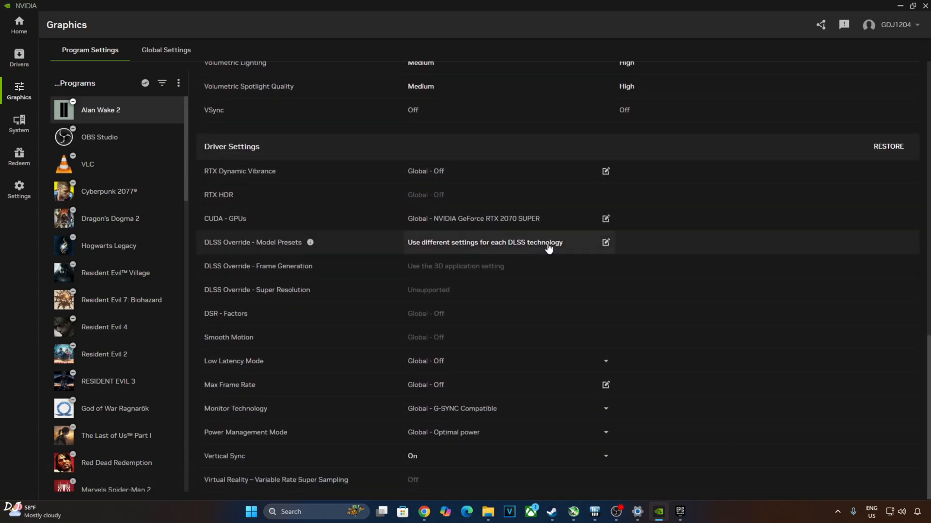
pyautogui.moveTo(338, 246)
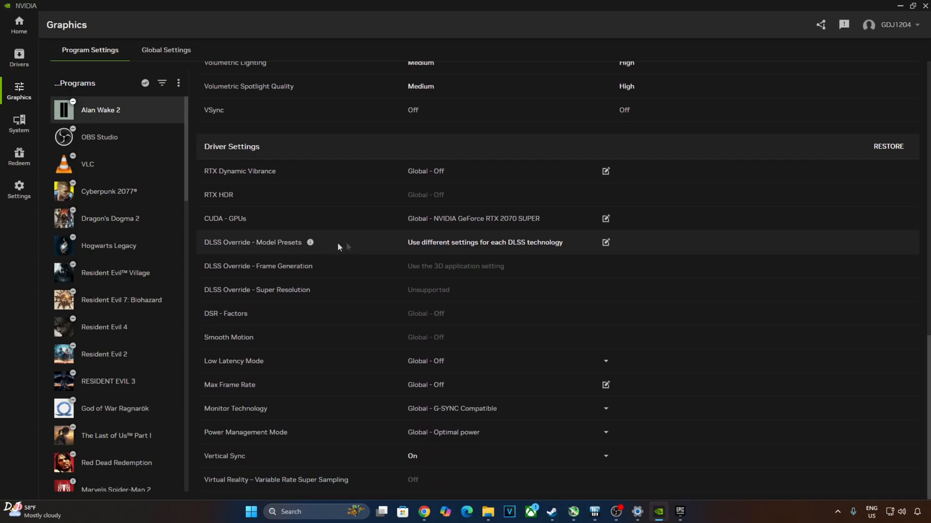
# Override the DLSS Super Resolution model preset to Latest with separate presets per technology and apply it.
pyautogui.click(605, 242)
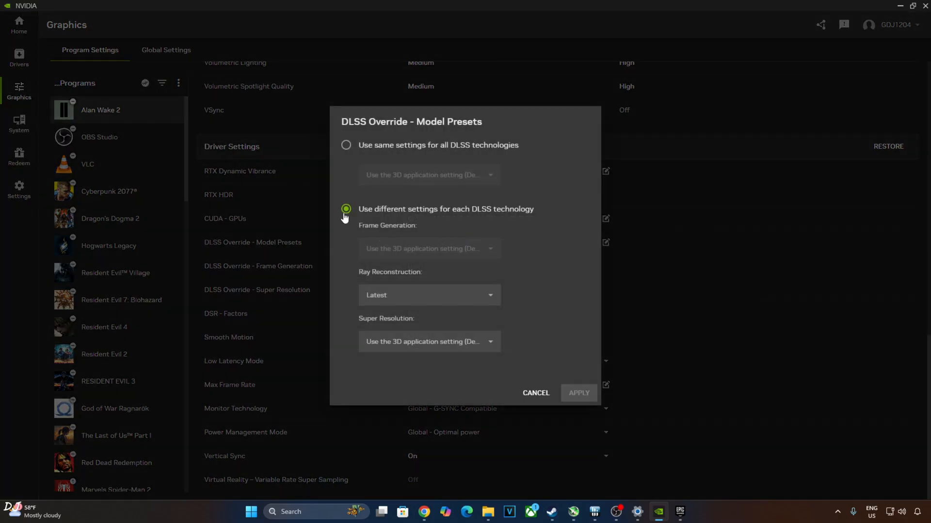
pyautogui.moveTo(333, 275)
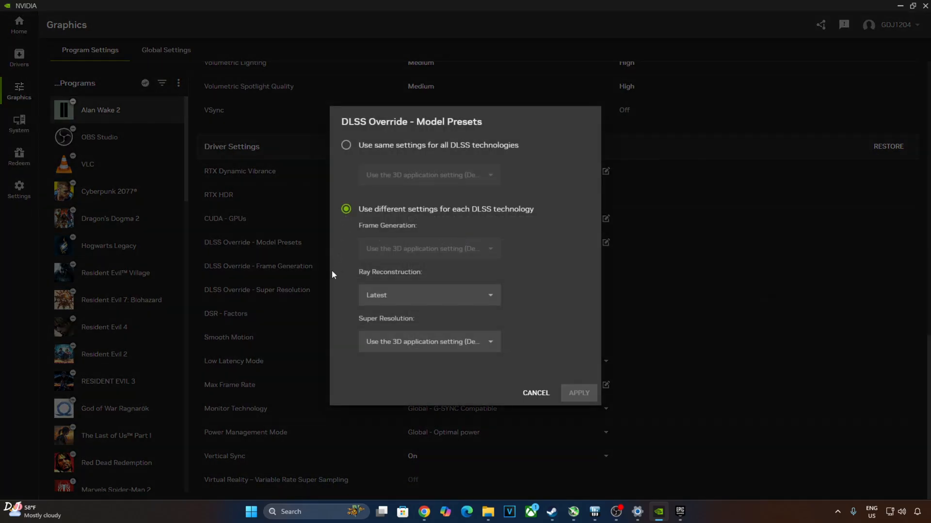
pyautogui.click(145, 83)
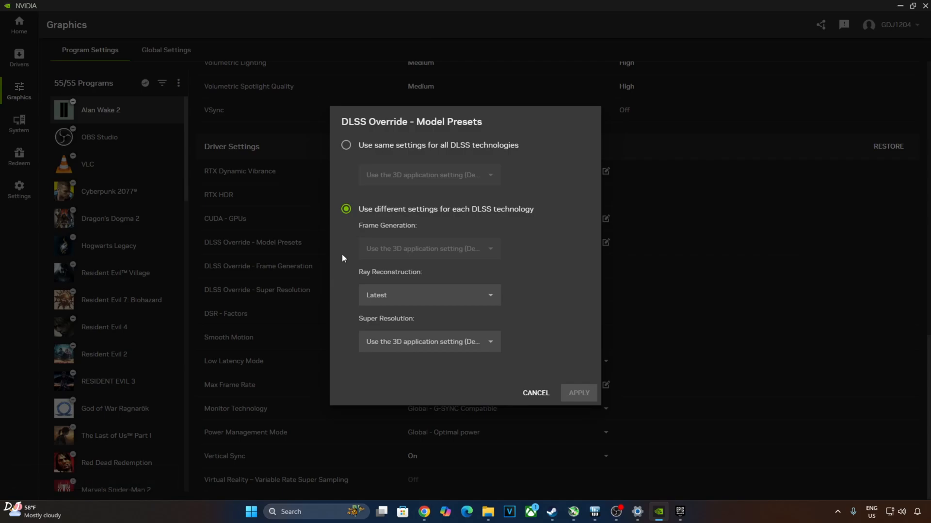
pyautogui.moveTo(345, 267)
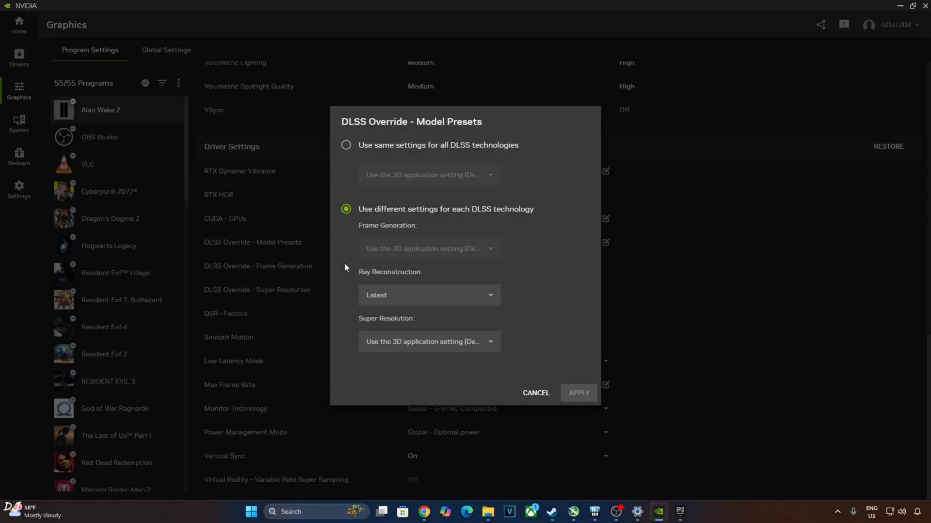
pyautogui.click(428, 342)
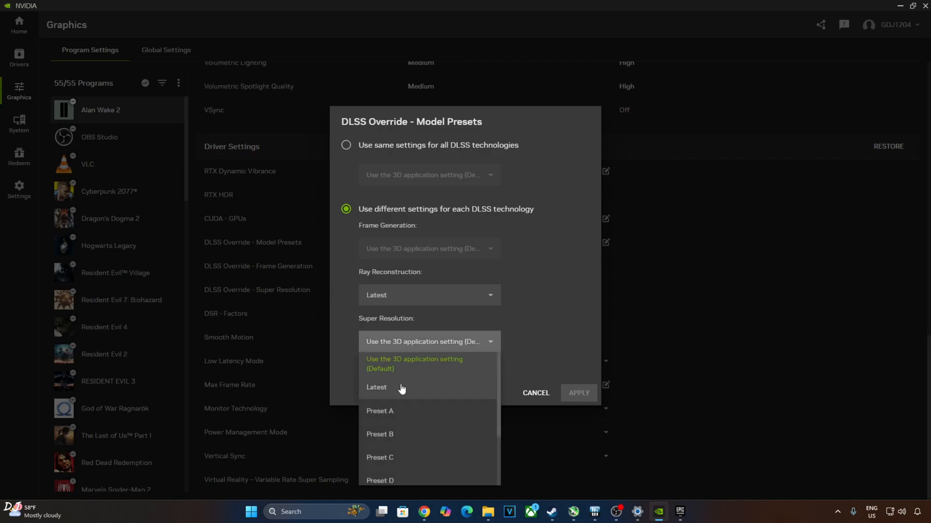
pyautogui.click(375, 387)
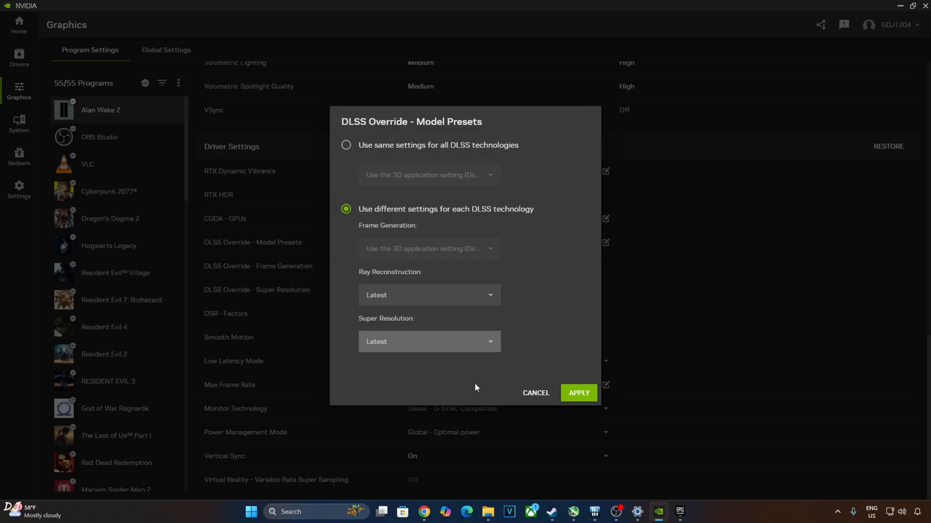
pyautogui.click(577, 393)
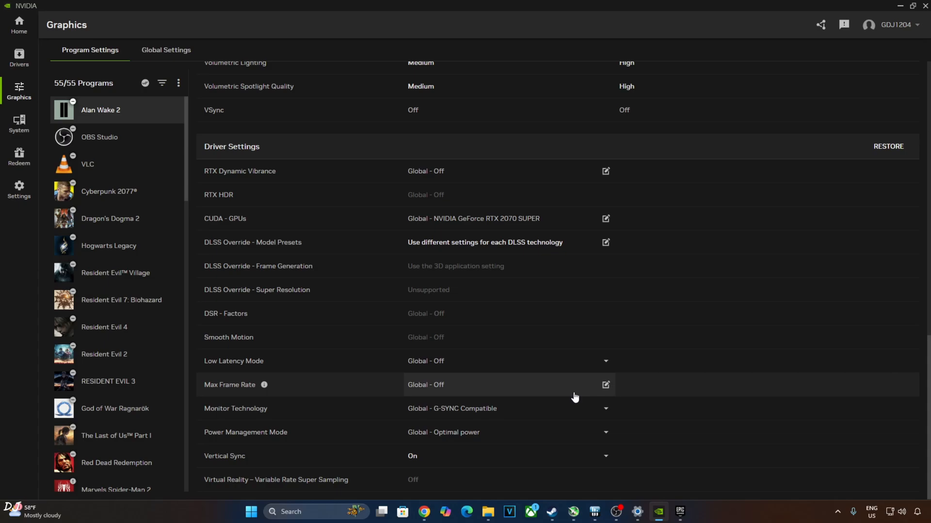
pyautogui.moveTo(561, 410)
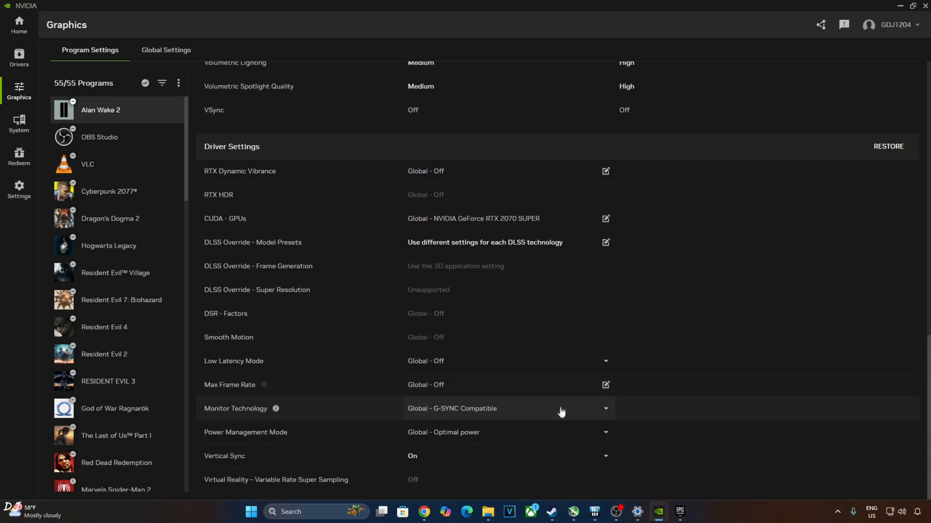
# Restore Alan Wake 2's driver settings in the NVIDIA app.
pyautogui.click(888, 146)
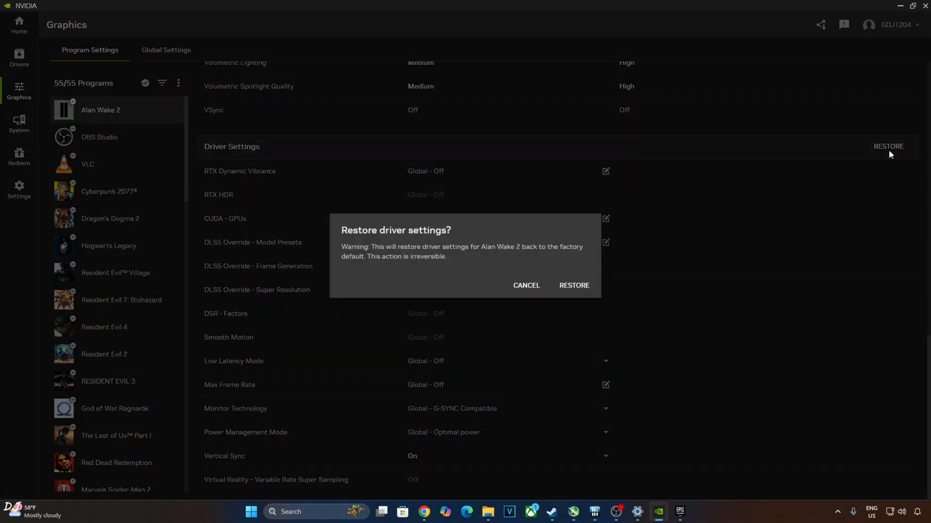
pyautogui.click(573, 289)
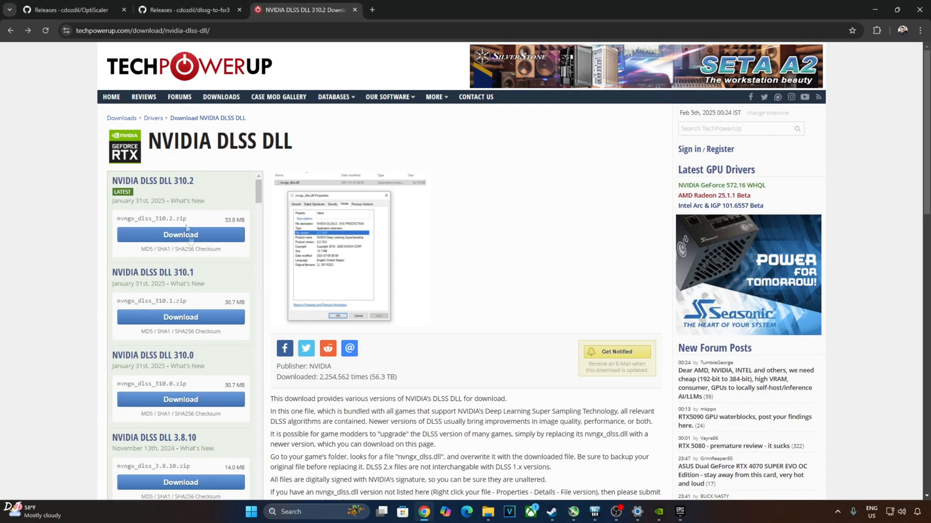
pyautogui.moveTo(172, 195)
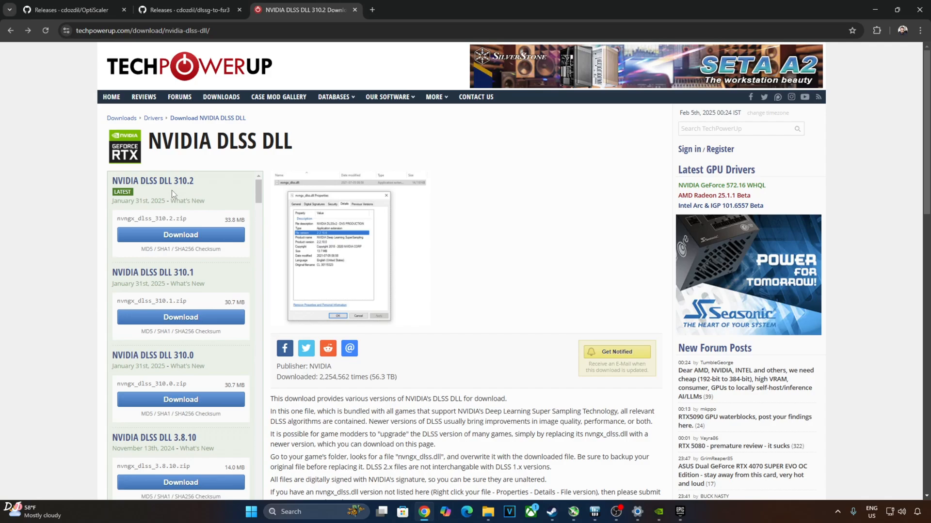
# Download DLSS DLL 310.2 from TechPowerUp and copy nvngx_dlss.dll out of the zip.
pyautogui.click(179, 235)
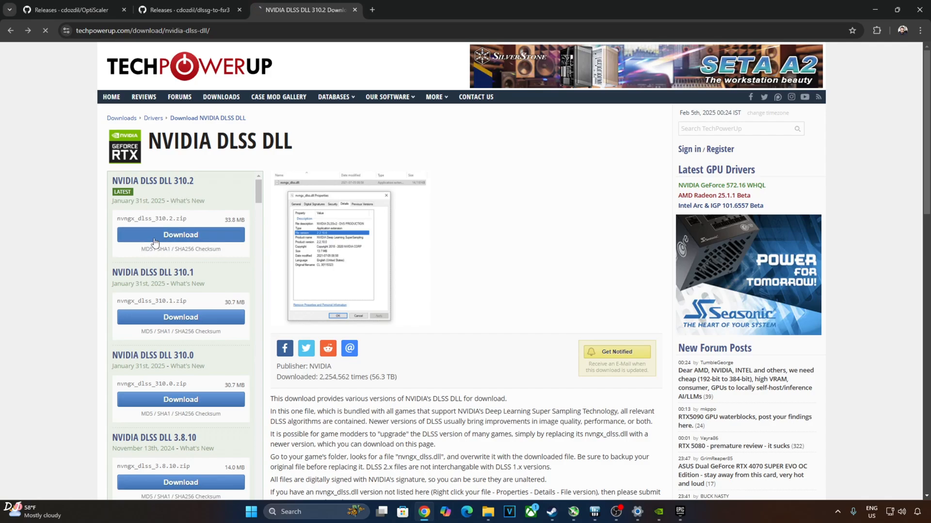
pyautogui.click(180, 235)
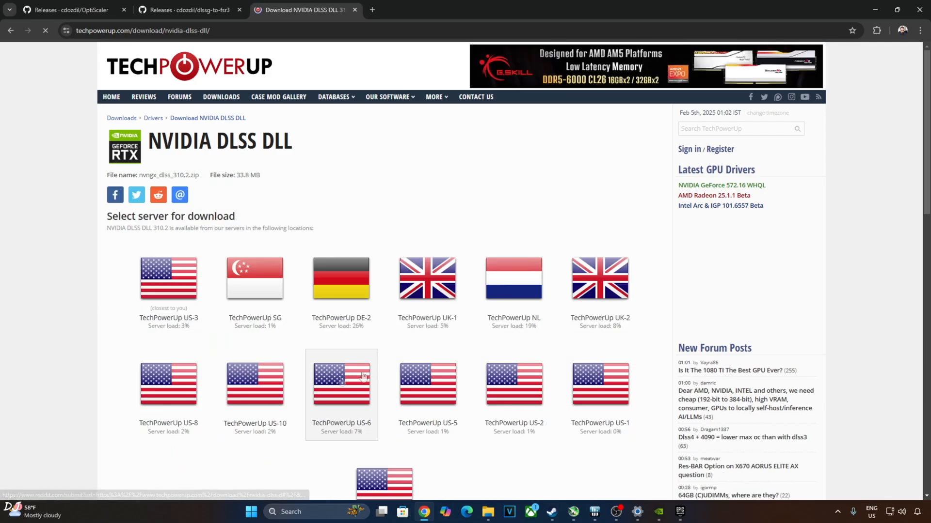
pyautogui.moveTo(296, 444)
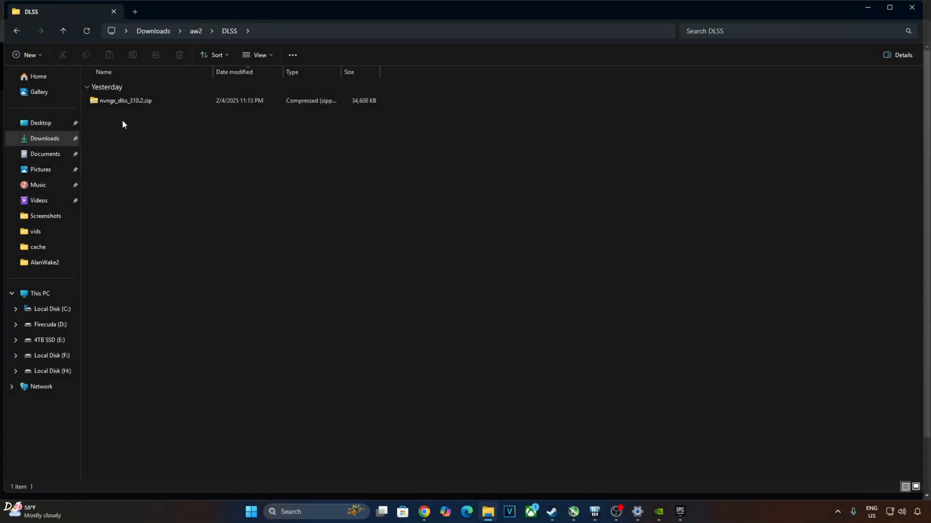
pyautogui.doubleClick(125, 100)
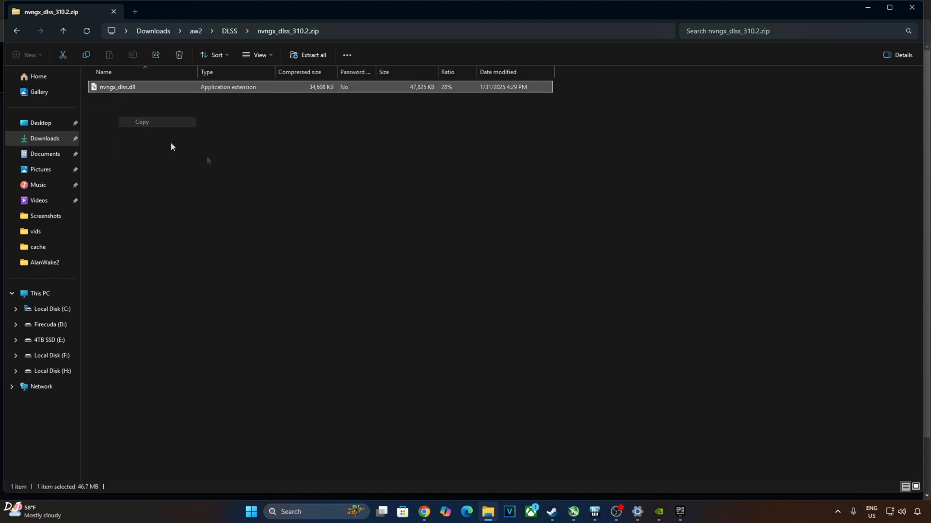
pyautogui.click(680, 511)
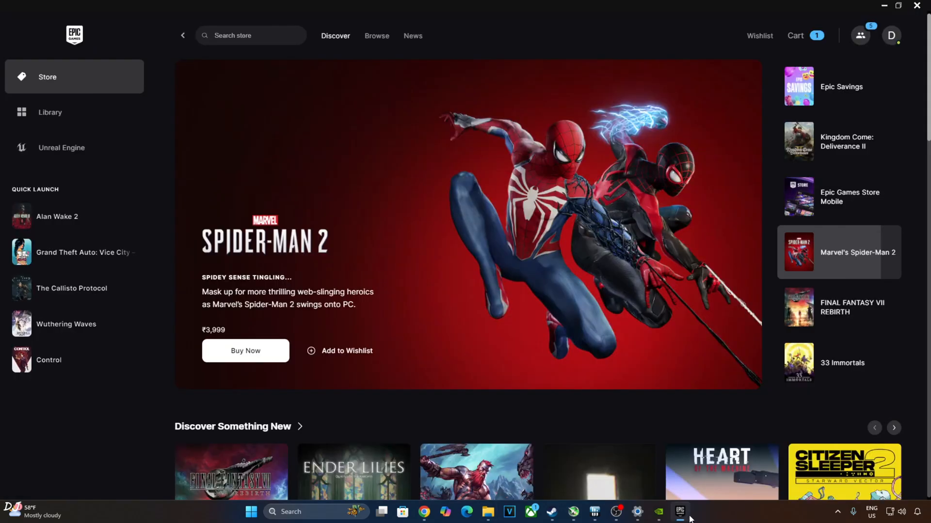
# Open Alan Wake 2's installation folder via its Manage options in the library.
pyautogui.click(50, 111)
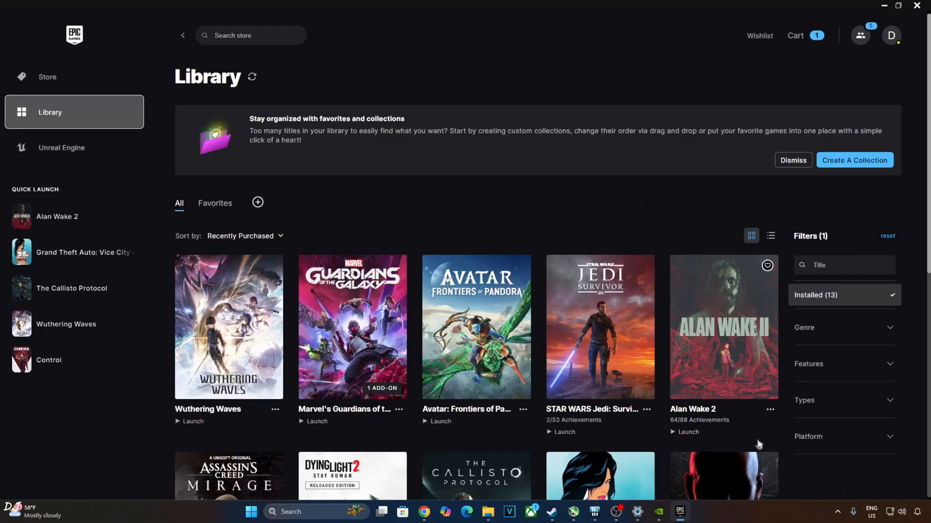
pyautogui.click(770, 409)
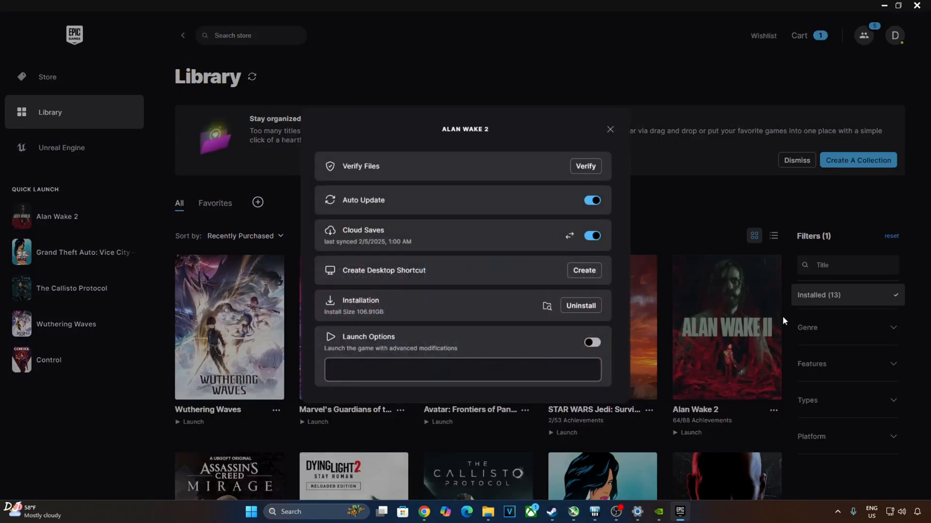
pyautogui.moveTo(547, 307)
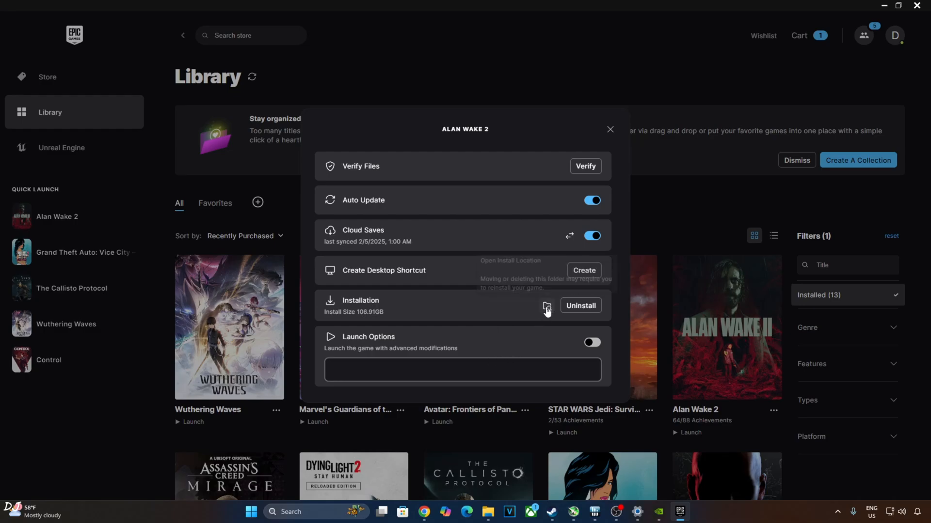
pyautogui.click(546, 309)
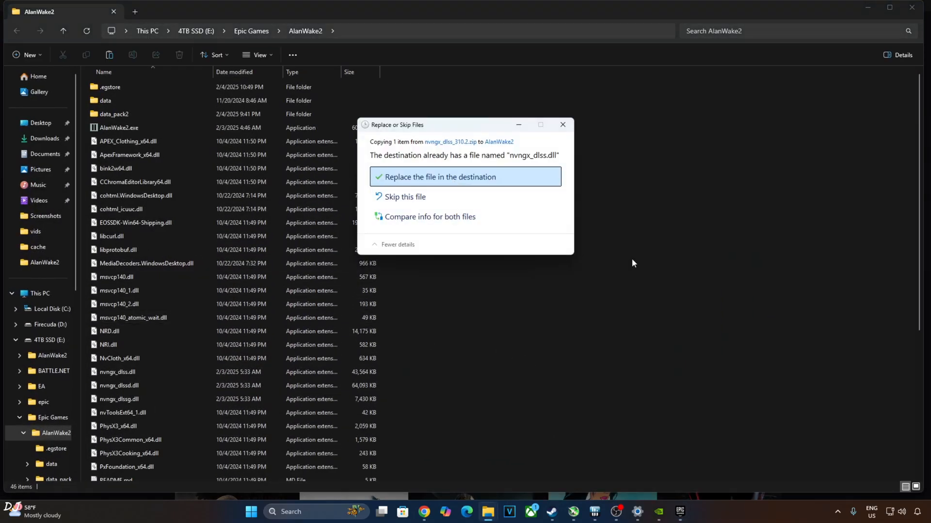
pyautogui.moveTo(499, 271)
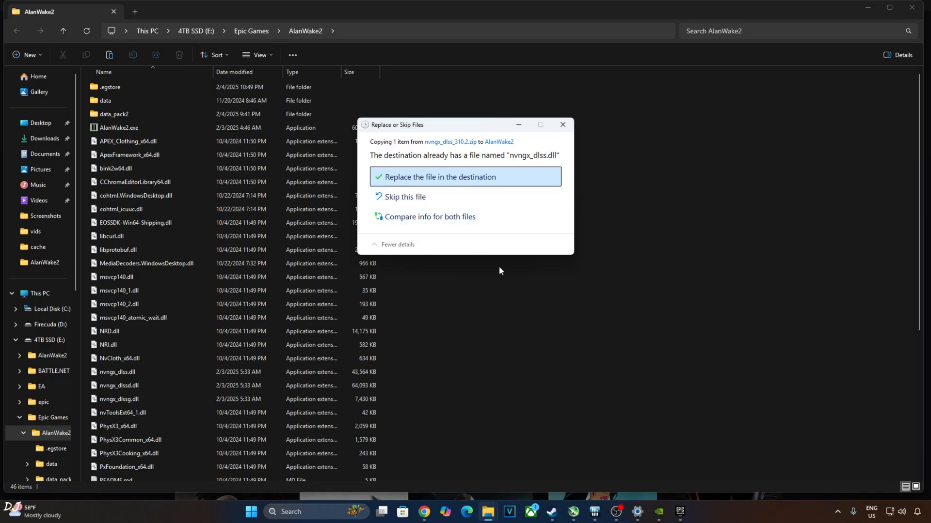
# Replace the AlanWake2 folder's nvngx_dlss.dll with the 310.2 copy.
pyautogui.click(440, 177)
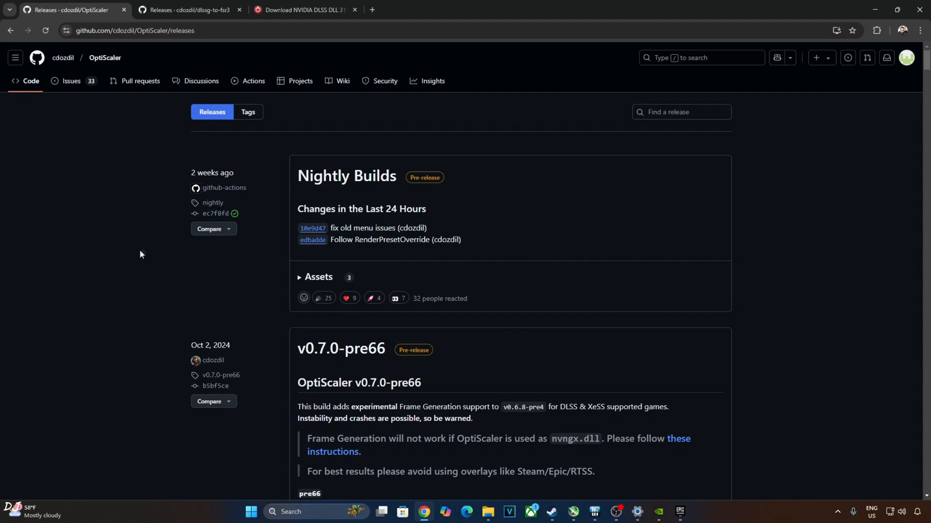
pyautogui.moveTo(133, 228)
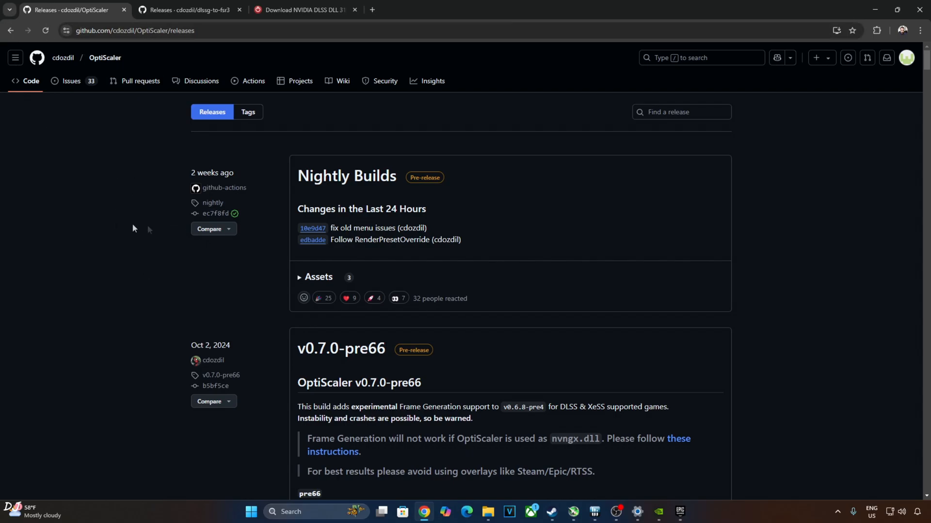
pyautogui.moveTo(275, 296)
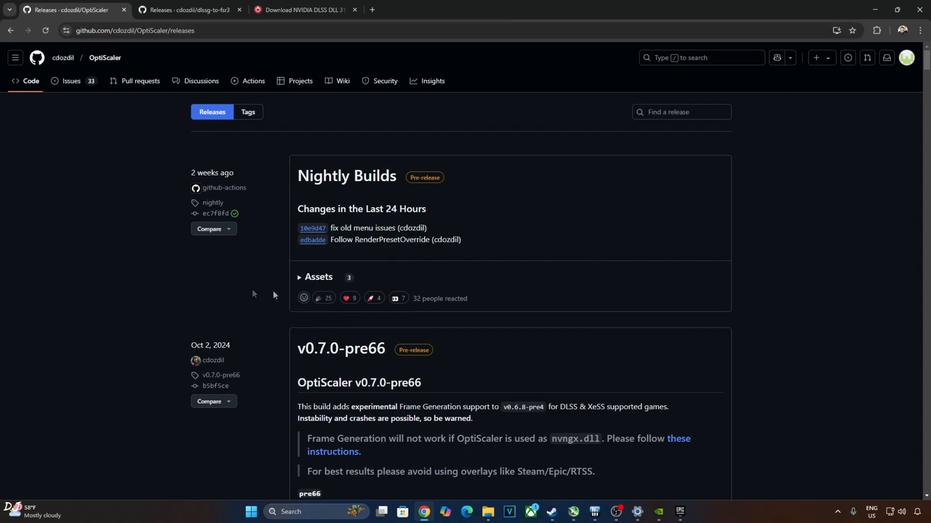
# Download the OptiScaler_v0.7.7-pre7_20250204.7z nightly archive from GitHub releases.
pyautogui.click(317, 280)
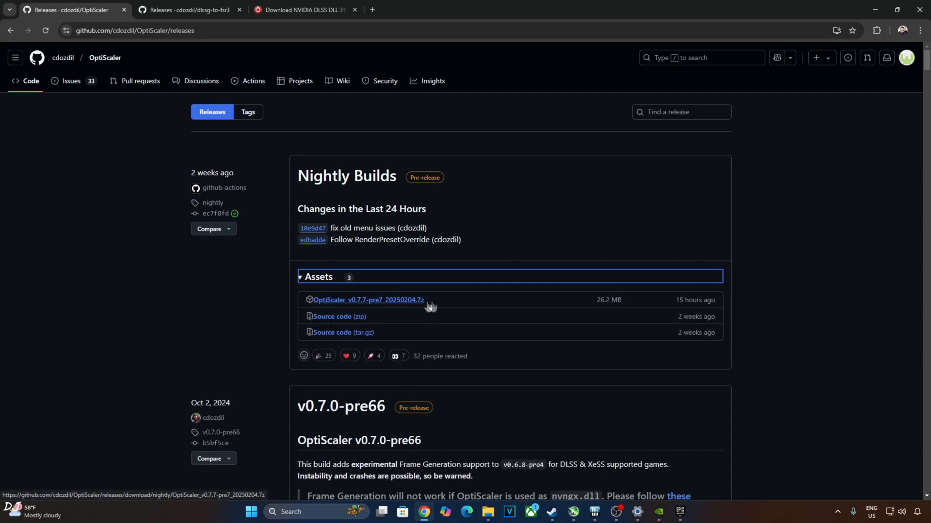
pyautogui.moveTo(242, 321)
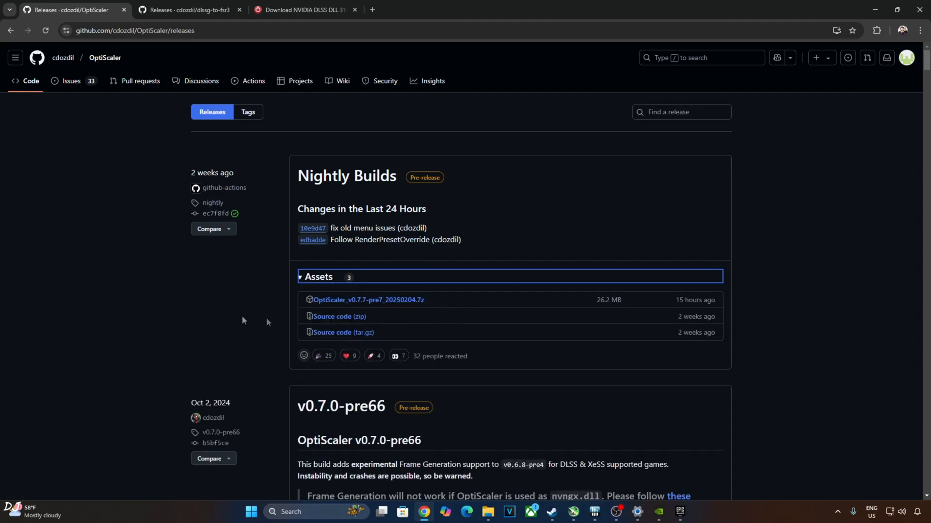
pyautogui.moveTo(171, 317)
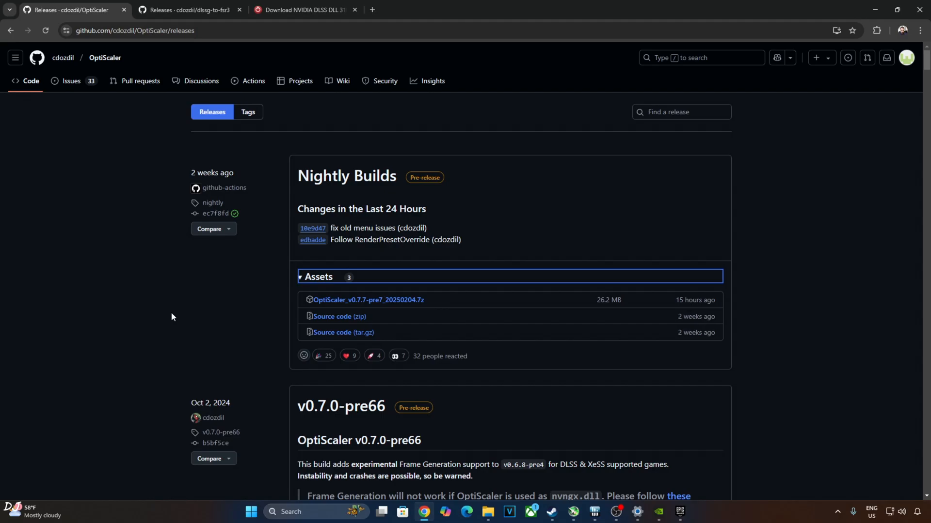
# Switch to the dlssg-to-fsr3 releases tab listing dlssg_to_fsr3_amd_is_better.dll.
pyautogui.click(184, 10)
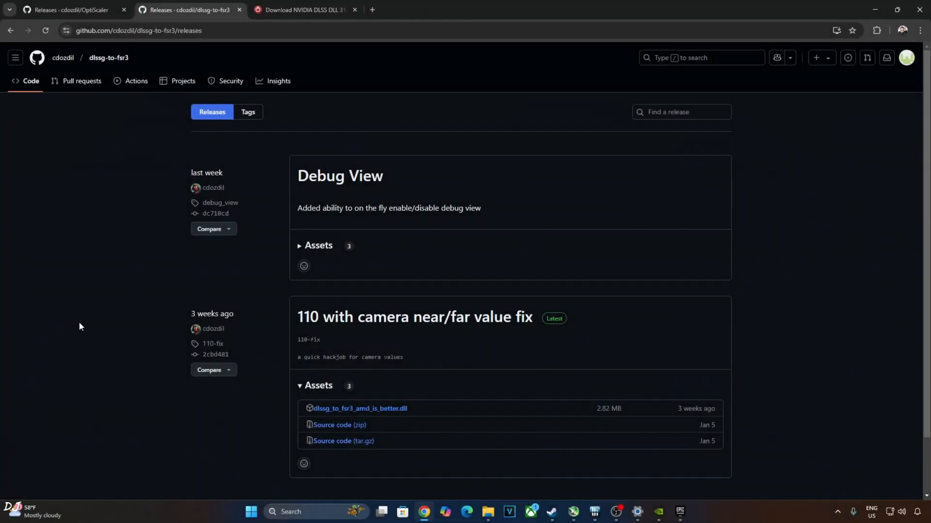
pyautogui.moveTo(106, 296)
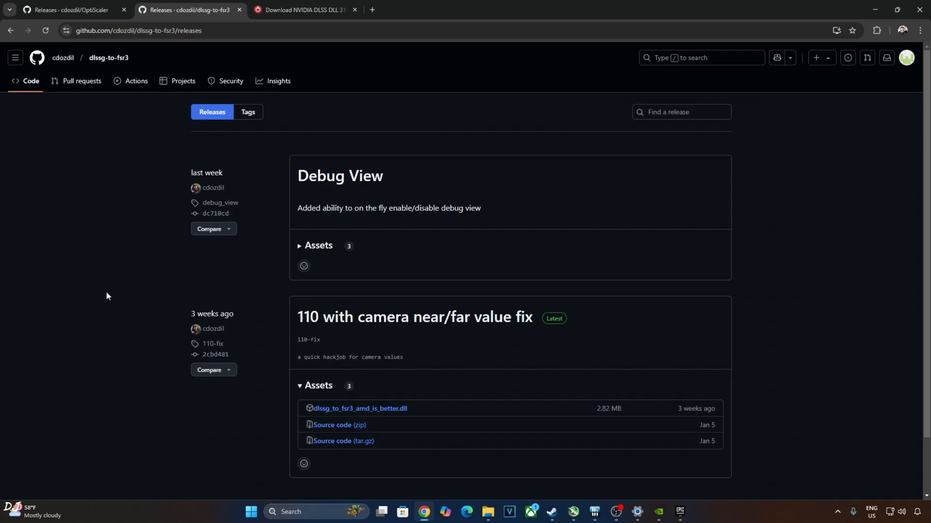
pyautogui.moveTo(93, 296)
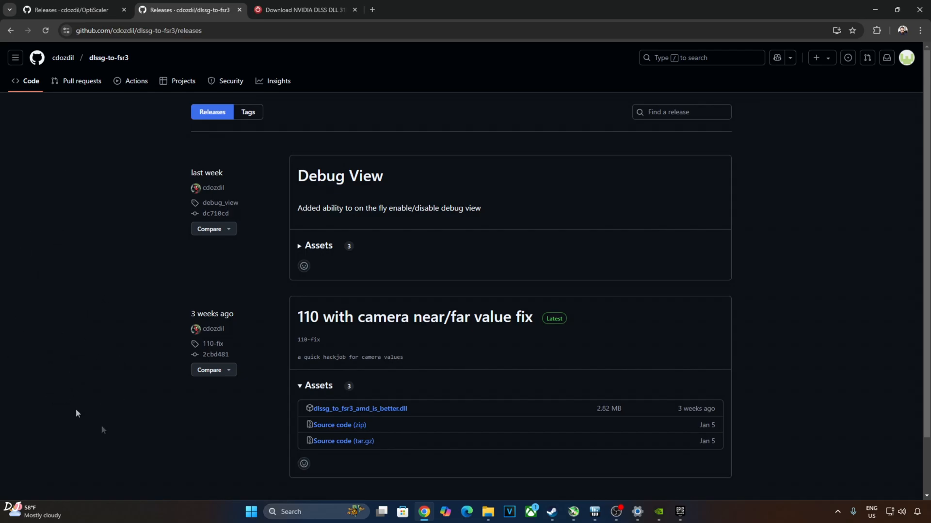
pyautogui.moveTo(398, 422)
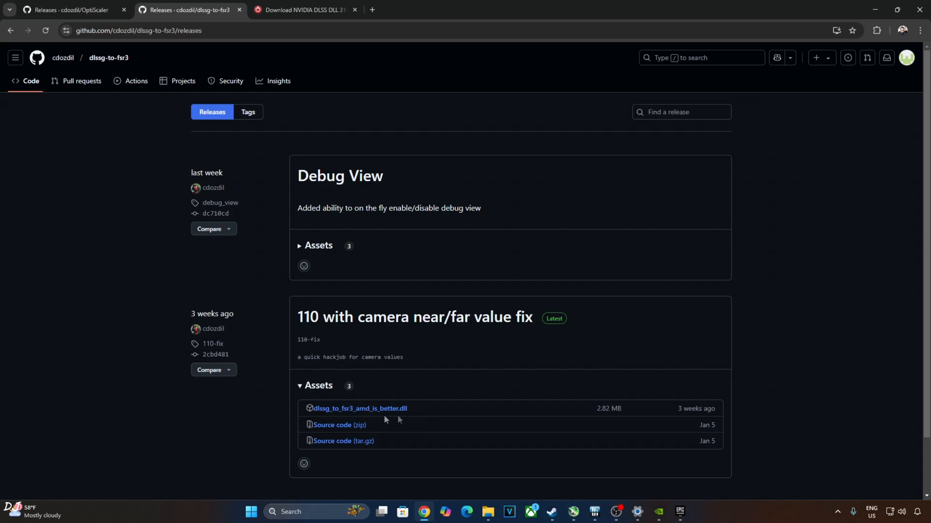
pyautogui.moveTo(339, 430)
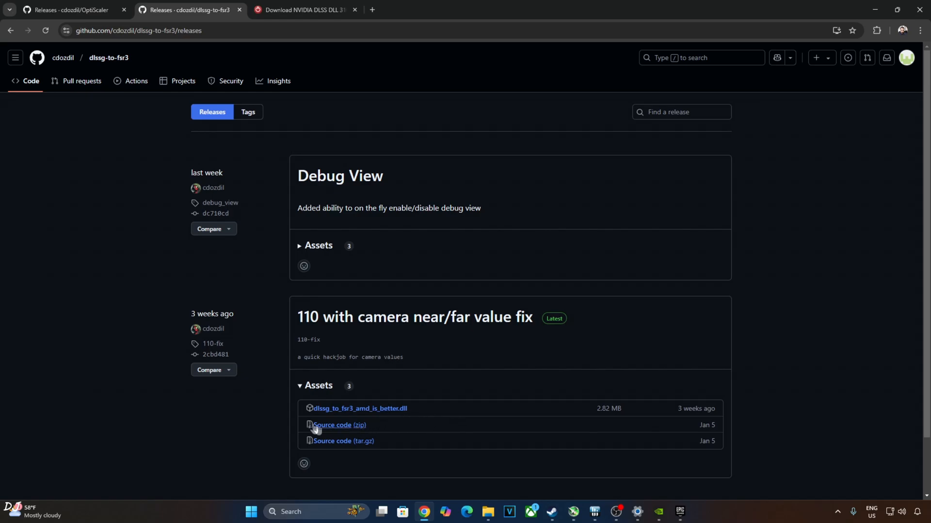
pyautogui.moveTo(378, 416)
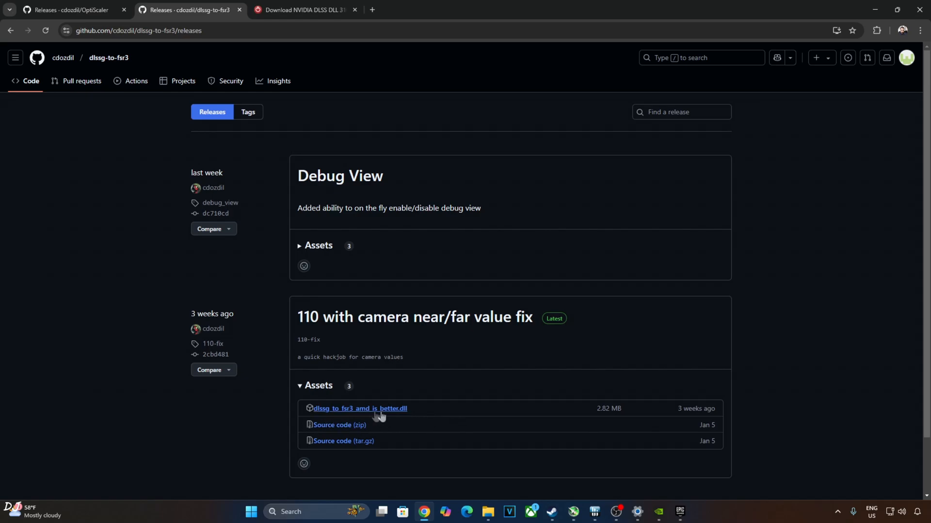
pyautogui.moveTo(426, 404)
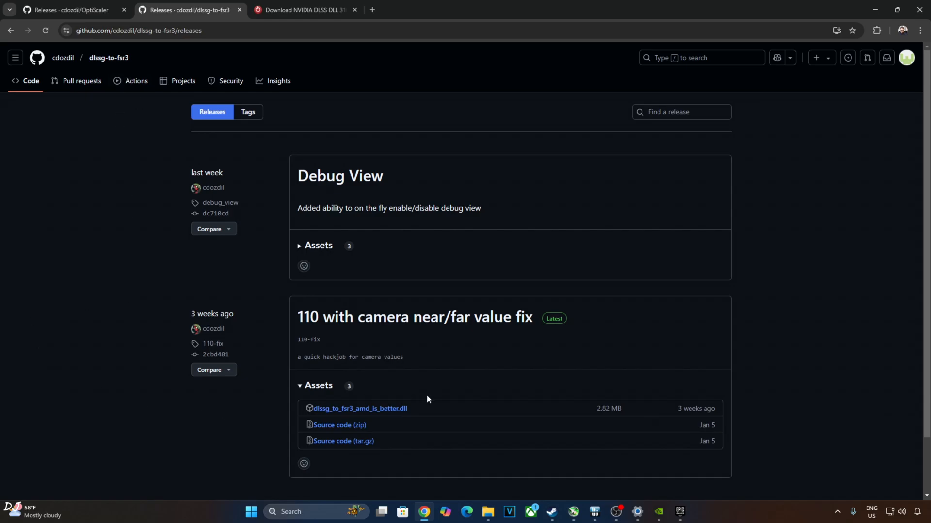
pyautogui.moveTo(457, 413)
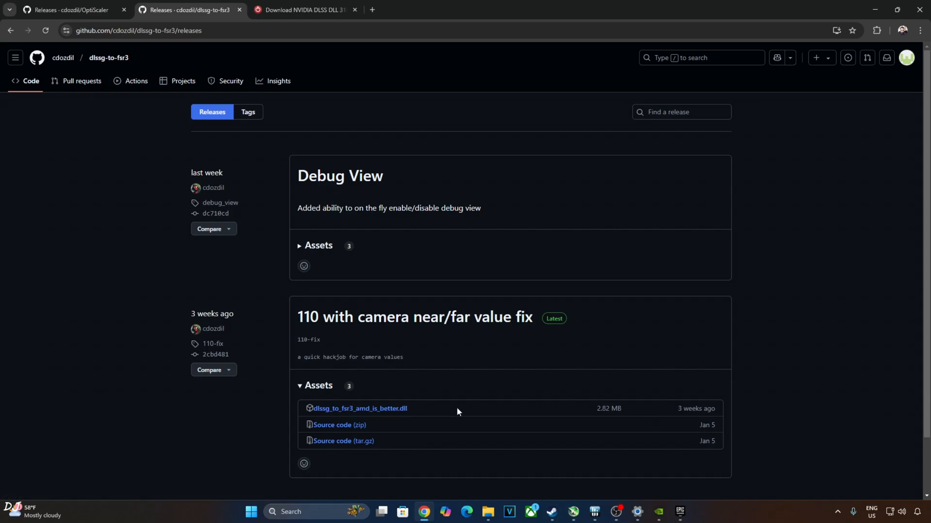
pyautogui.moveTo(418, 412)
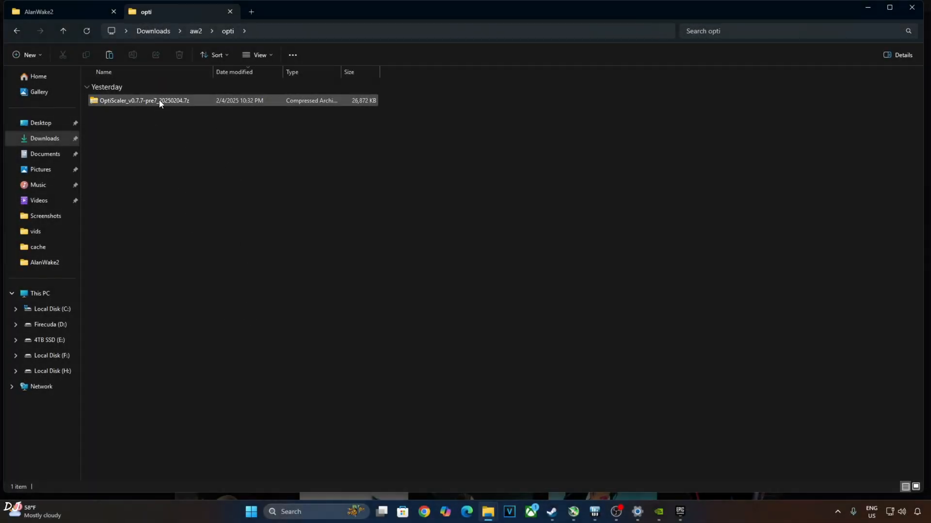
# Extract all files from the OptiScaler archive into the opti folder.
pyautogui.doubleClick(144, 100)
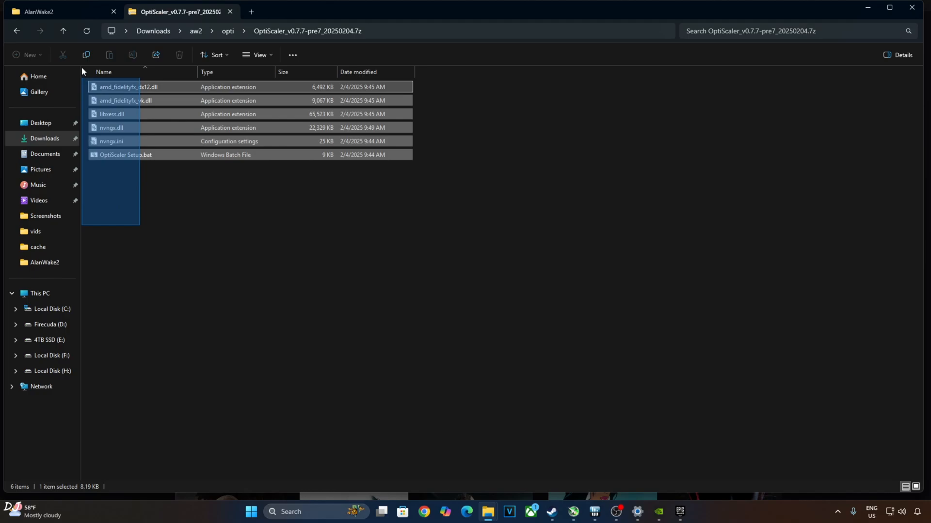
pyautogui.press('ctrl+a')
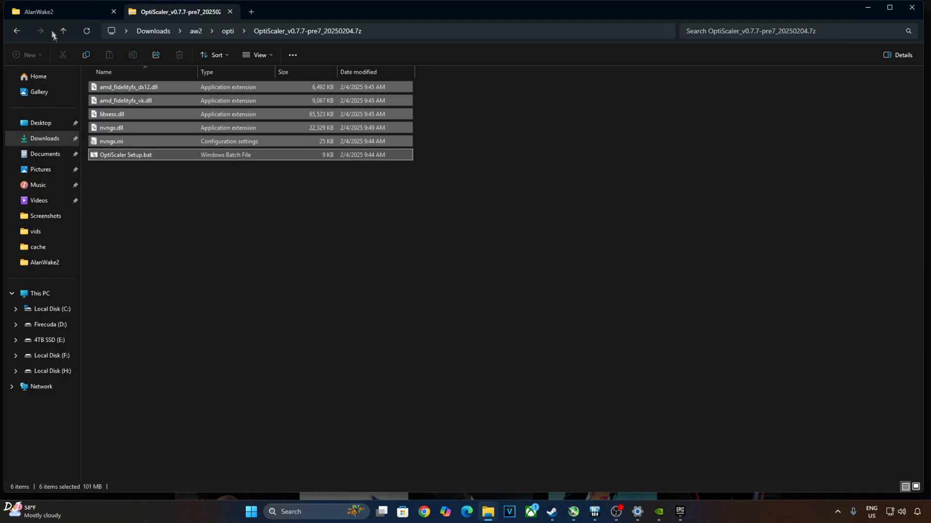
pyautogui.click(63, 31)
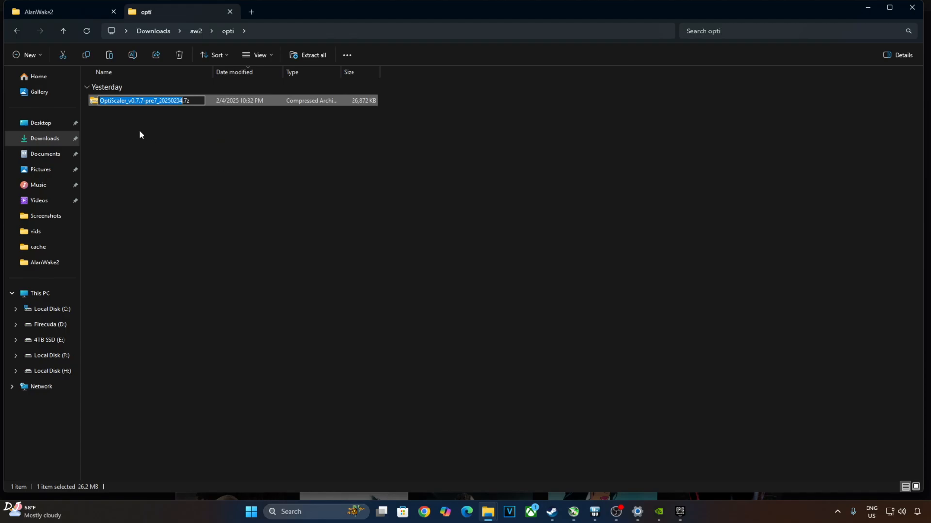
pyautogui.click(524, 215)
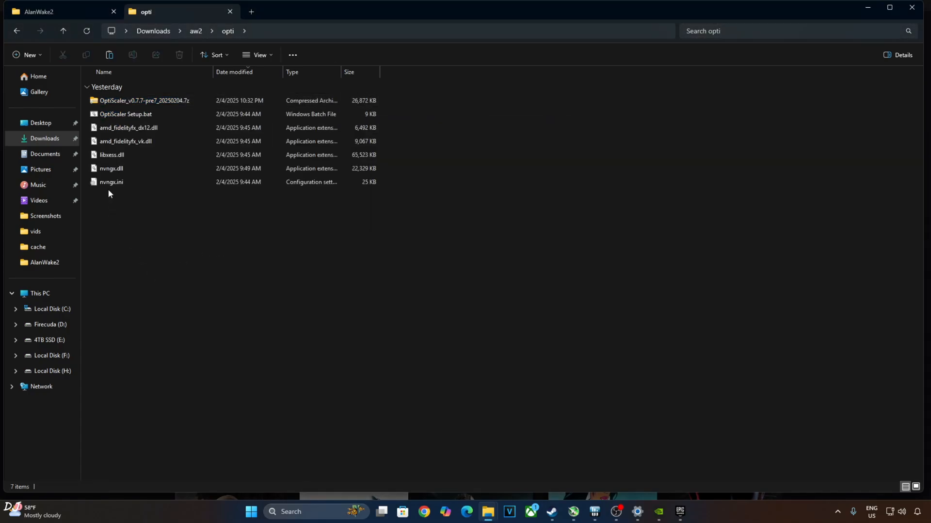
pyautogui.moveTo(152, 268)
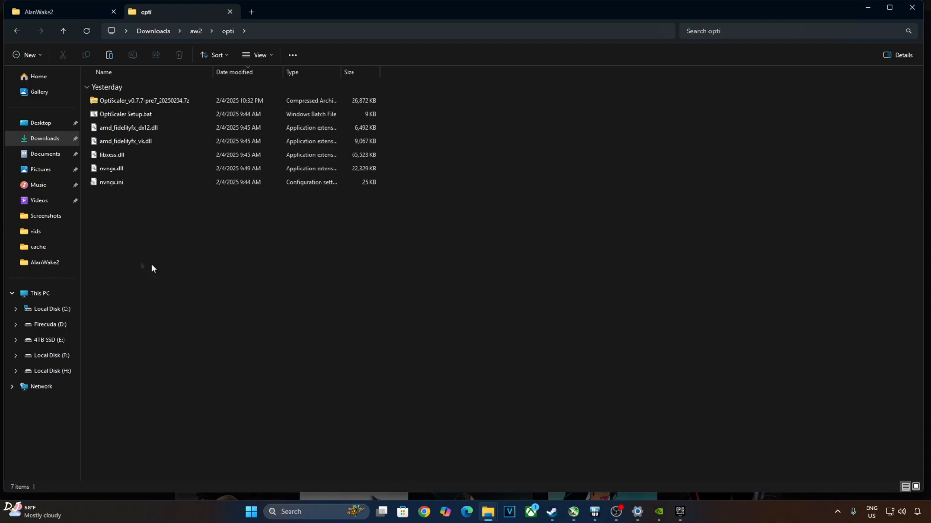
# Rename nvngx.dll to dxgi.dll in the opti folder.
pyautogui.rightClick(111, 169)
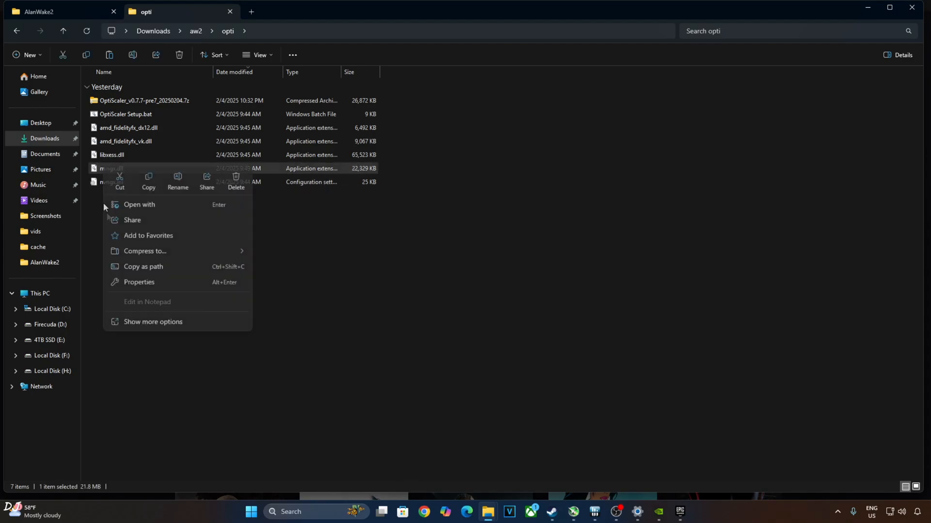
pyautogui.click(177, 180)
pyautogui.write('dxgi.dll')
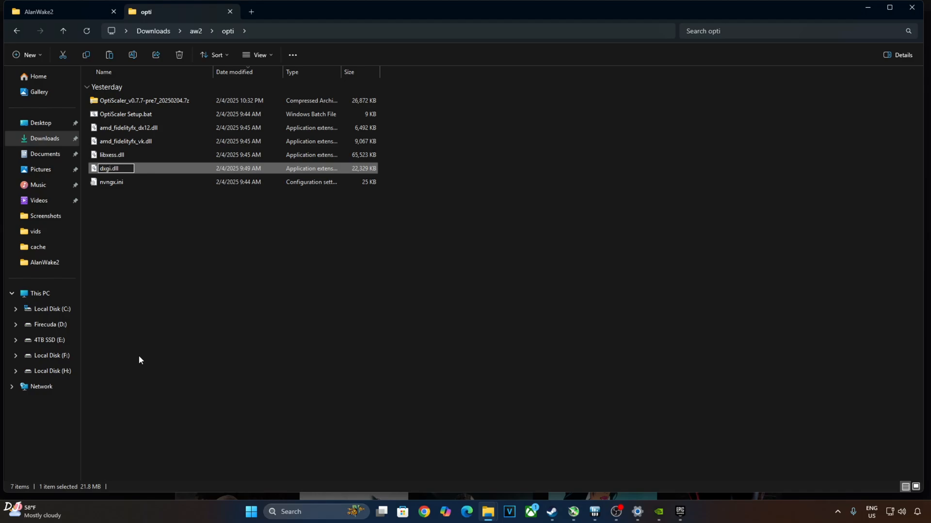
pyautogui.click(243, 275)
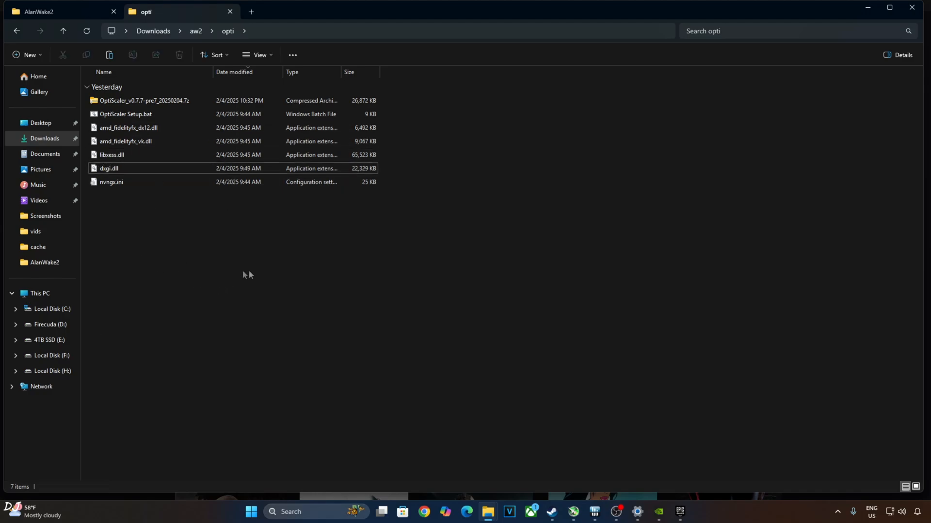
pyautogui.click(111, 182)
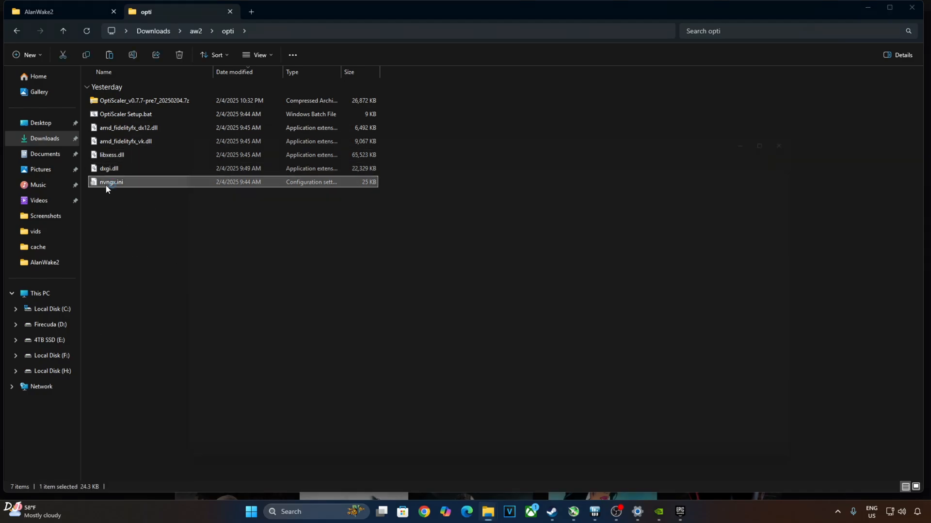
# Edit nvngx.ini so DLSSGMod is true and SpoofHAGS is false, then save and close it.
pyautogui.doubleClick(112, 184)
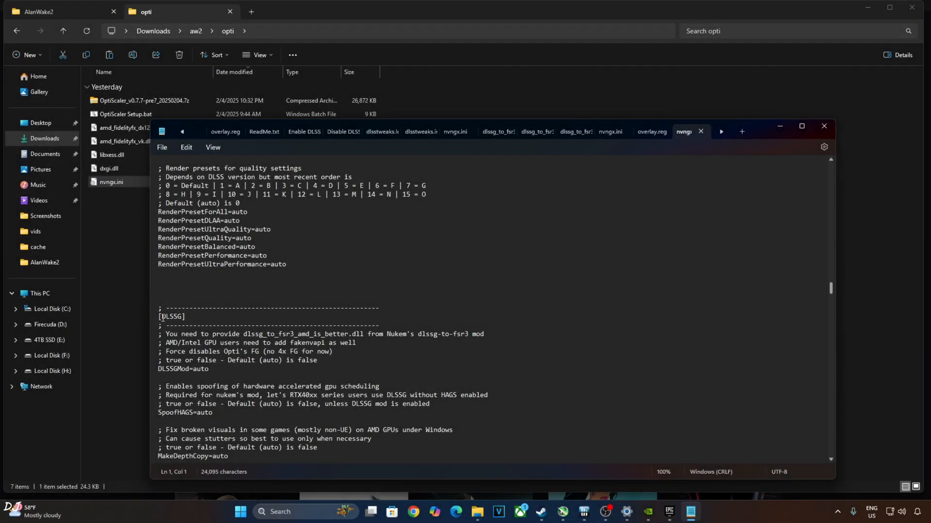
pyautogui.moveTo(153, 383)
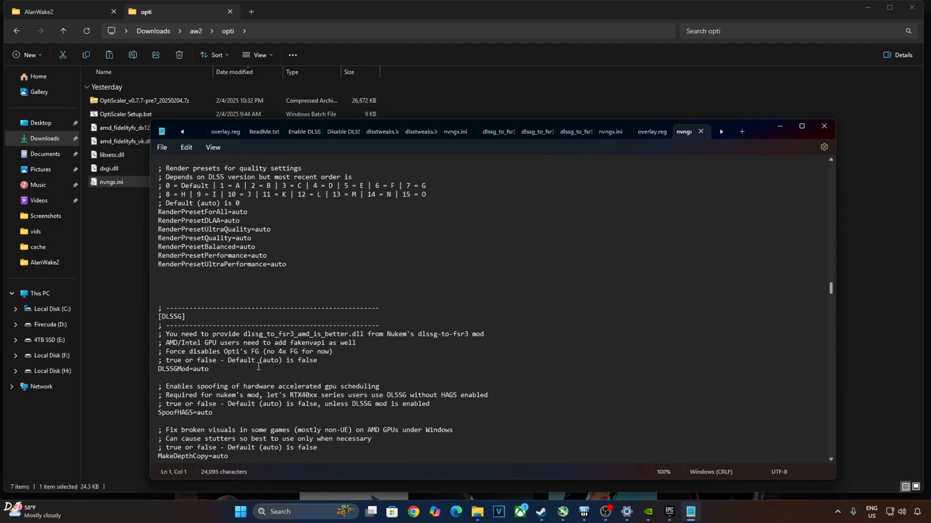
pyautogui.doubleClick(201, 368)
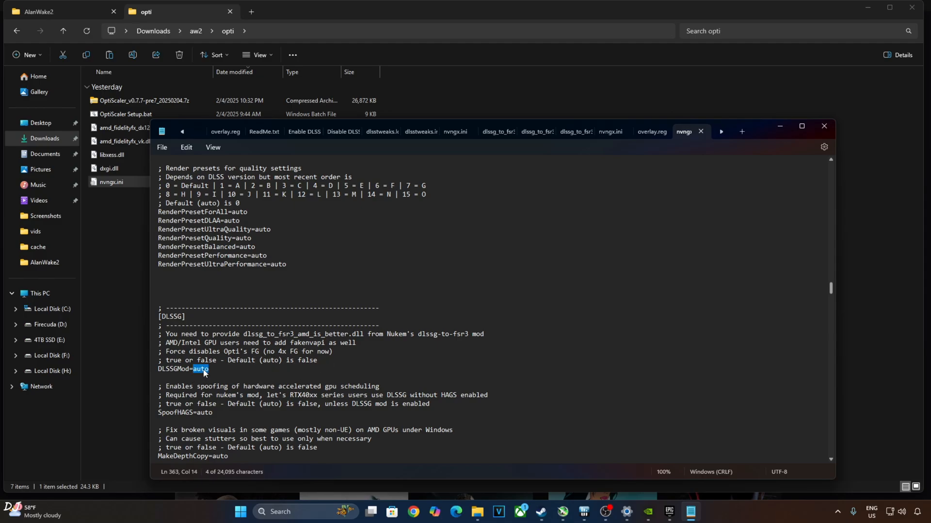
pyautogui.write('true')
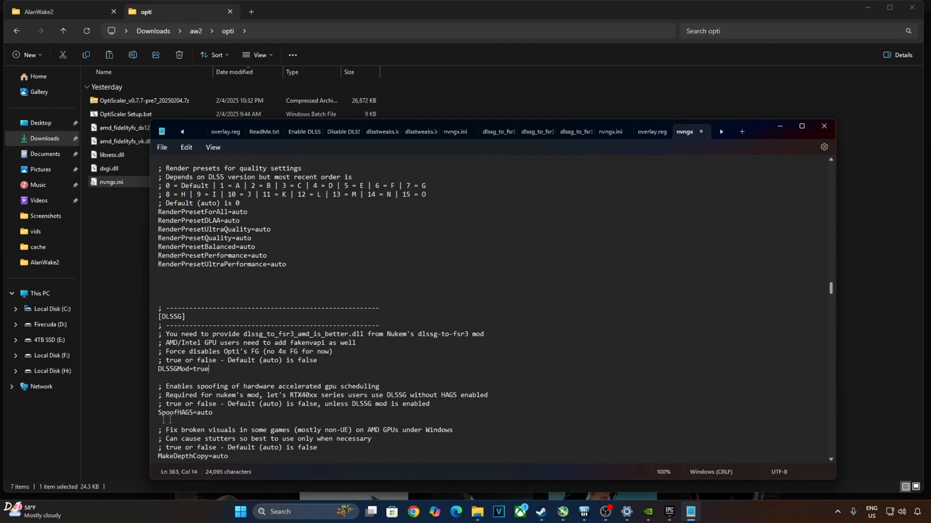
pyautogui.doubleClick(204, 413)
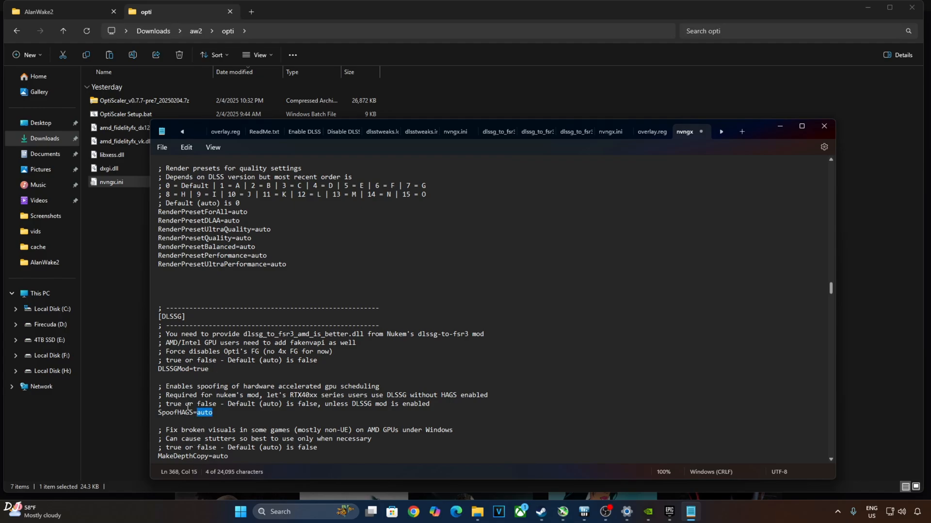
pyautogui.write('false')
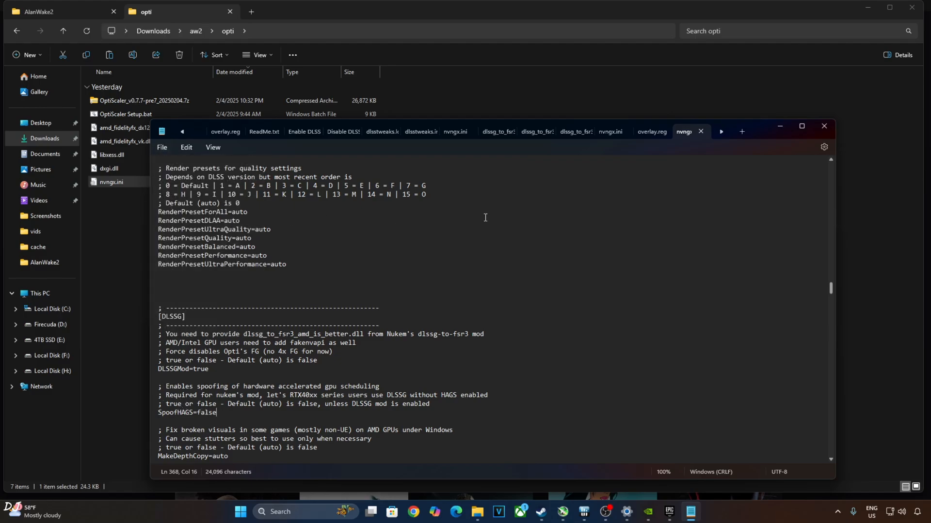
pyautogui.click(823, 126)
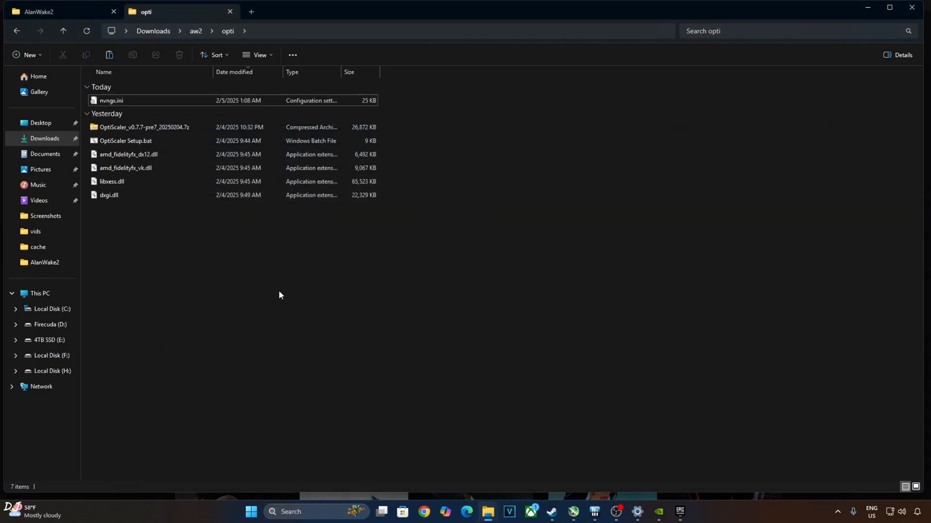
# Copy the OptiScaler files into the Alan Wake 2 install folder via Epic's Manage dialog.
pyautogui.click(108, 195)
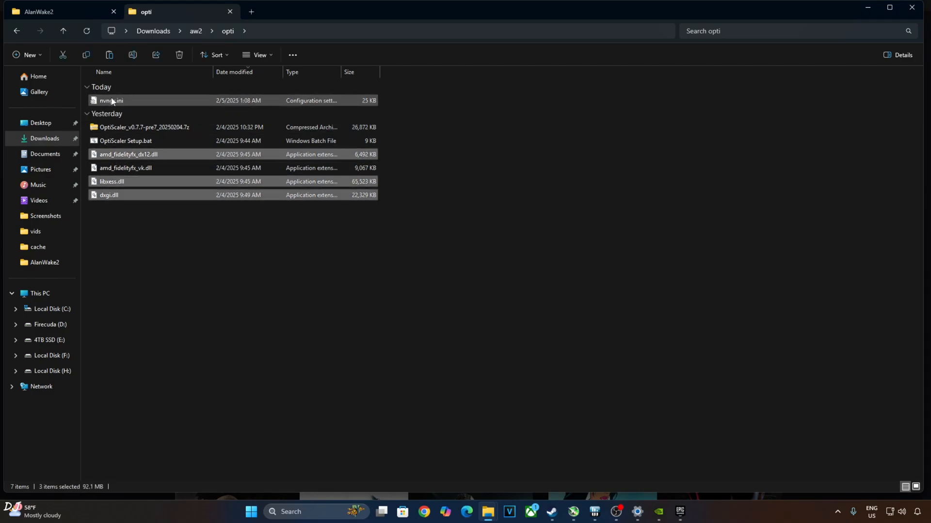
pyautogui.rightClick(109, 195)
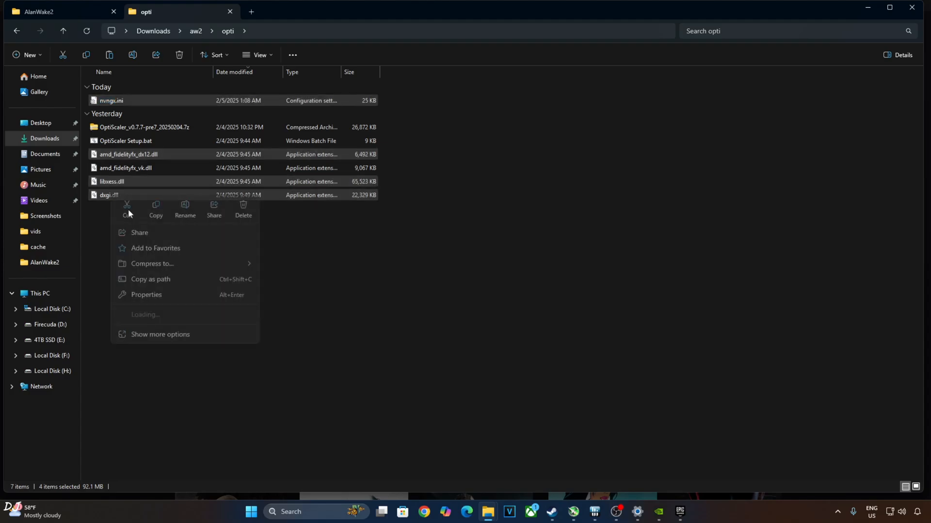
pyautogui.click(679, 511)
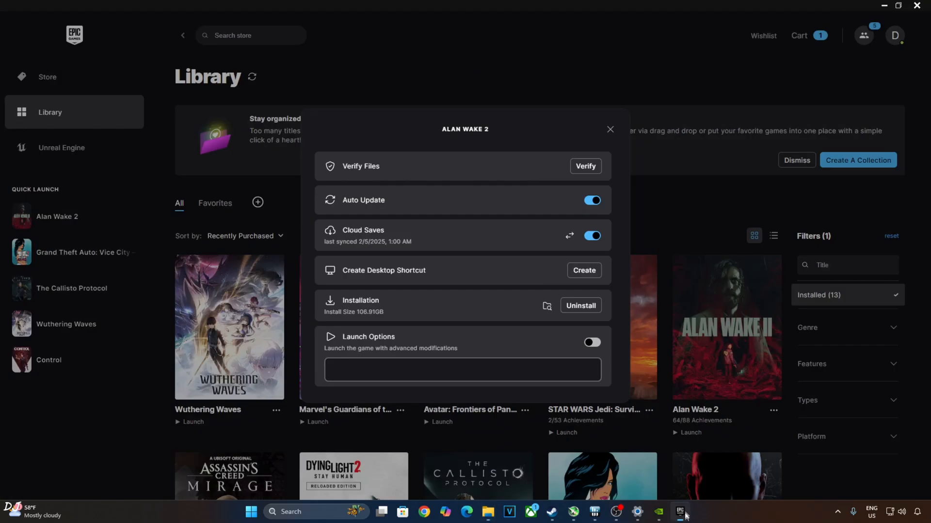
pyautogui.click(547, 306)
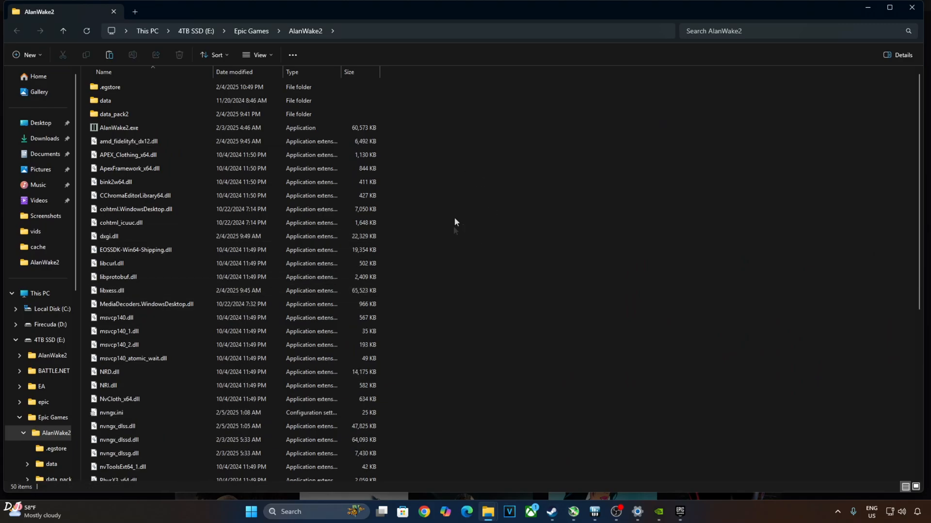
pyautogui.moveTo(527, 181)
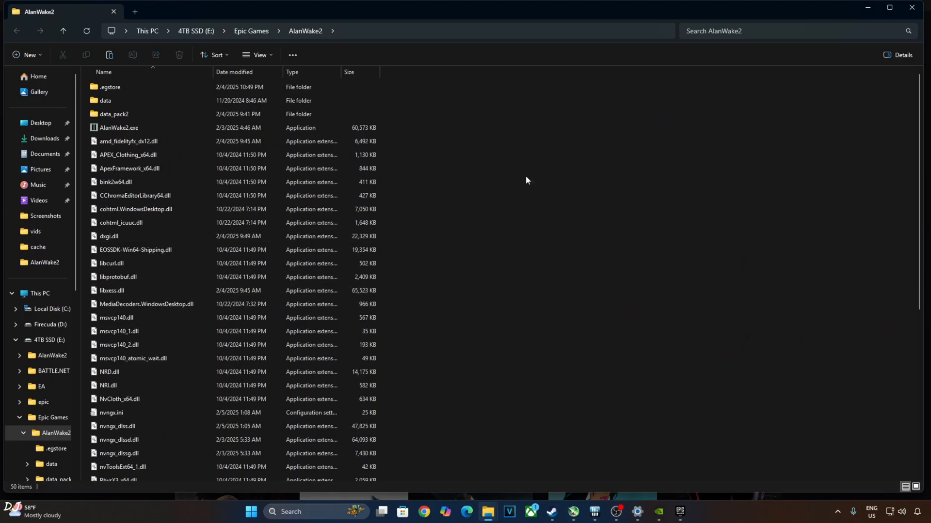
# Copy dlssg_to_fsr3_amd_is_better.dll from the nukem9 folder into the game install folder.
pyautogui.click(172, 11)
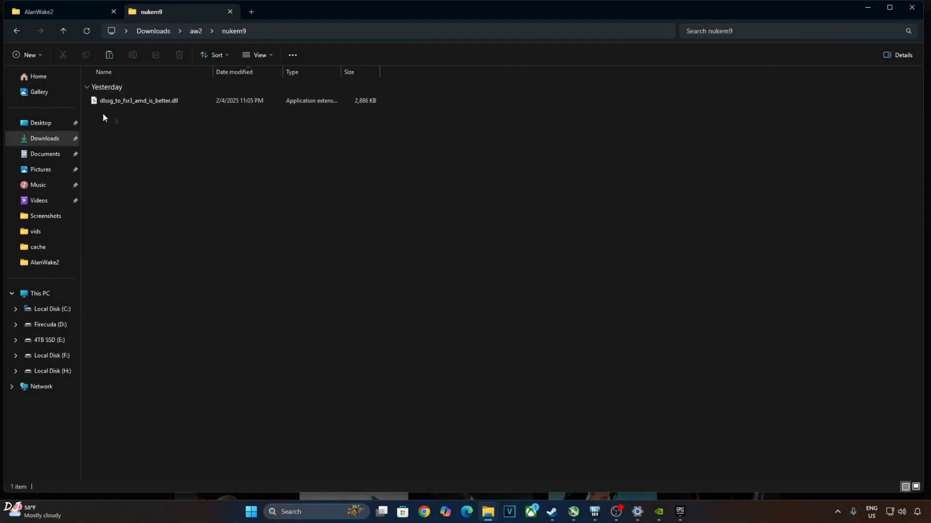
pyautogui.click(138, 100)
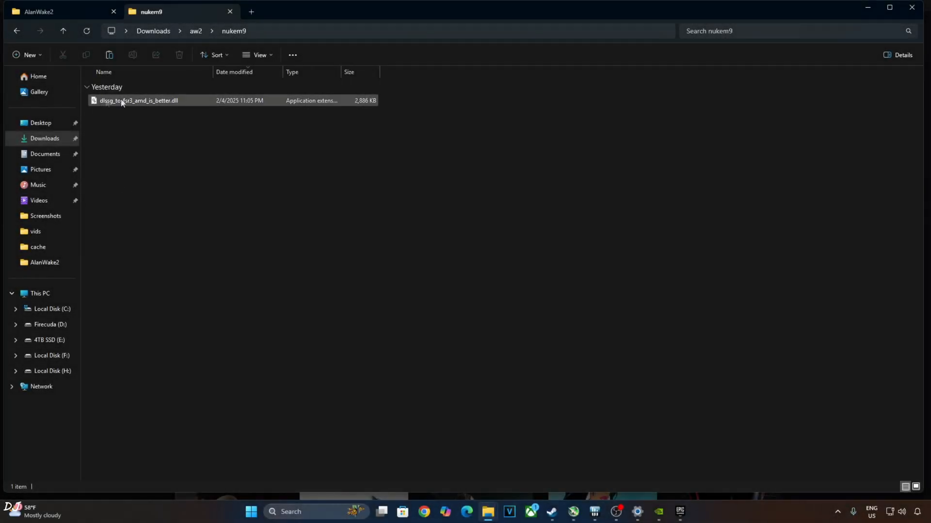
pyautogui.click(138, 100)
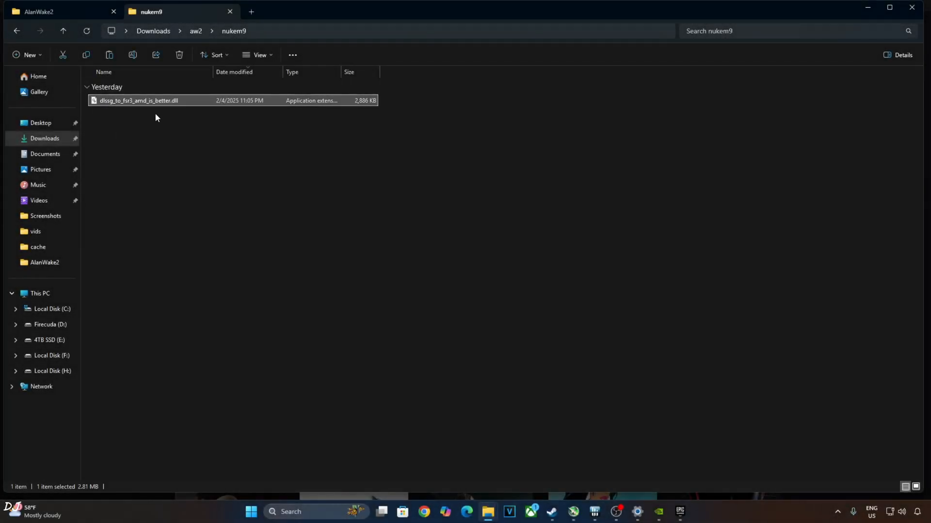
pyautogui.click(679, 512)
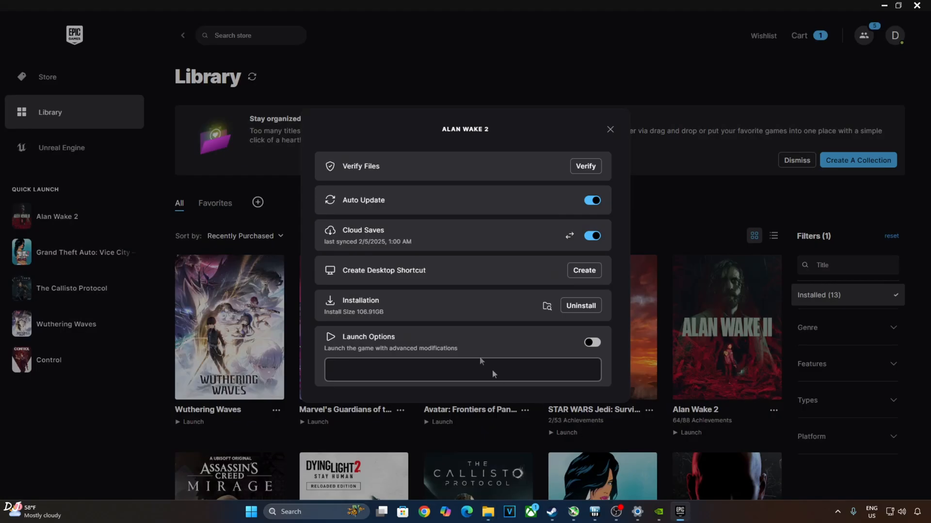
pyautogui.moveTo(547, 306)
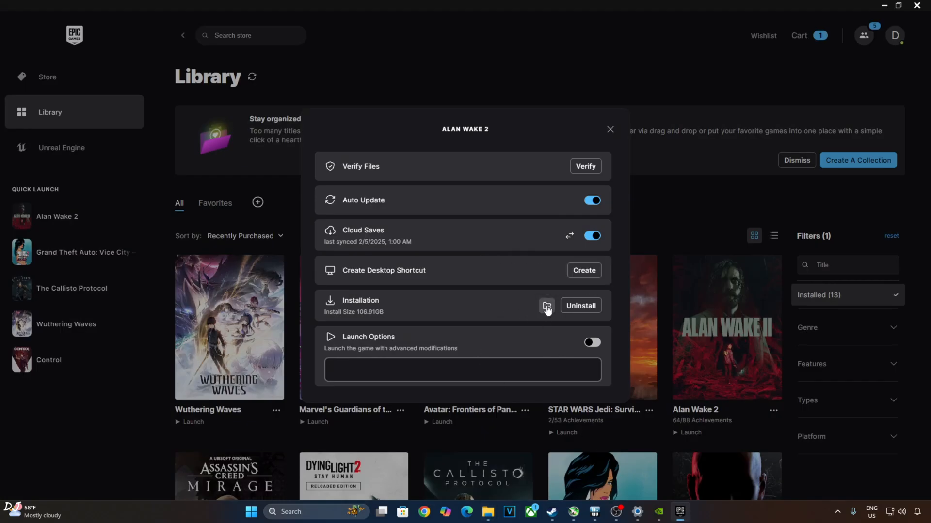
pyautogui.click(545, 306)
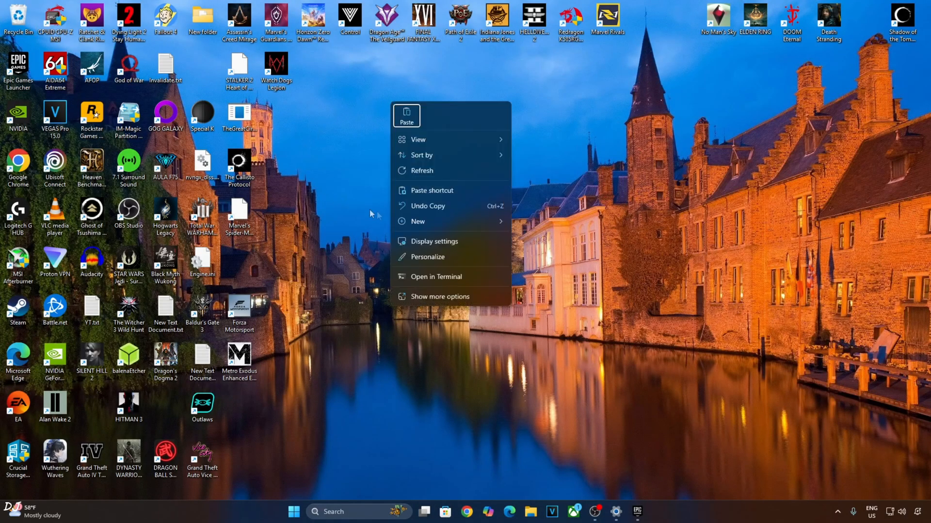
# Check Windows Graphics settings show GPU scheduling and variable refresh rate on.
pyautogui.click(434, 241)
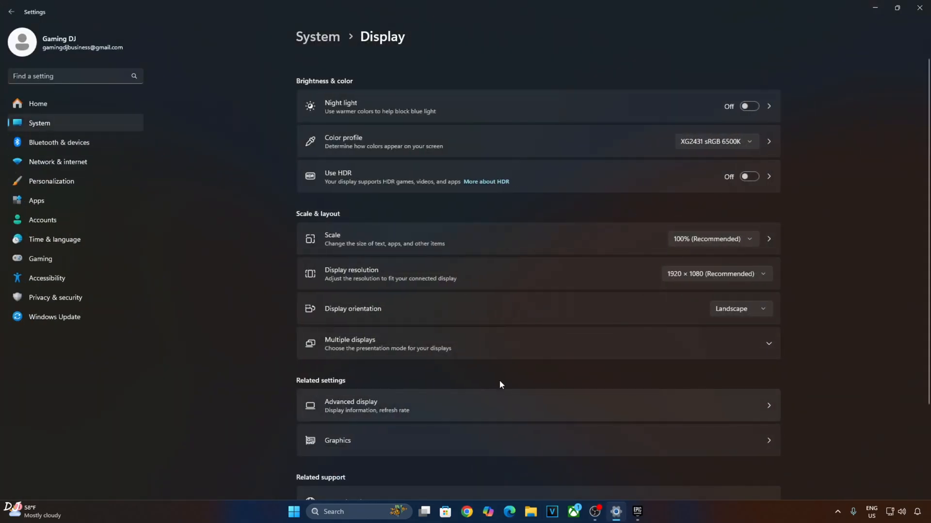
pyautogui.click(336, 441)
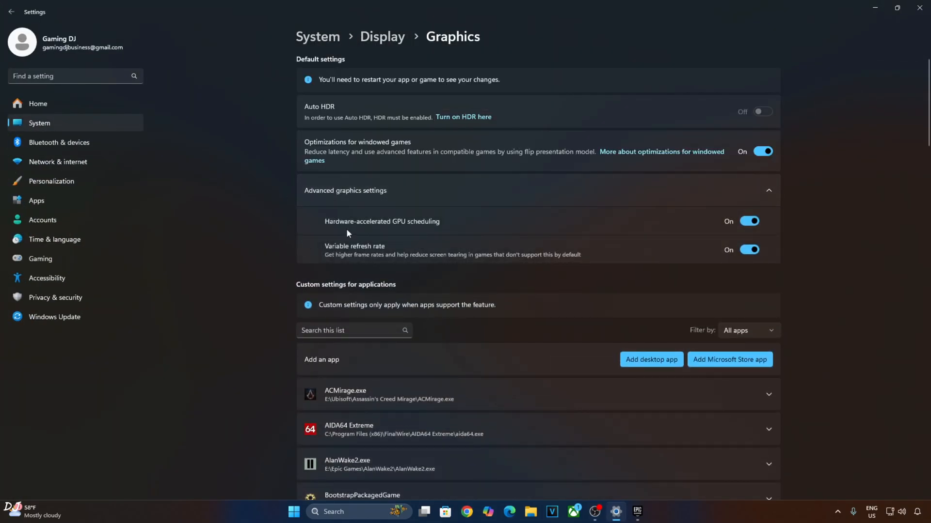
pyautogui.moveTo(467, 230)
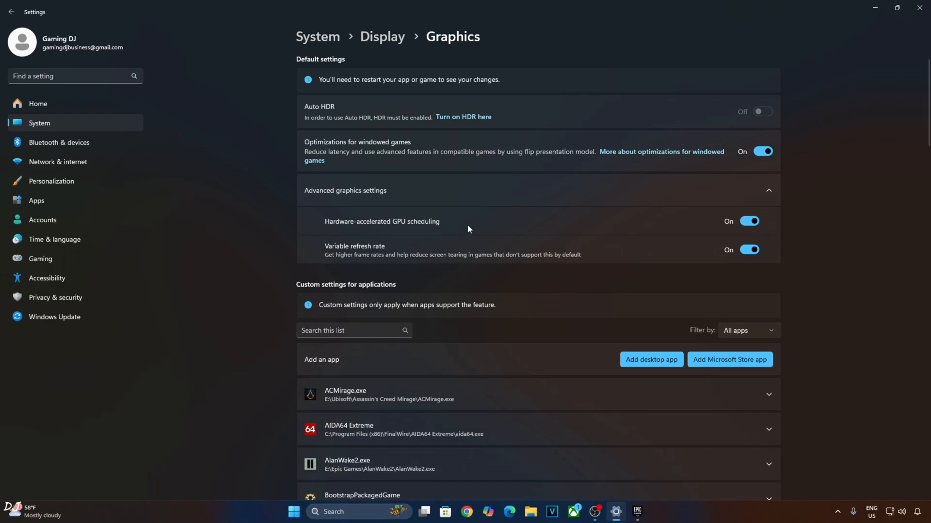
pyautogui.moveTo(645, 281)
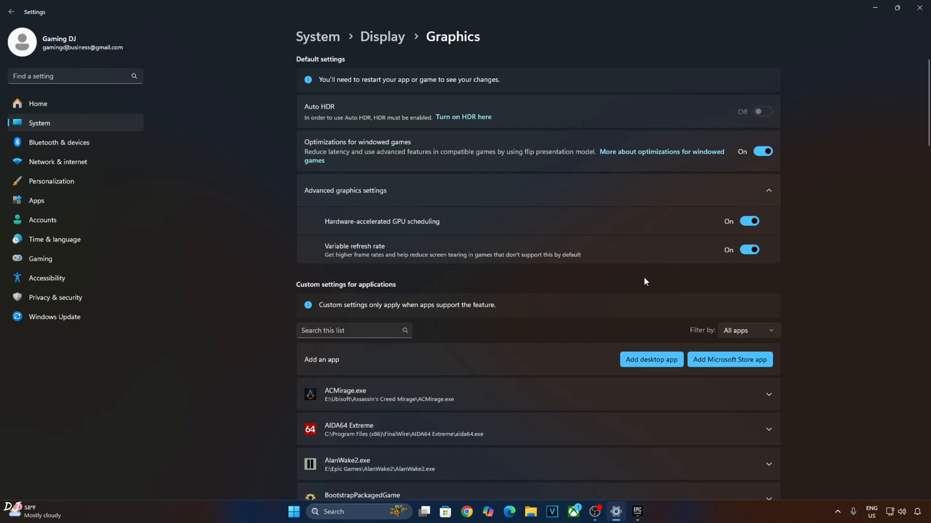
pyautogui.moveTo(244, 258)
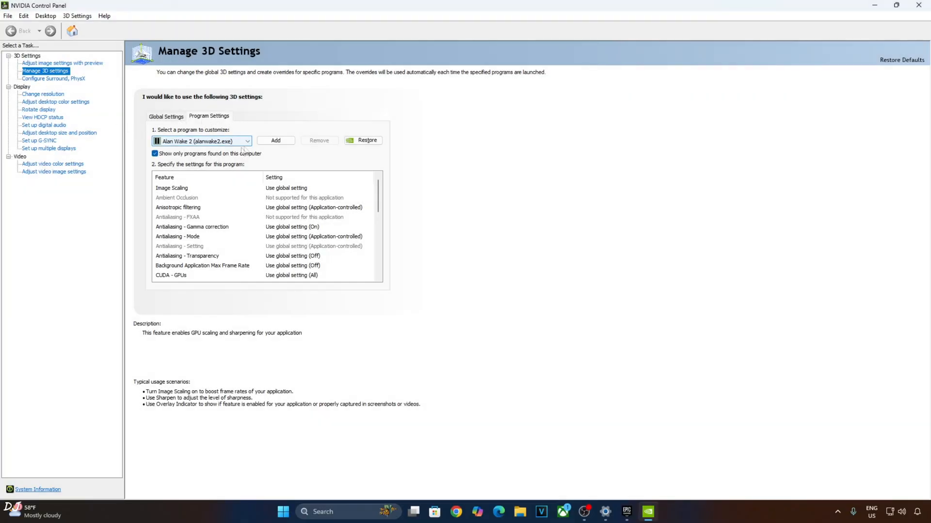
# Set Vertical sync to On in the Alan Wake 2 NVIDIA program profile.
pyautogui.scroll(-3)
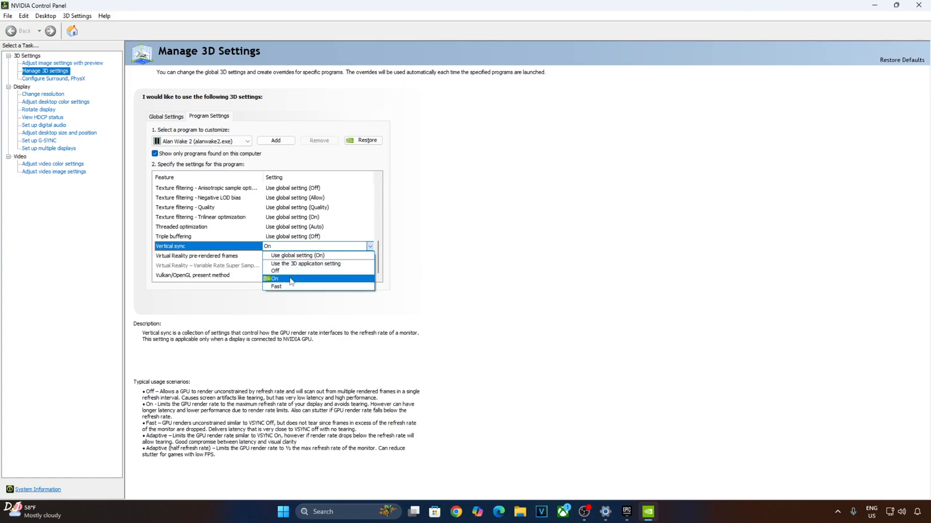
pyautogui.click(275, 278)
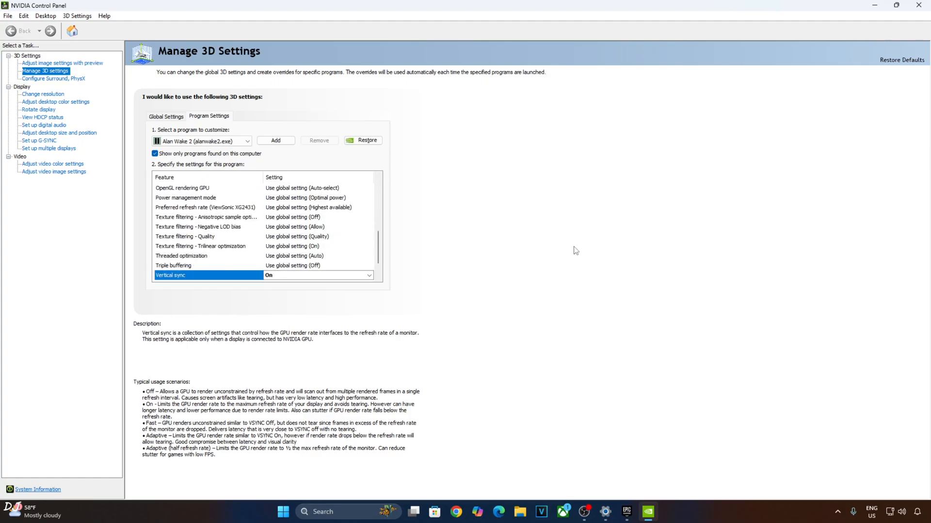
pyautogui.moveTo(42, 162)
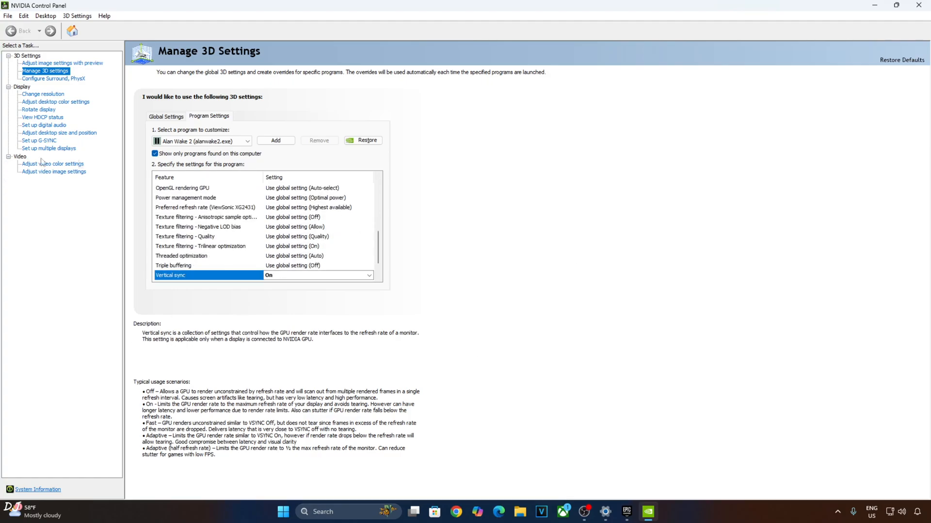
# Confirm G-SYNC is enabled for full screen mode, then launch Alan Wake 2.
pyautogui.click(39, 140)
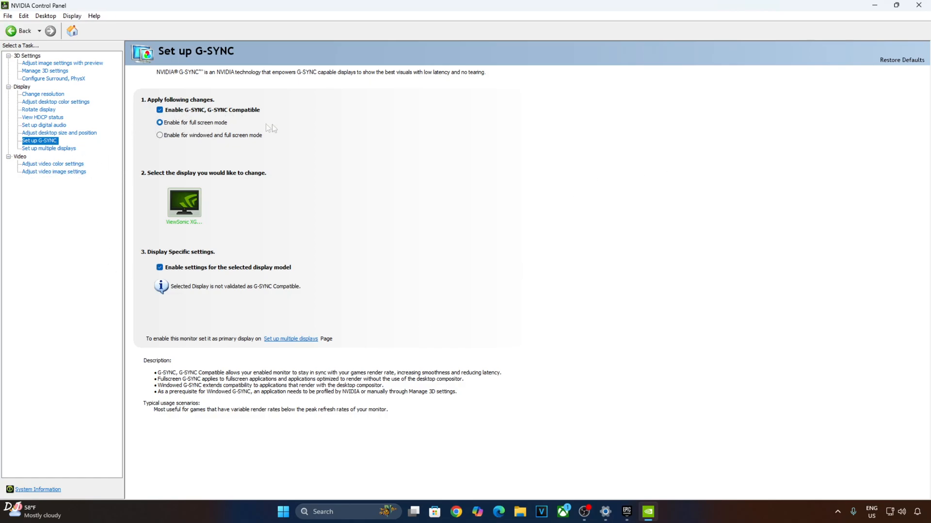
pyautogui.moveTo(365, 280)
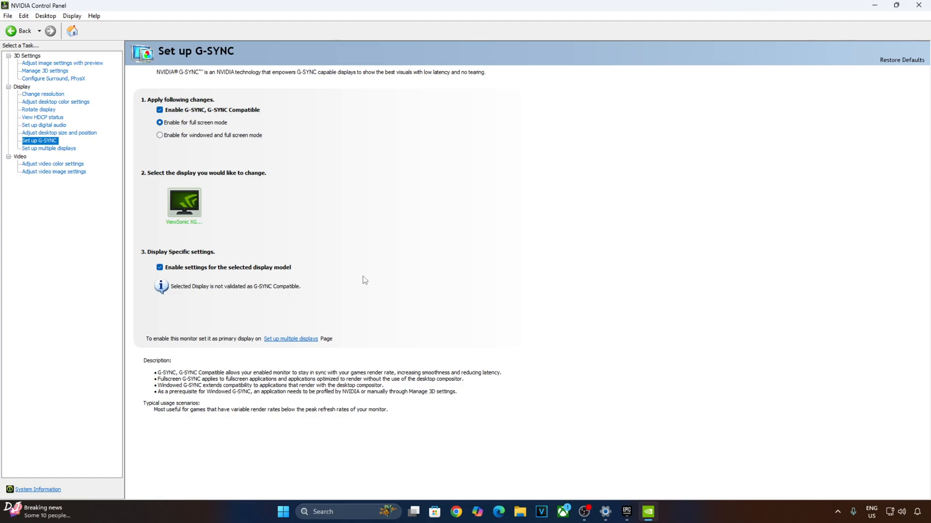
pyautogui.click(626, 512)
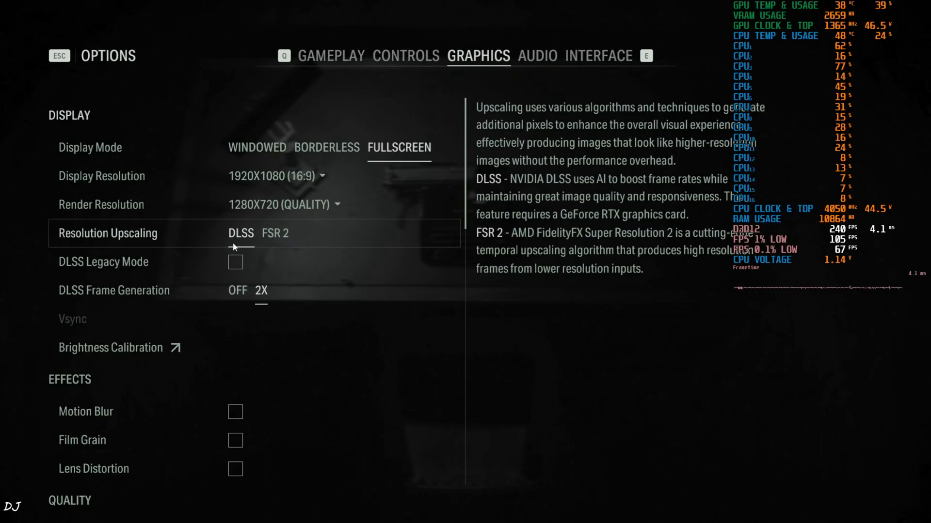
pyautogui.moveTo(339, 237)
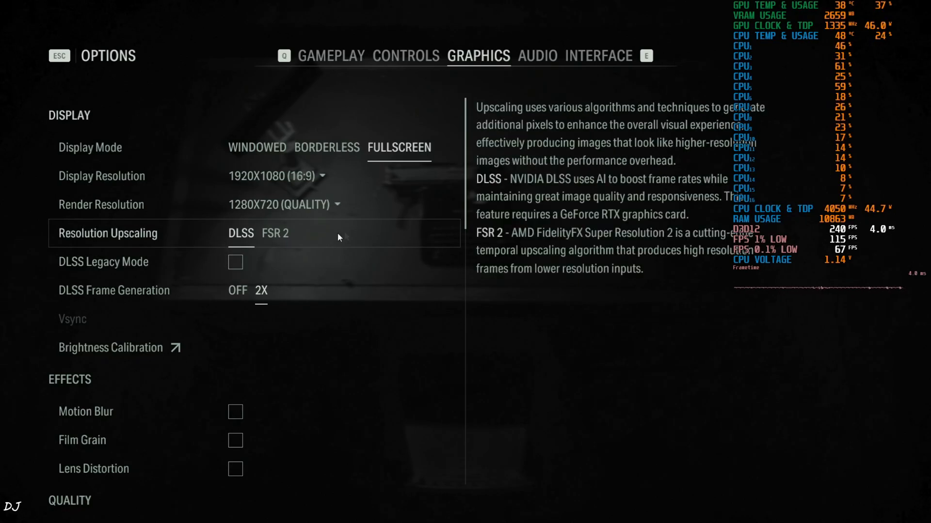
# Set render resolution to 1920X1080 (DLAA) with DLSS and 2X frame generation, then return to gameplay.
pyautogui.click(282, 204)
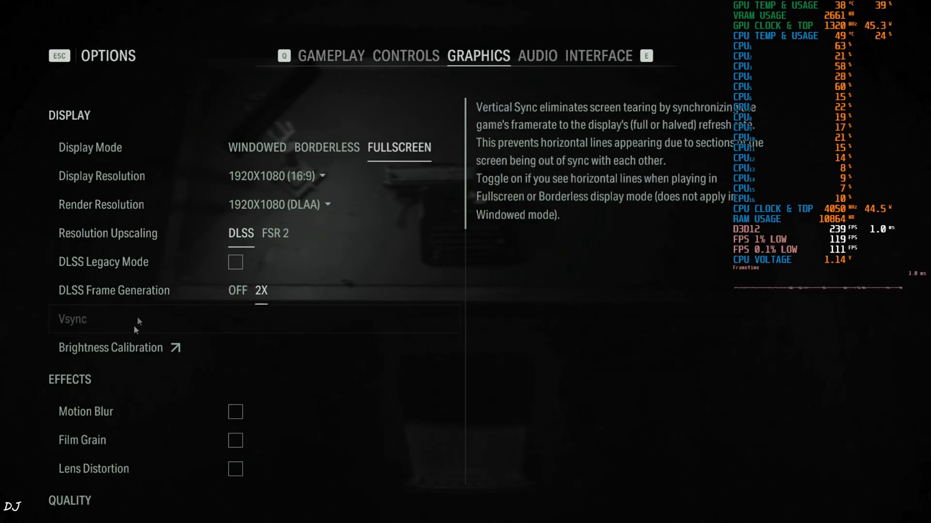
pyautogui.scroll(-3)
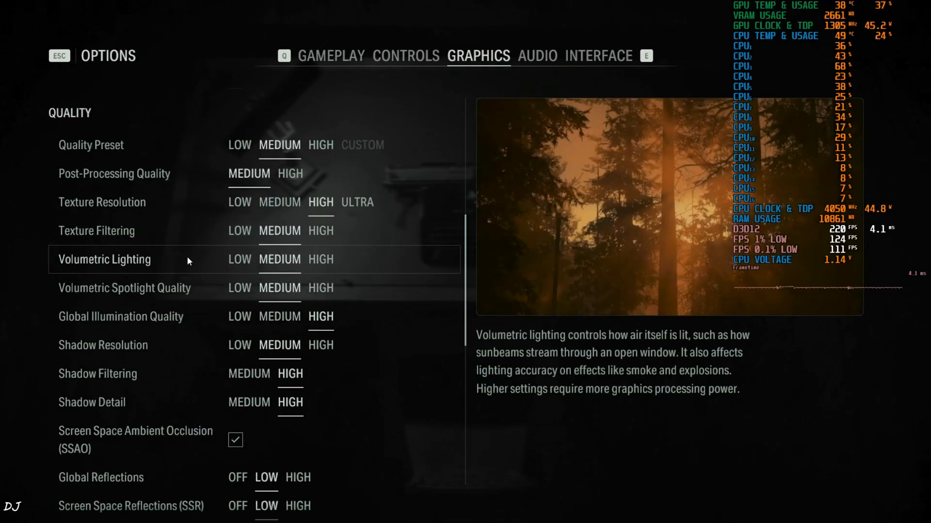
pyautogui.scroll(-3)
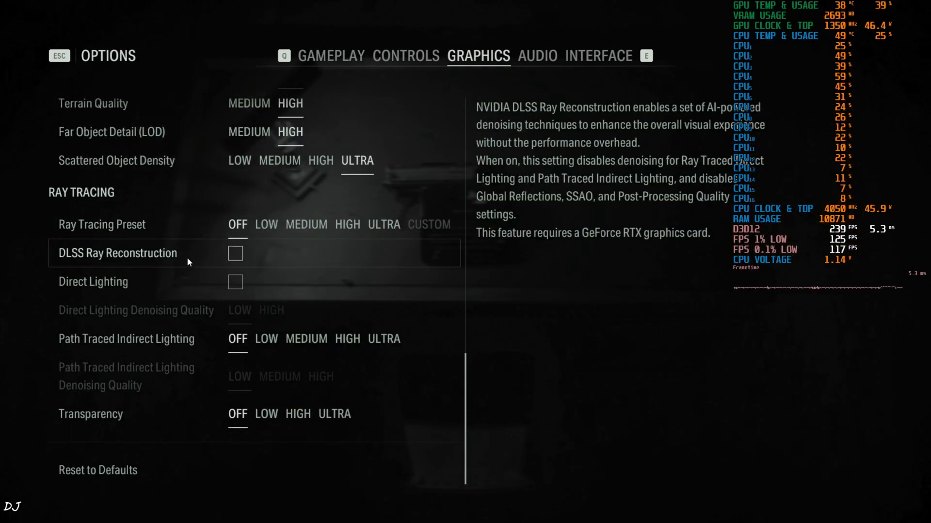
pyautogui.press('Escape')
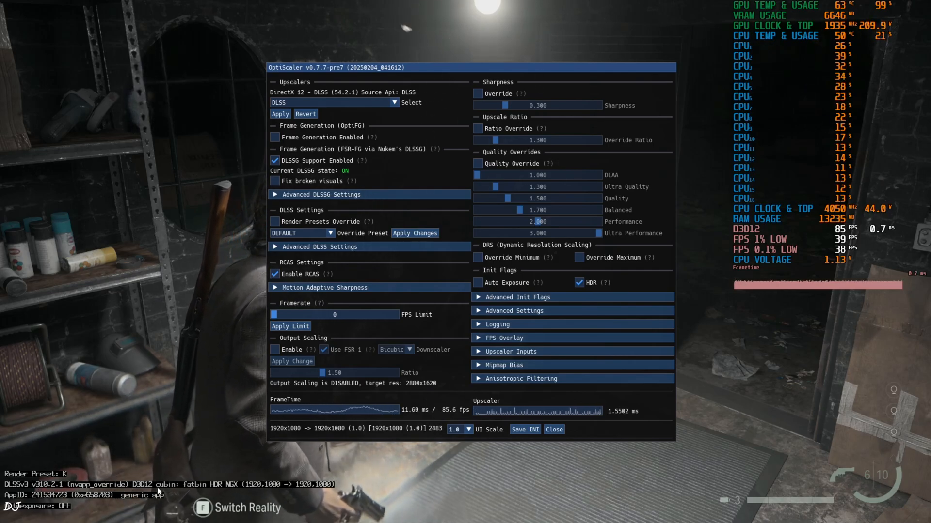
pyautogui.moveTo(325, 497)
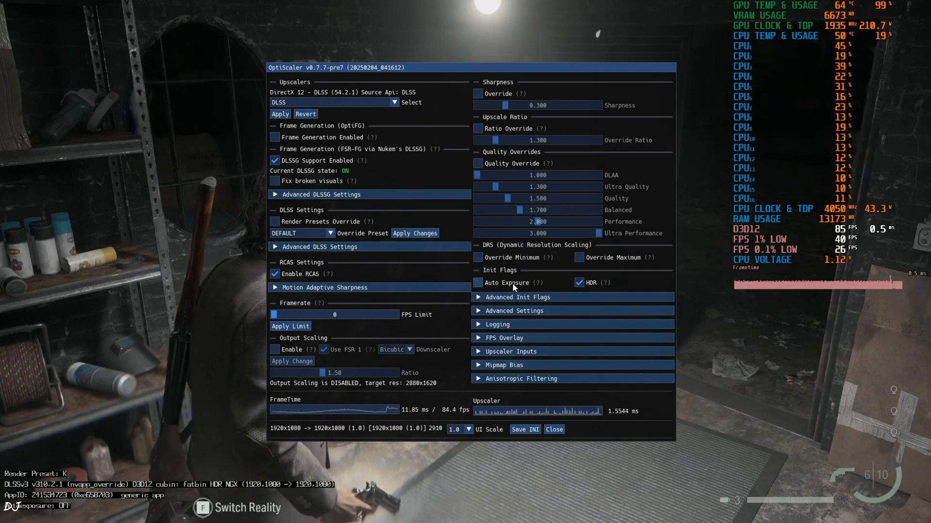
# Turn on Auto Exposure under OptiScaler's Init Flags so the game reports exposure ON.
pyautogui.click(478, 283)
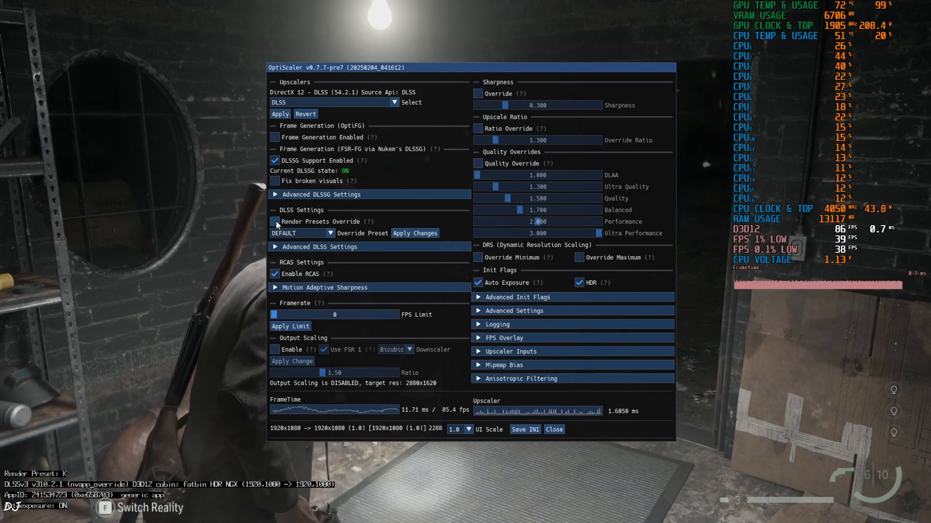
# Enable DLSS render preset override and choose a different preset from the dropdown.
pyautogui.click(275, 221)
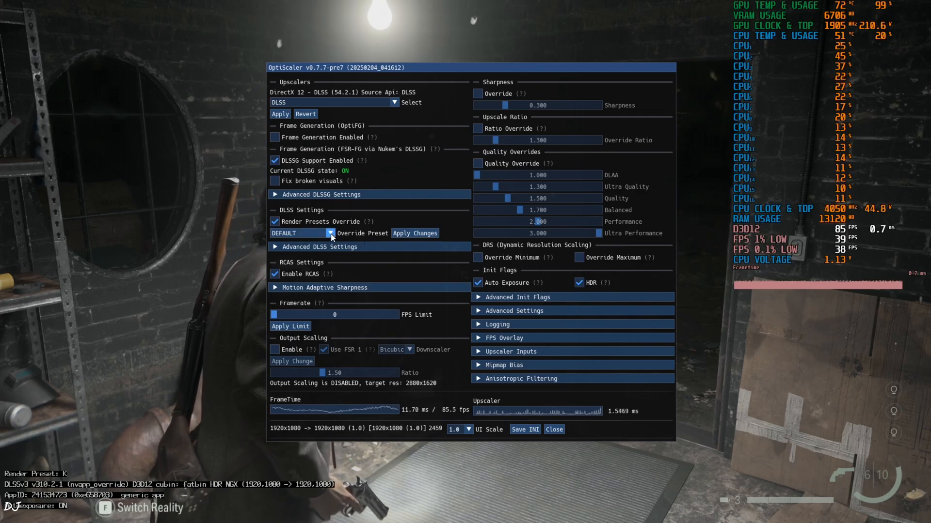
pyautogui.click(331, 233)
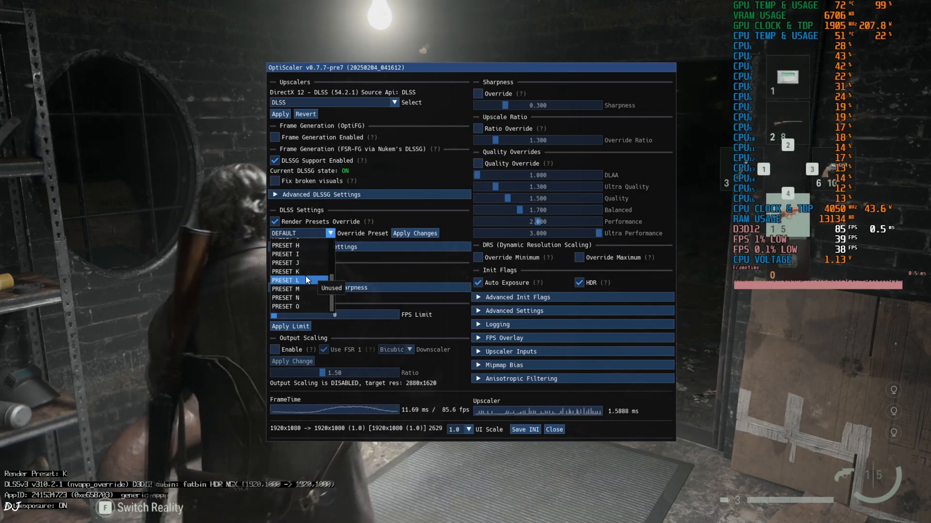
pyautogui.click(285, 280)
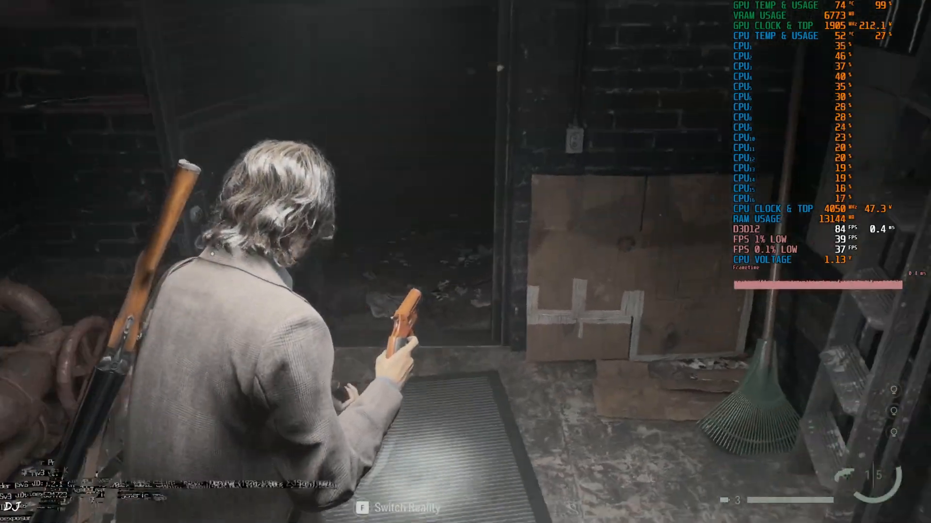
# Edit overlay.reg as text so ShowDlssIndicator is dword:00000000, then close the editor.
pyautogui.press('Escape')
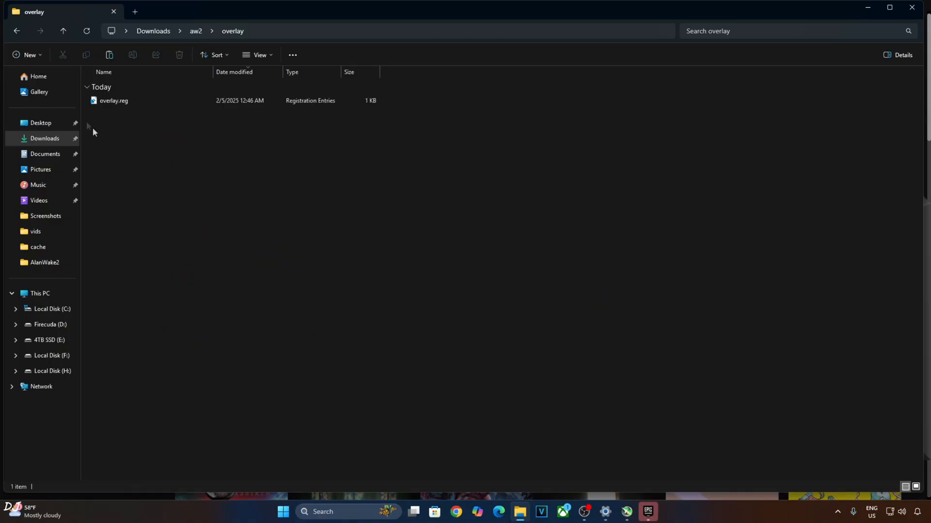
pyautogui.click(113, 100)
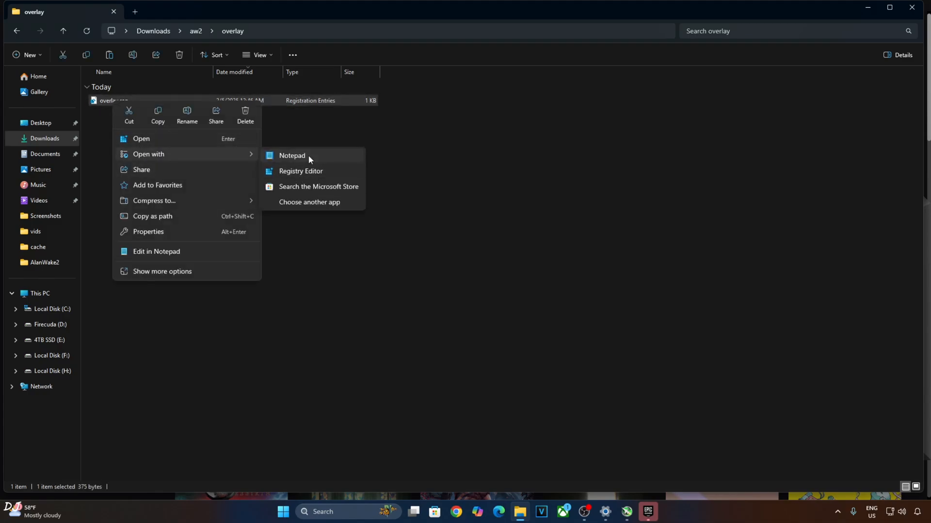
pyautogui.click(291, 155)
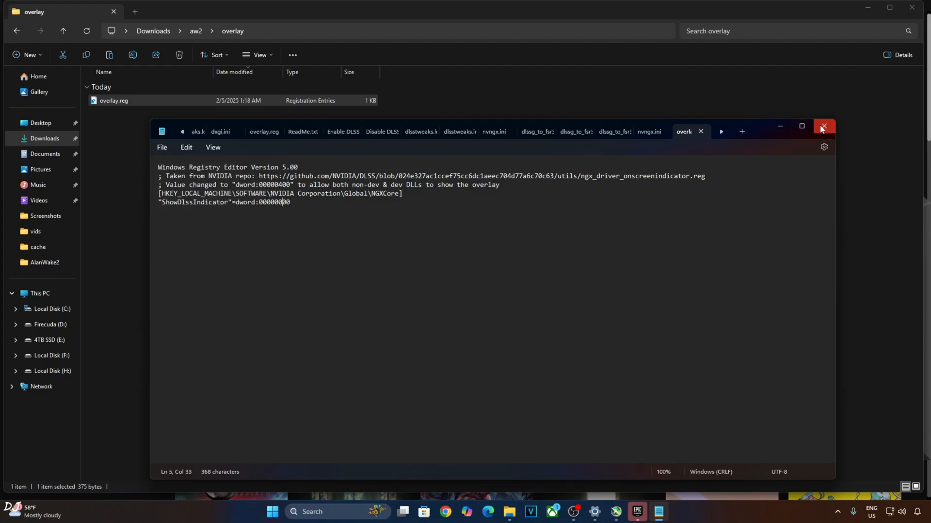
pyautogui.click(824, 126)
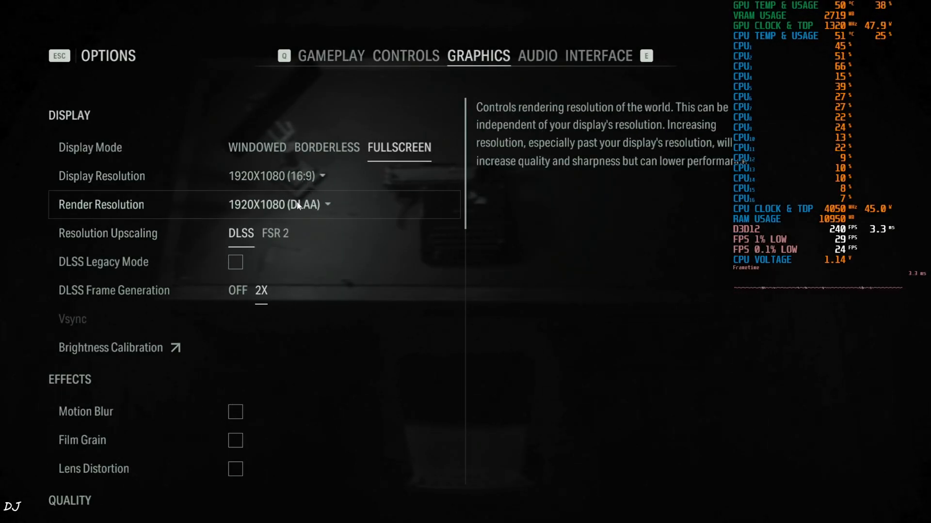
# Set render resolution to 1280X720 (Quality) DLSS upscaling and return to gameplay.
pyautogui.click(330, 204)
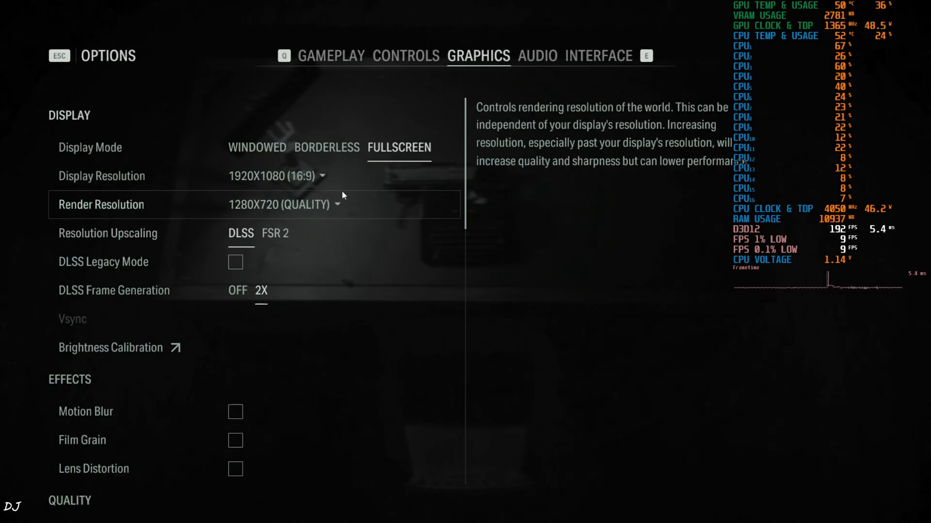
pyautogui.scroll(-3)
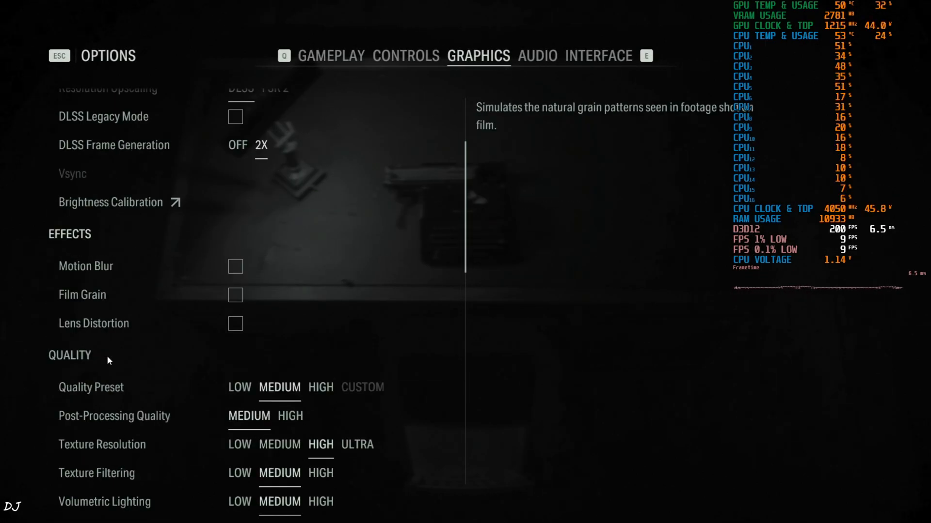
pyautogui.scroll(-3)
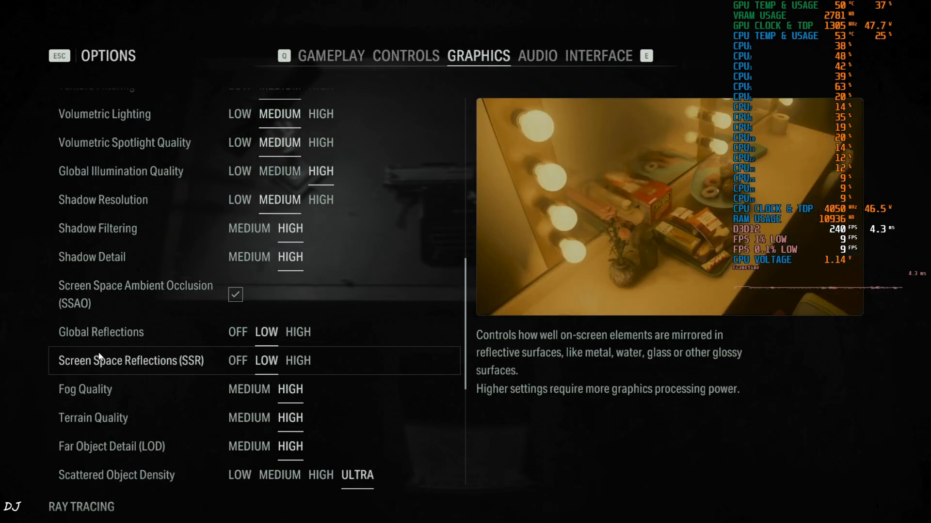
pyautogui.press('Escape')
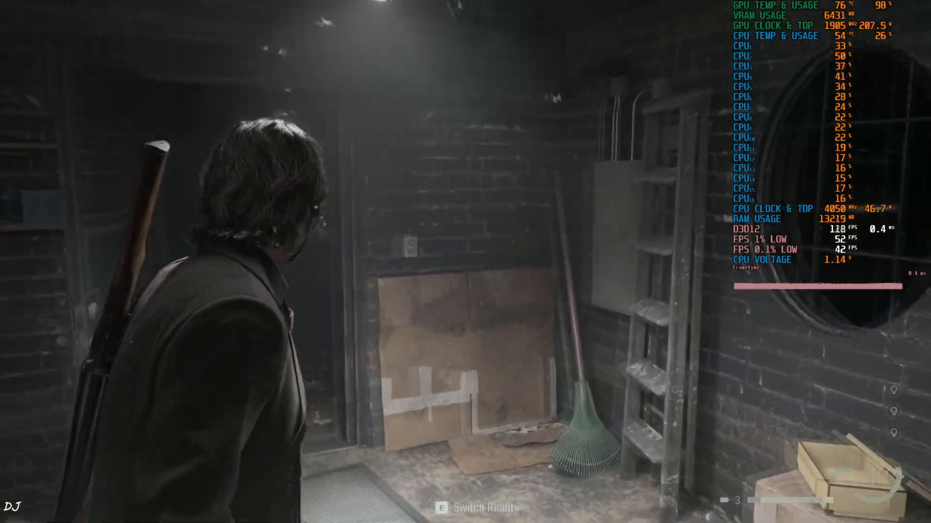
# Switch Reality with F in the basement and walk out to the rainy neon street.
pyautogui.press('f')
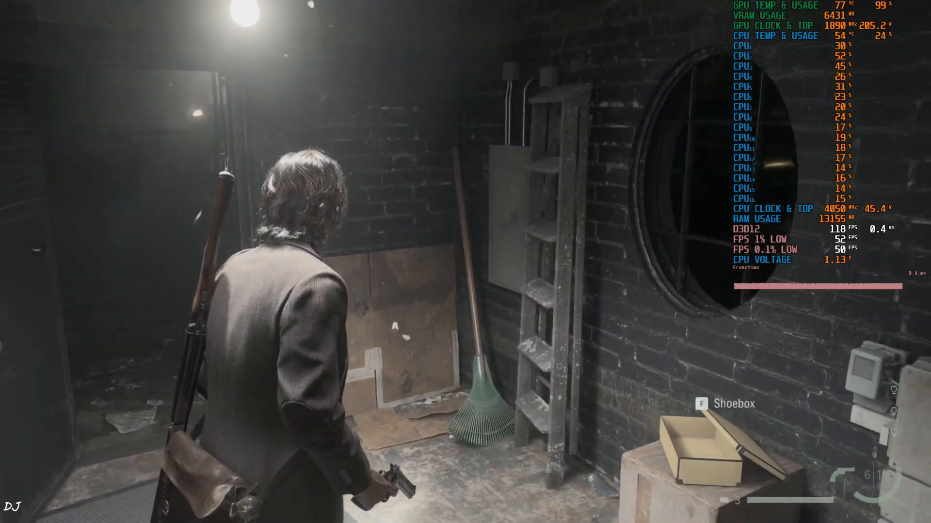
pyautogui.moveTo(466, 262)
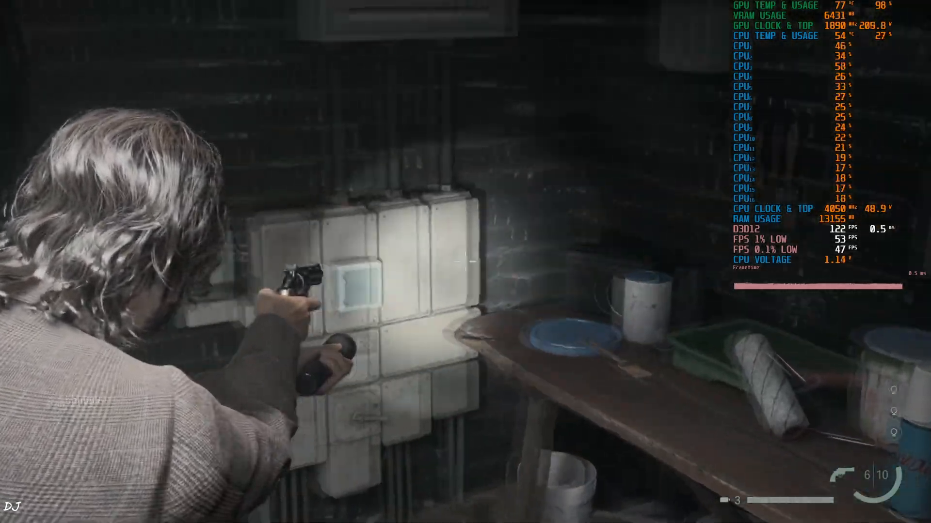
pyautogui.moveTo(465, 262)
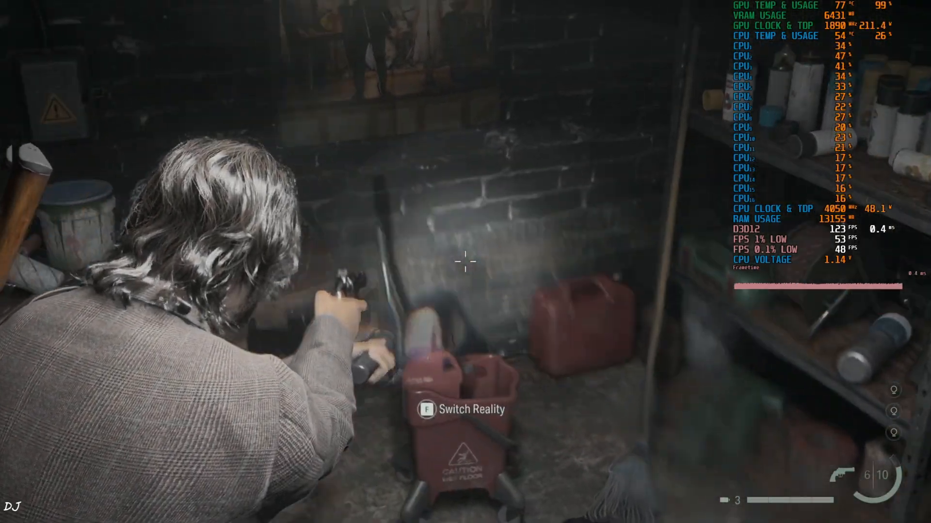
pyautogui.press('f')
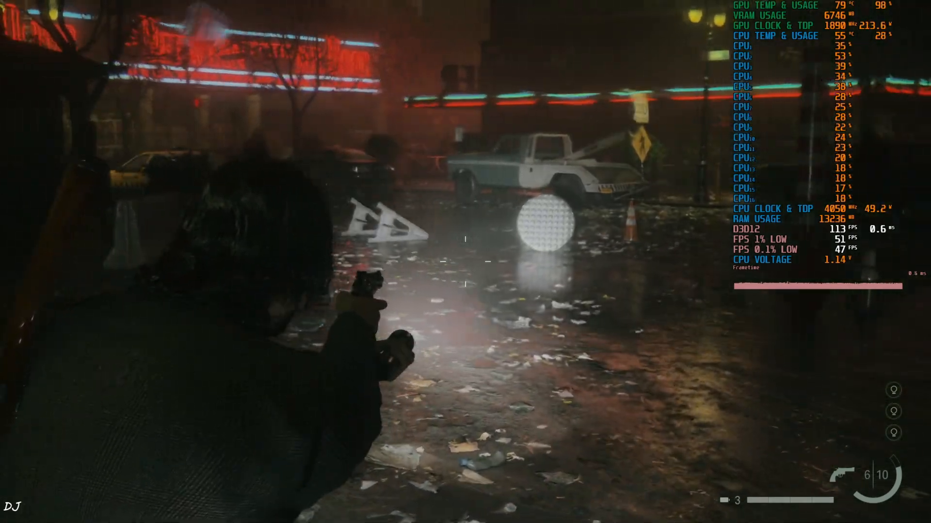
pyautogui.moveTo(465, 262)
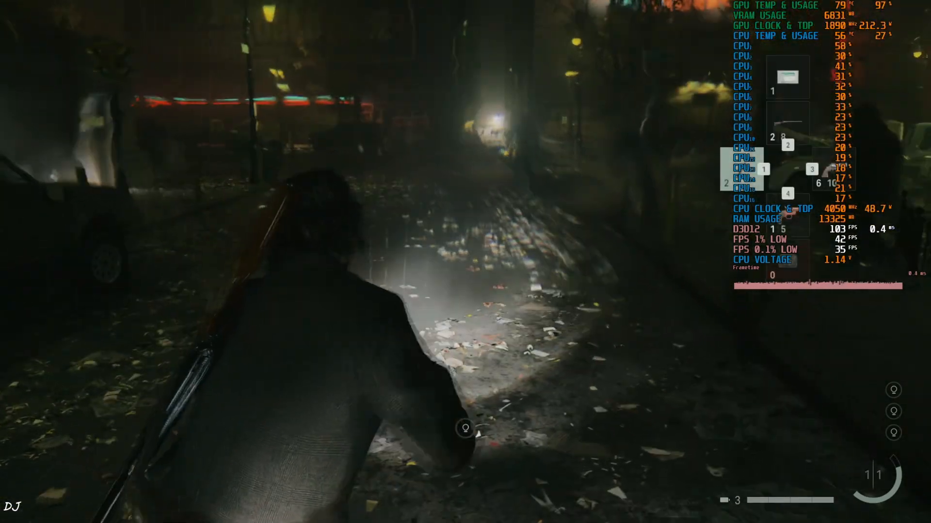
# Set the Ray Tracing preset to Low in Graphics options and resume the game.
pyautogui.press('Escape')
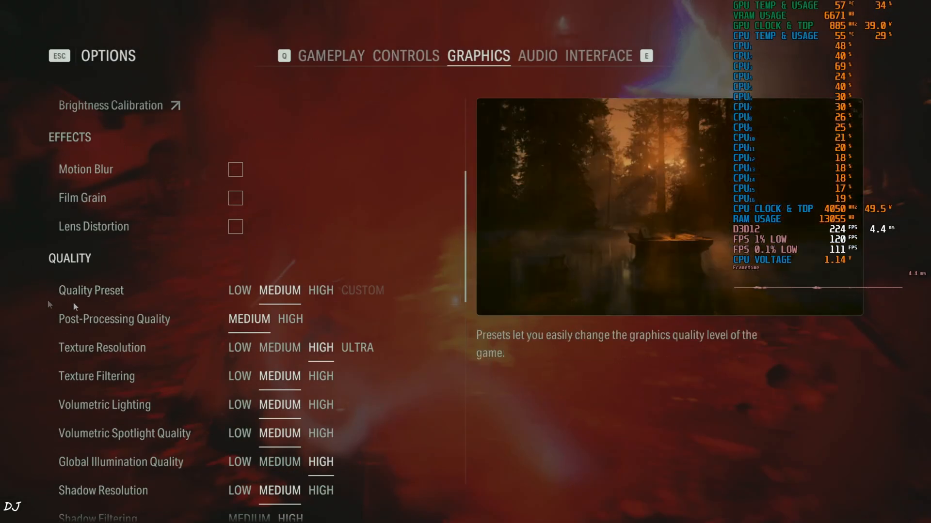
pyautogui.scroll(-3)
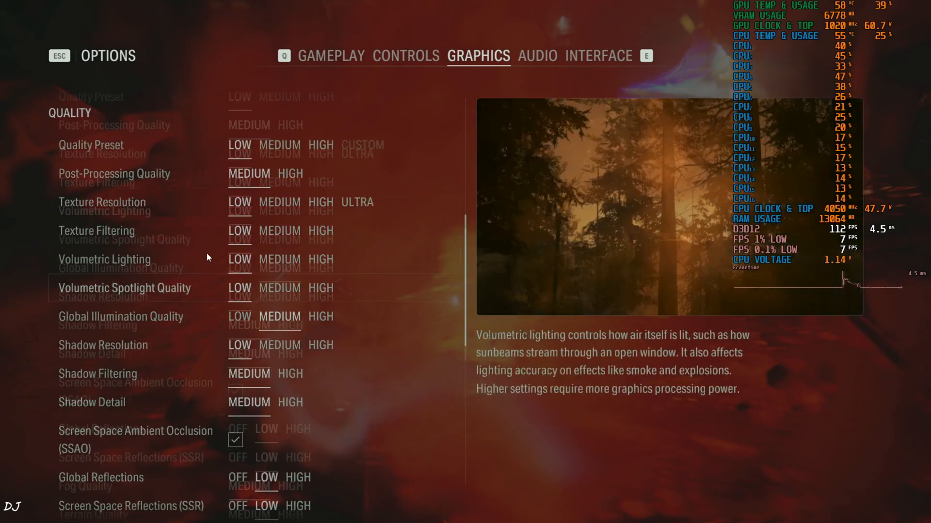
pyautogui.scroll(-3)
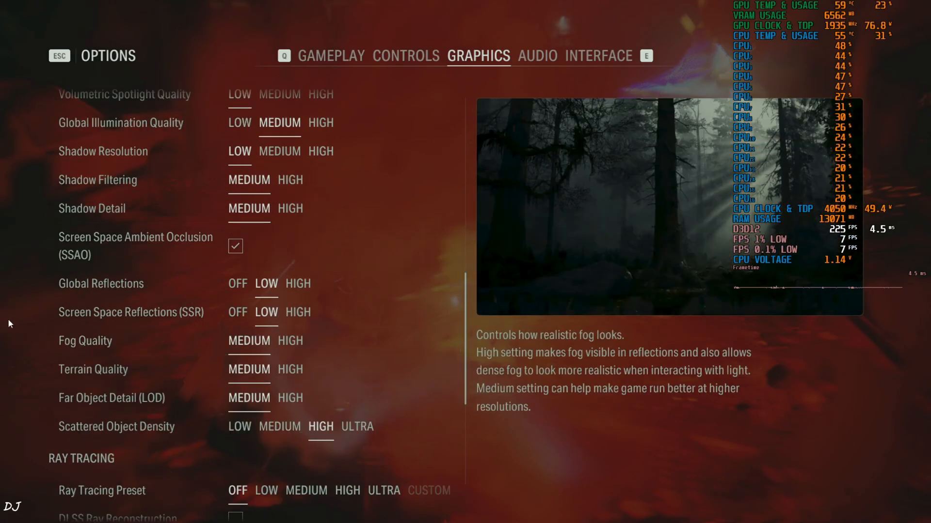
pyautogui.scroll(-3)
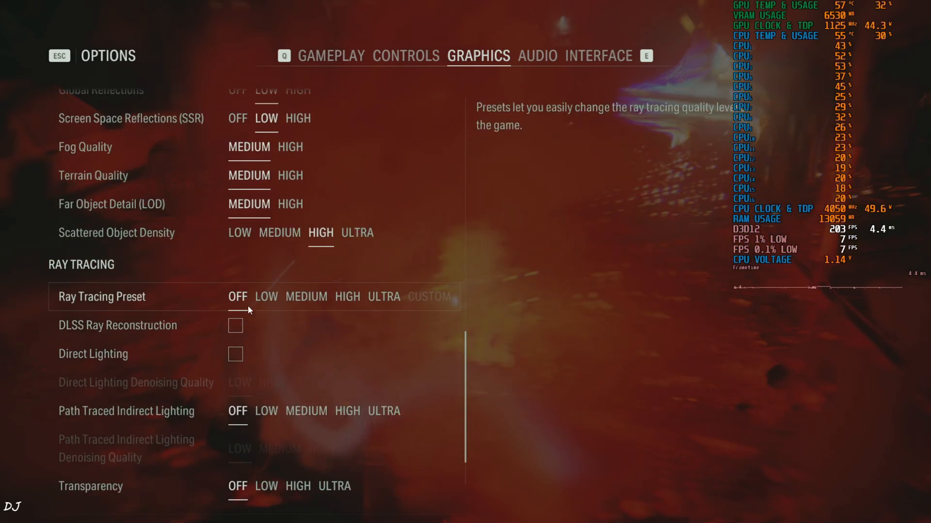
pyautogui.click(266, 296)
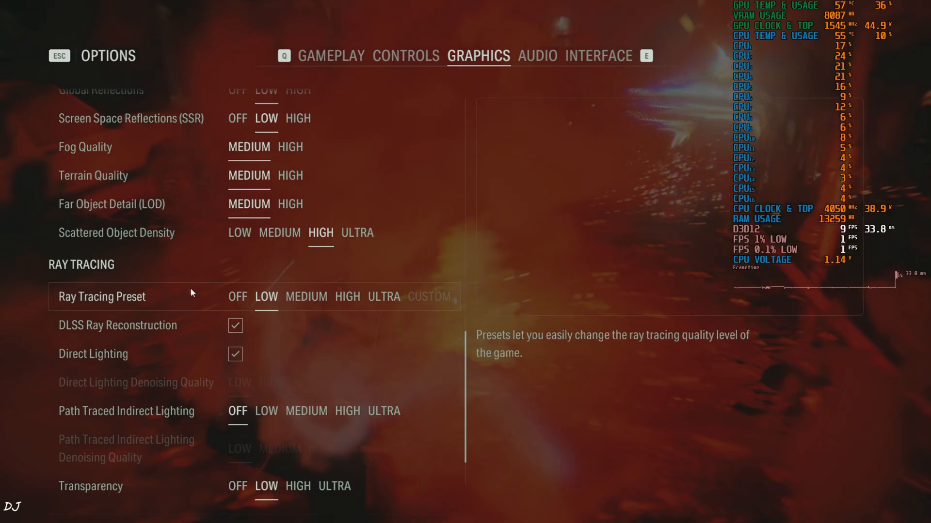
pyautogui.scroll(-3)
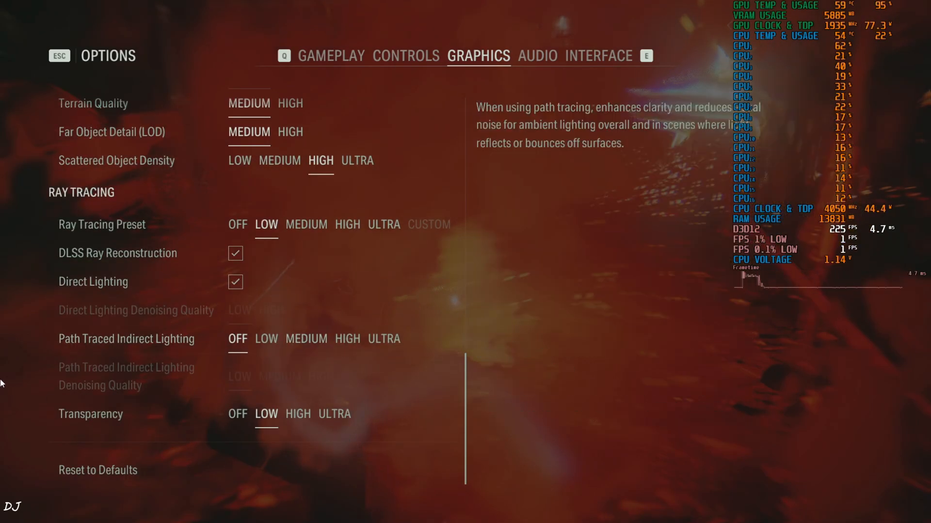
pyautogui.press('Escape')
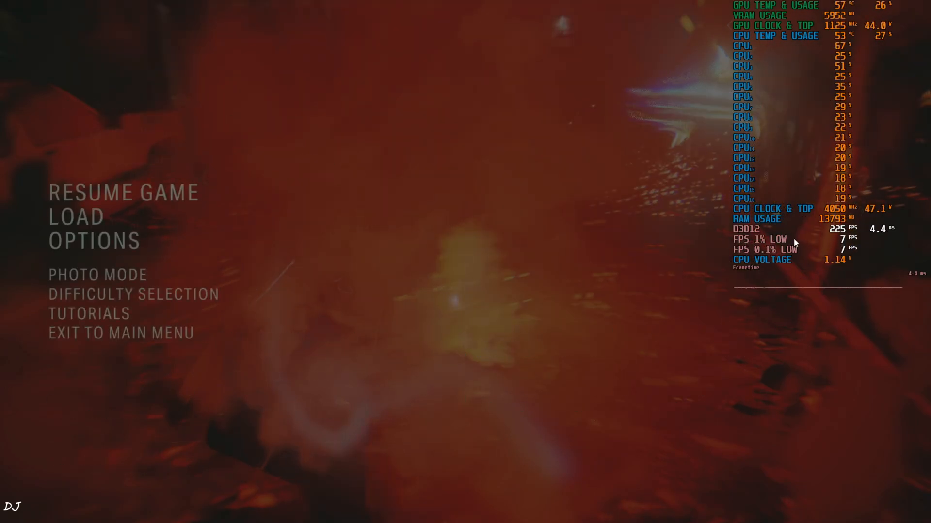
pyautogui.moveTo(531, 258)
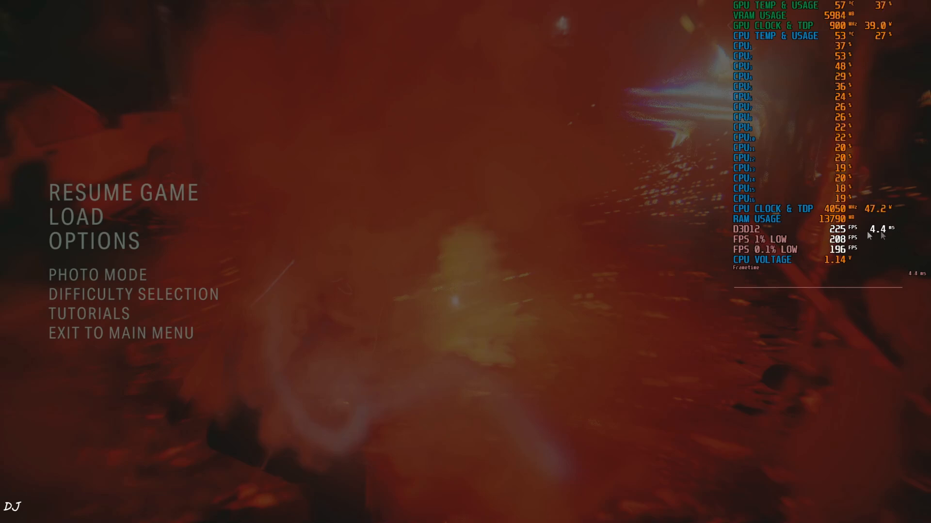
pyautogui.click(123, 192)
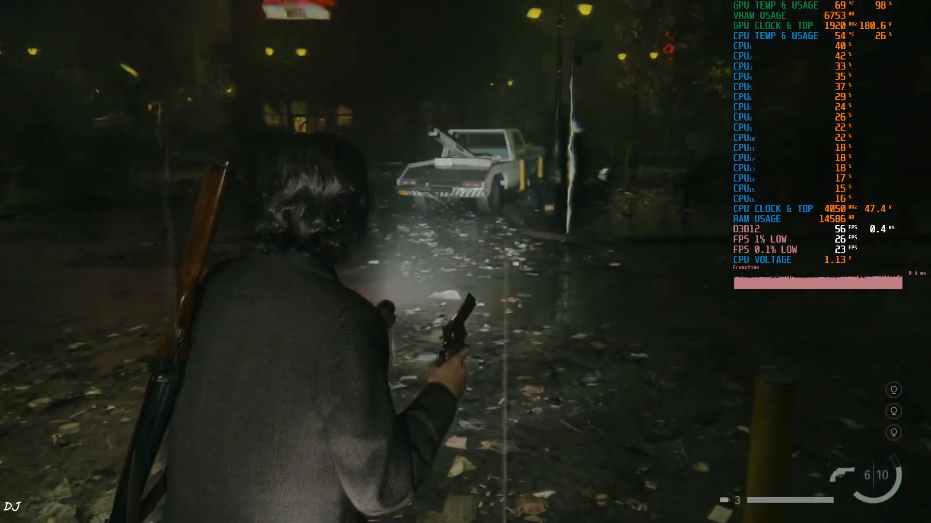